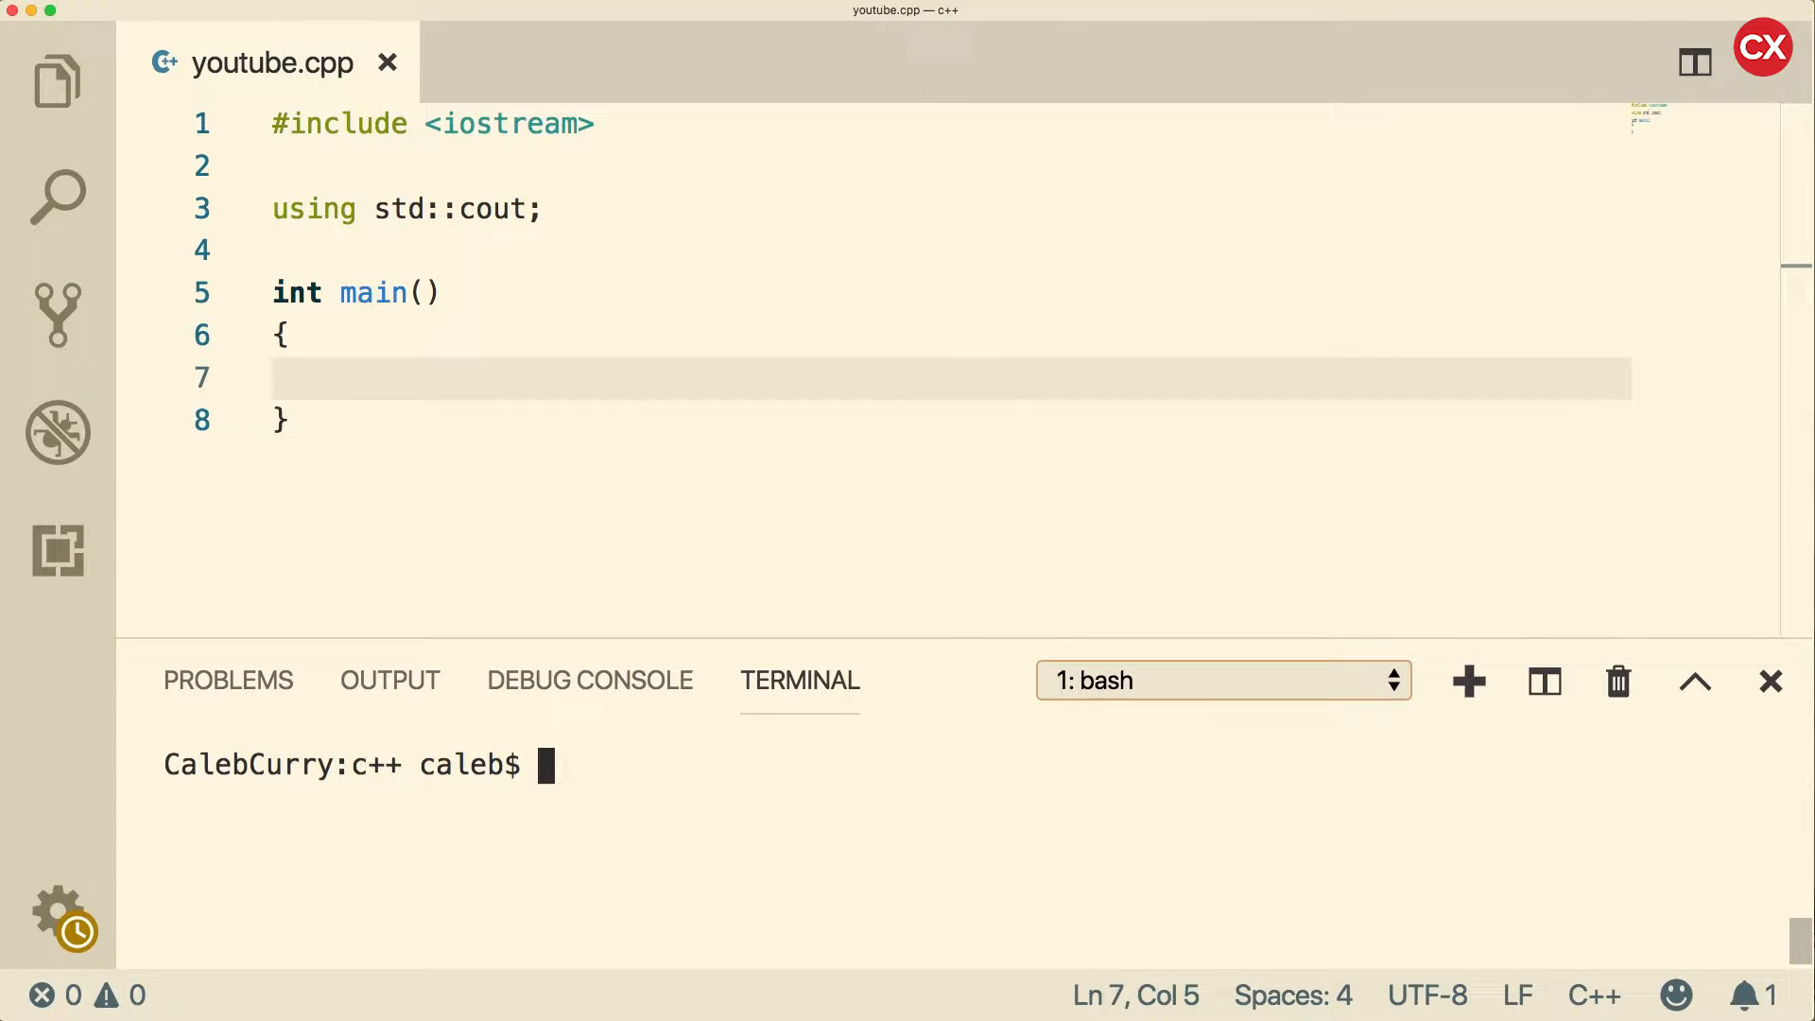
Step: Include <string_view> in main.cpp and begin a std:: statement inside _tmain
left_click(365, 378)
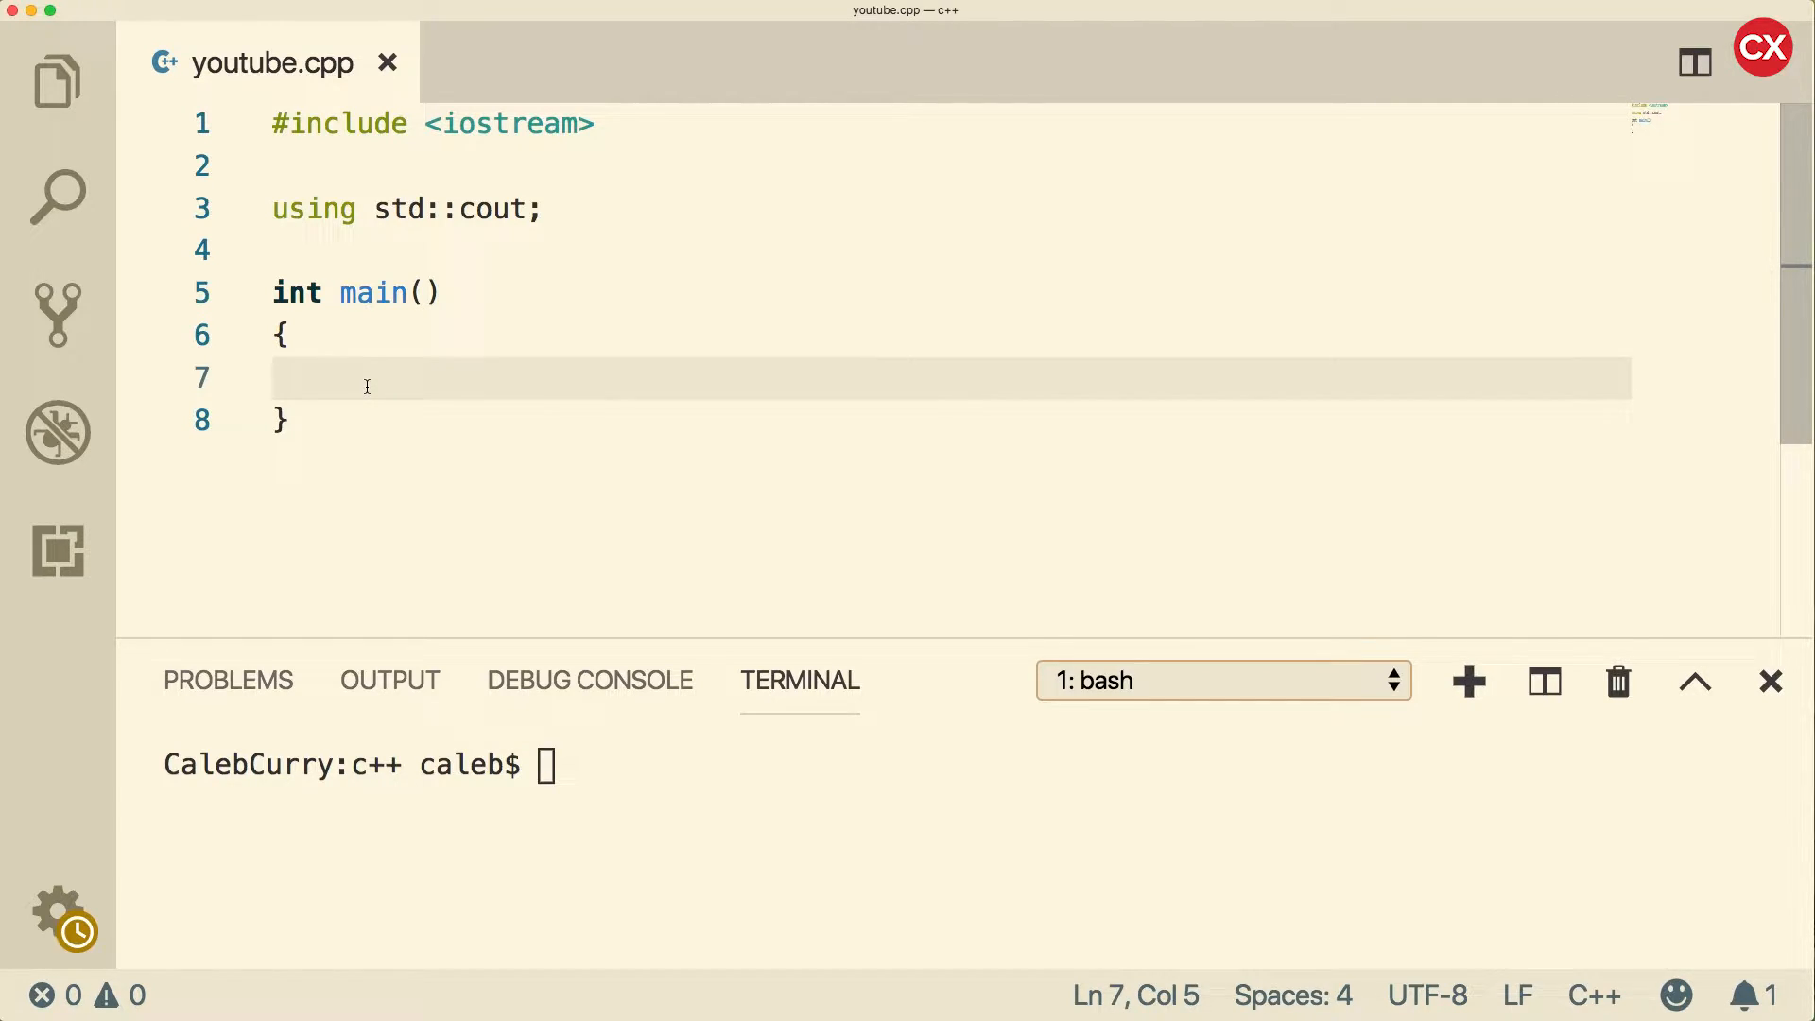
left_click(367, 380)
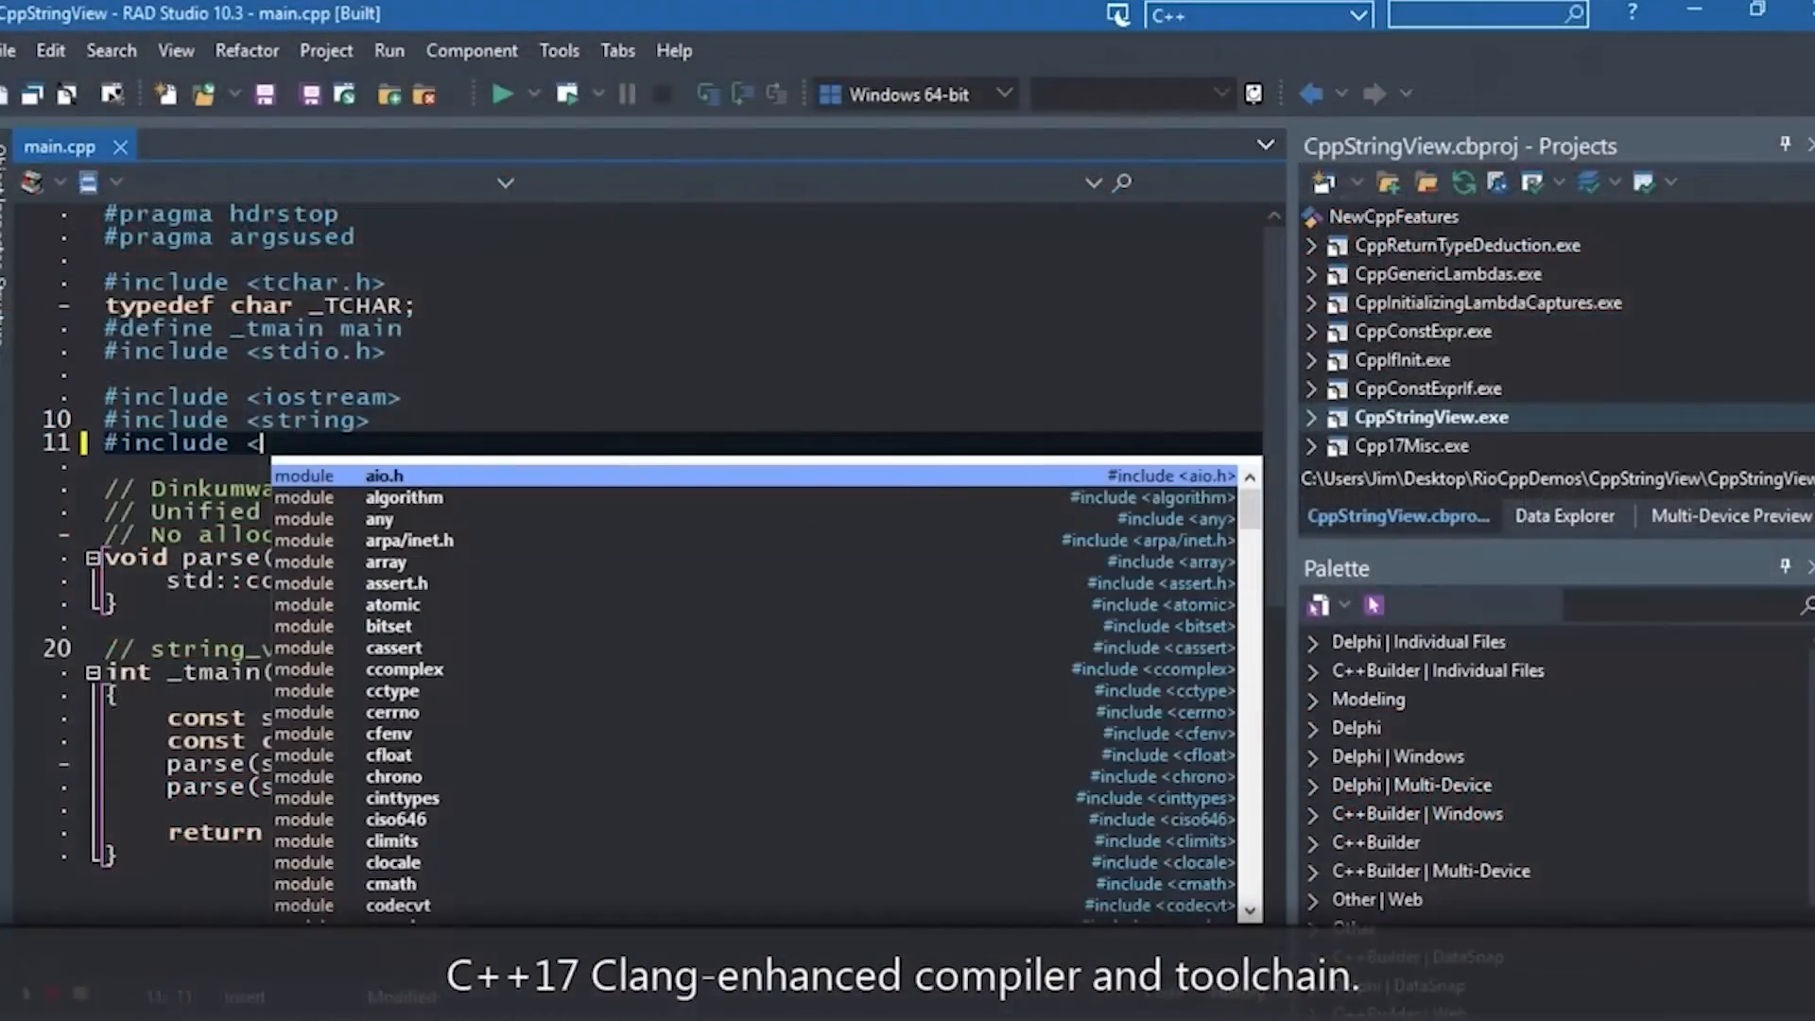
type("string_view>")
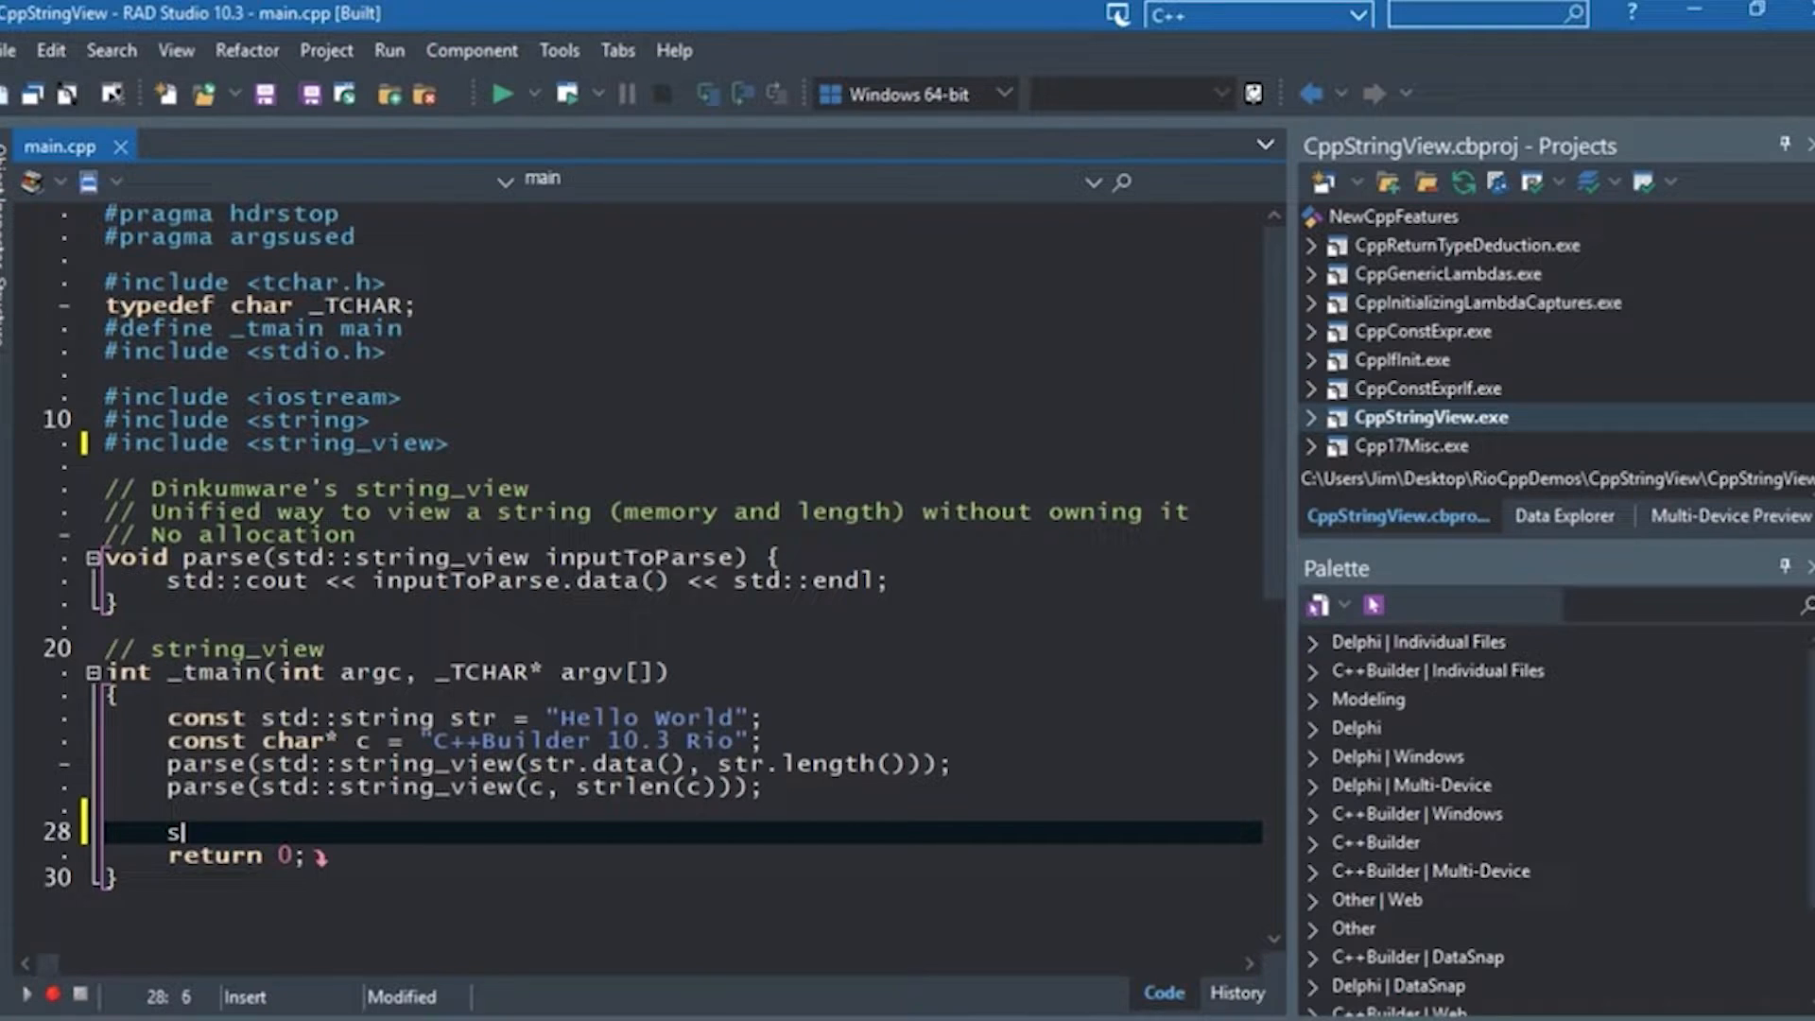
type("td::")
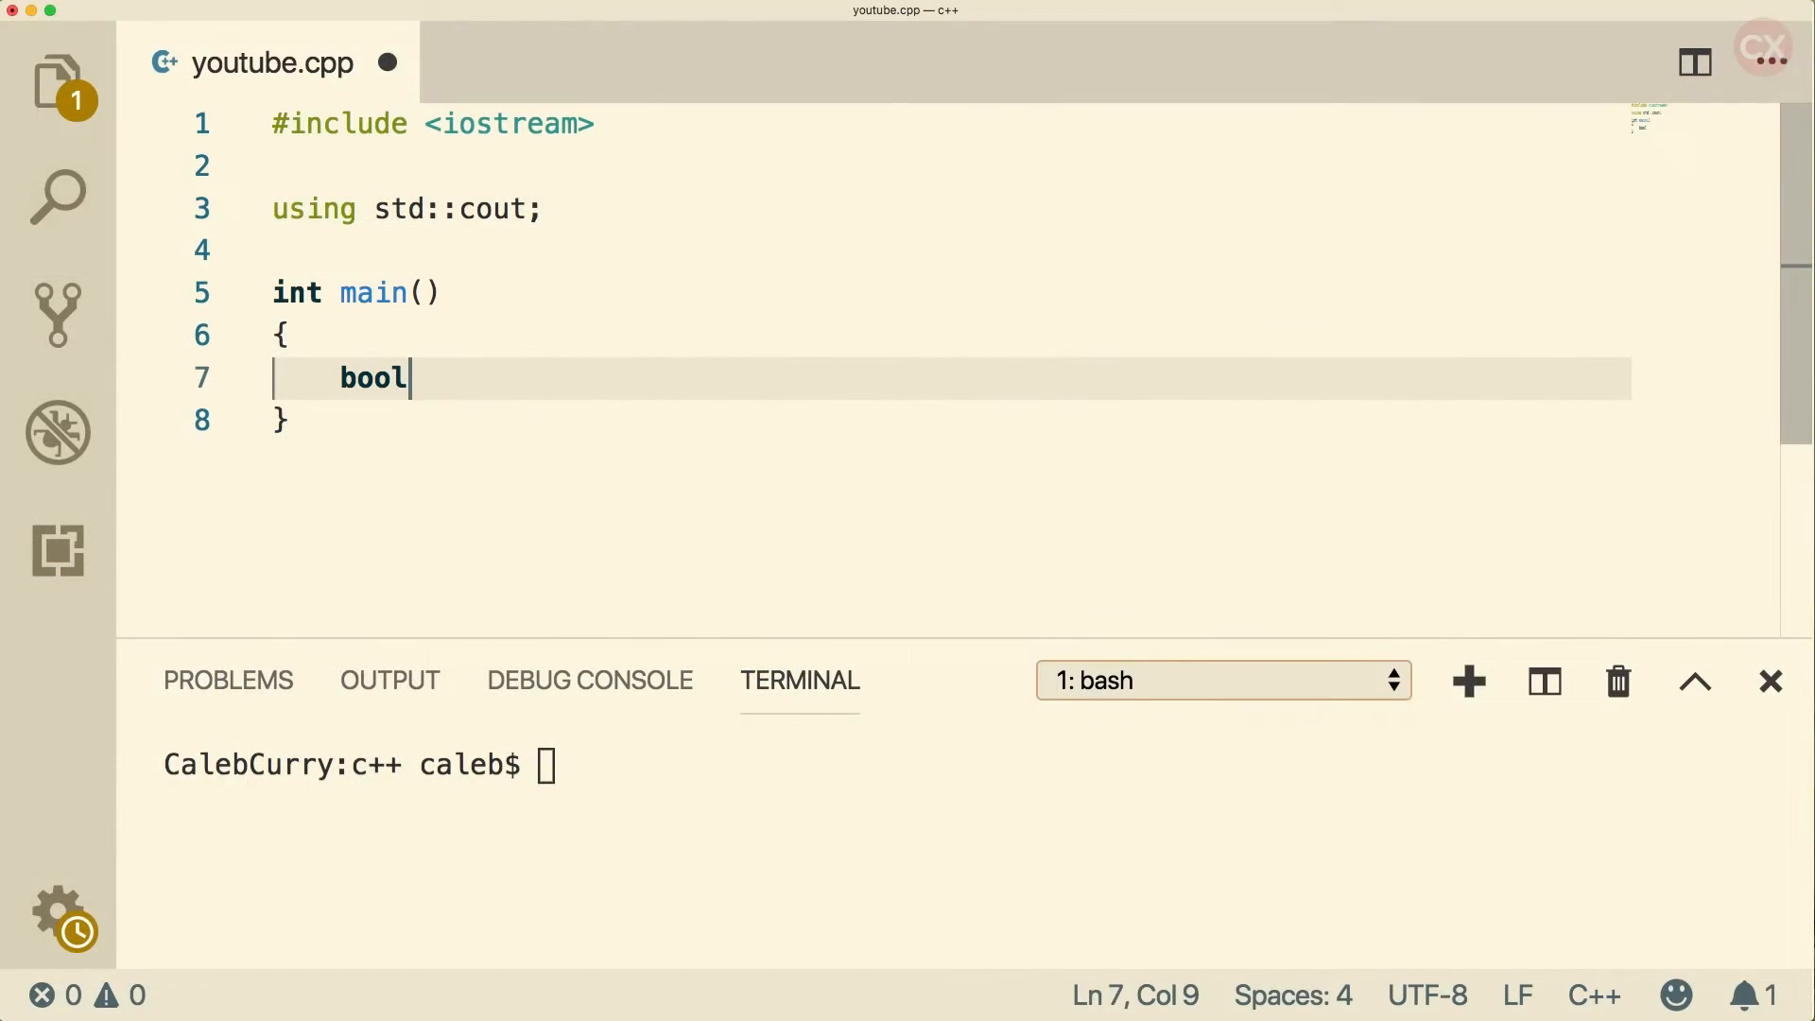
Step: Declare bool pizza_is_good = true; inside main
type("pizza")
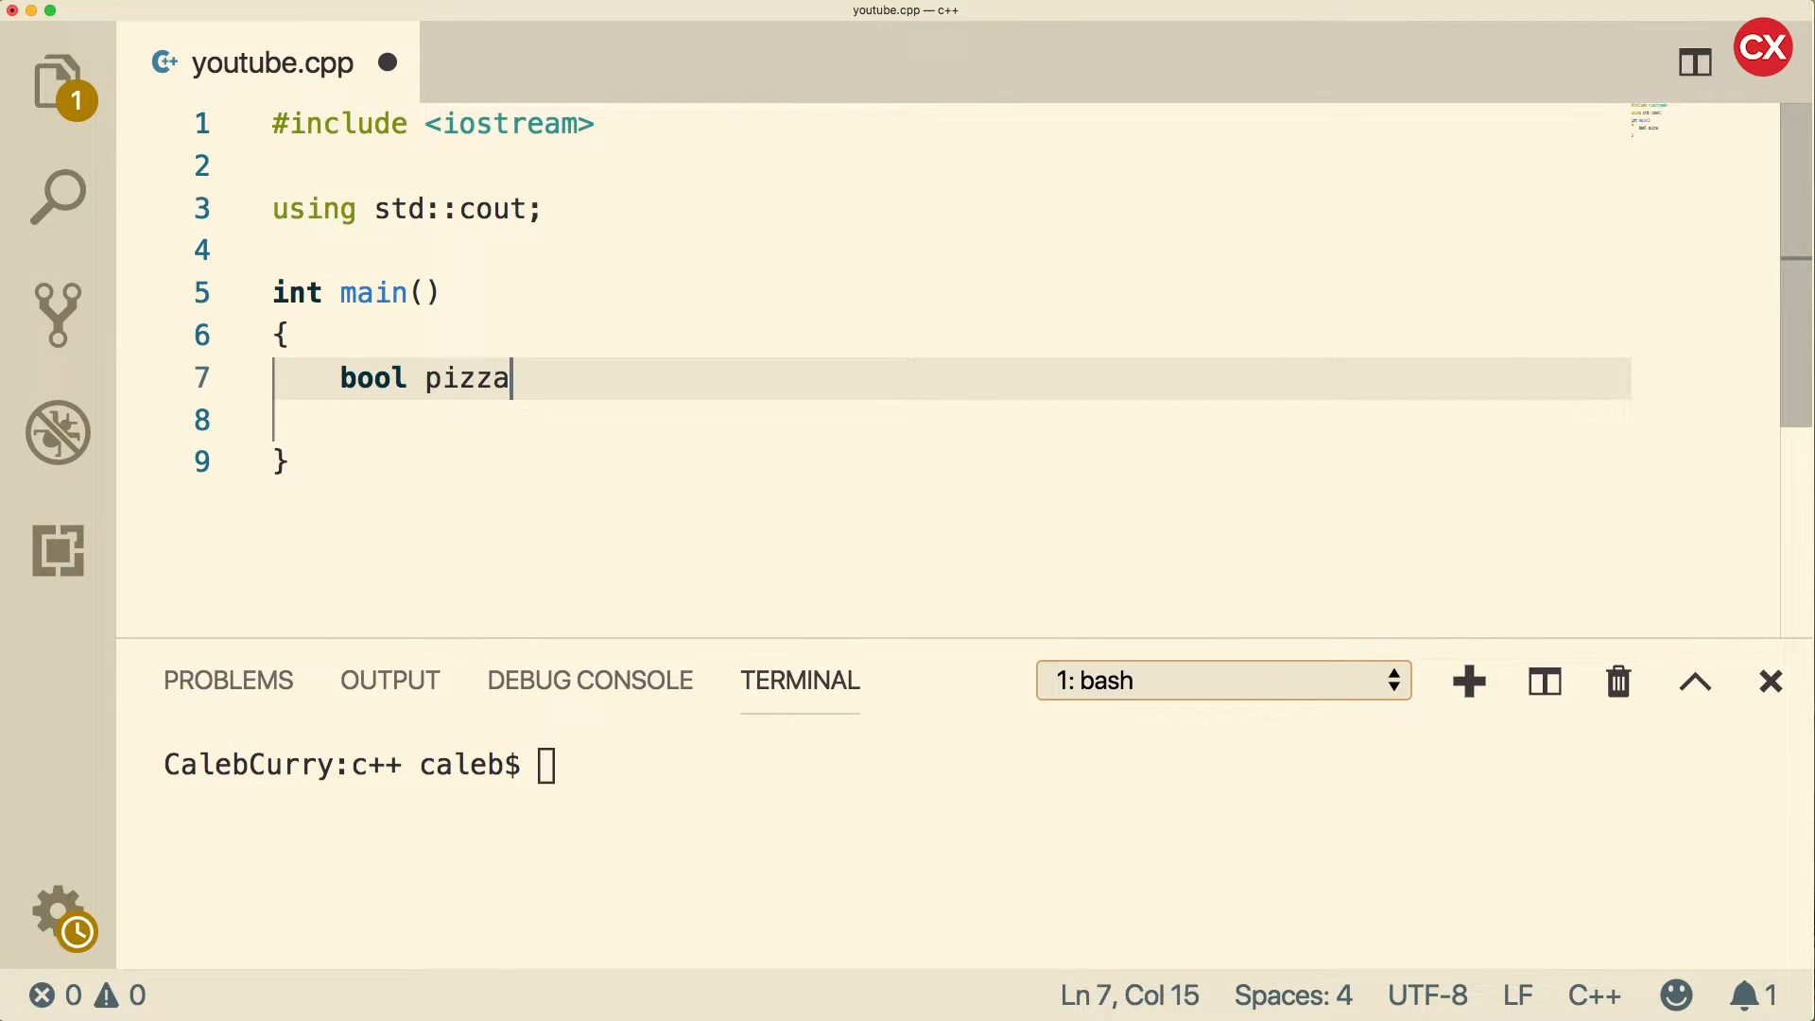
type("_is_")
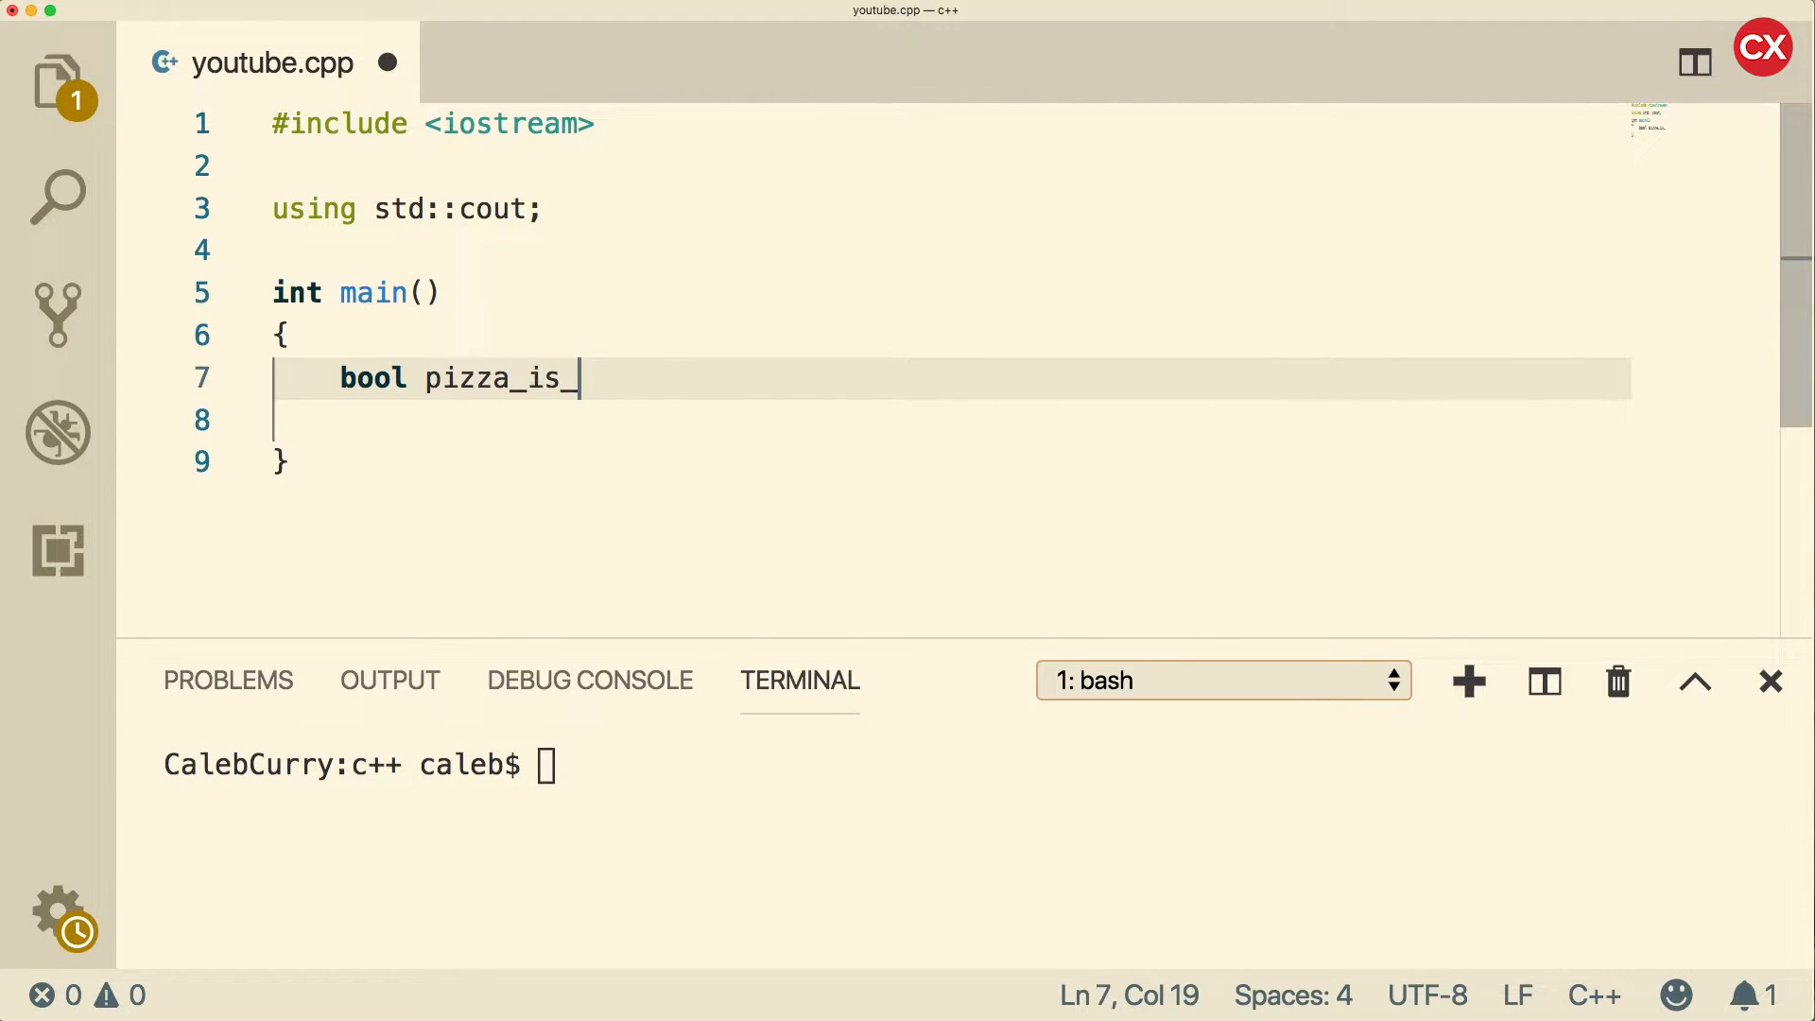
type("good =")
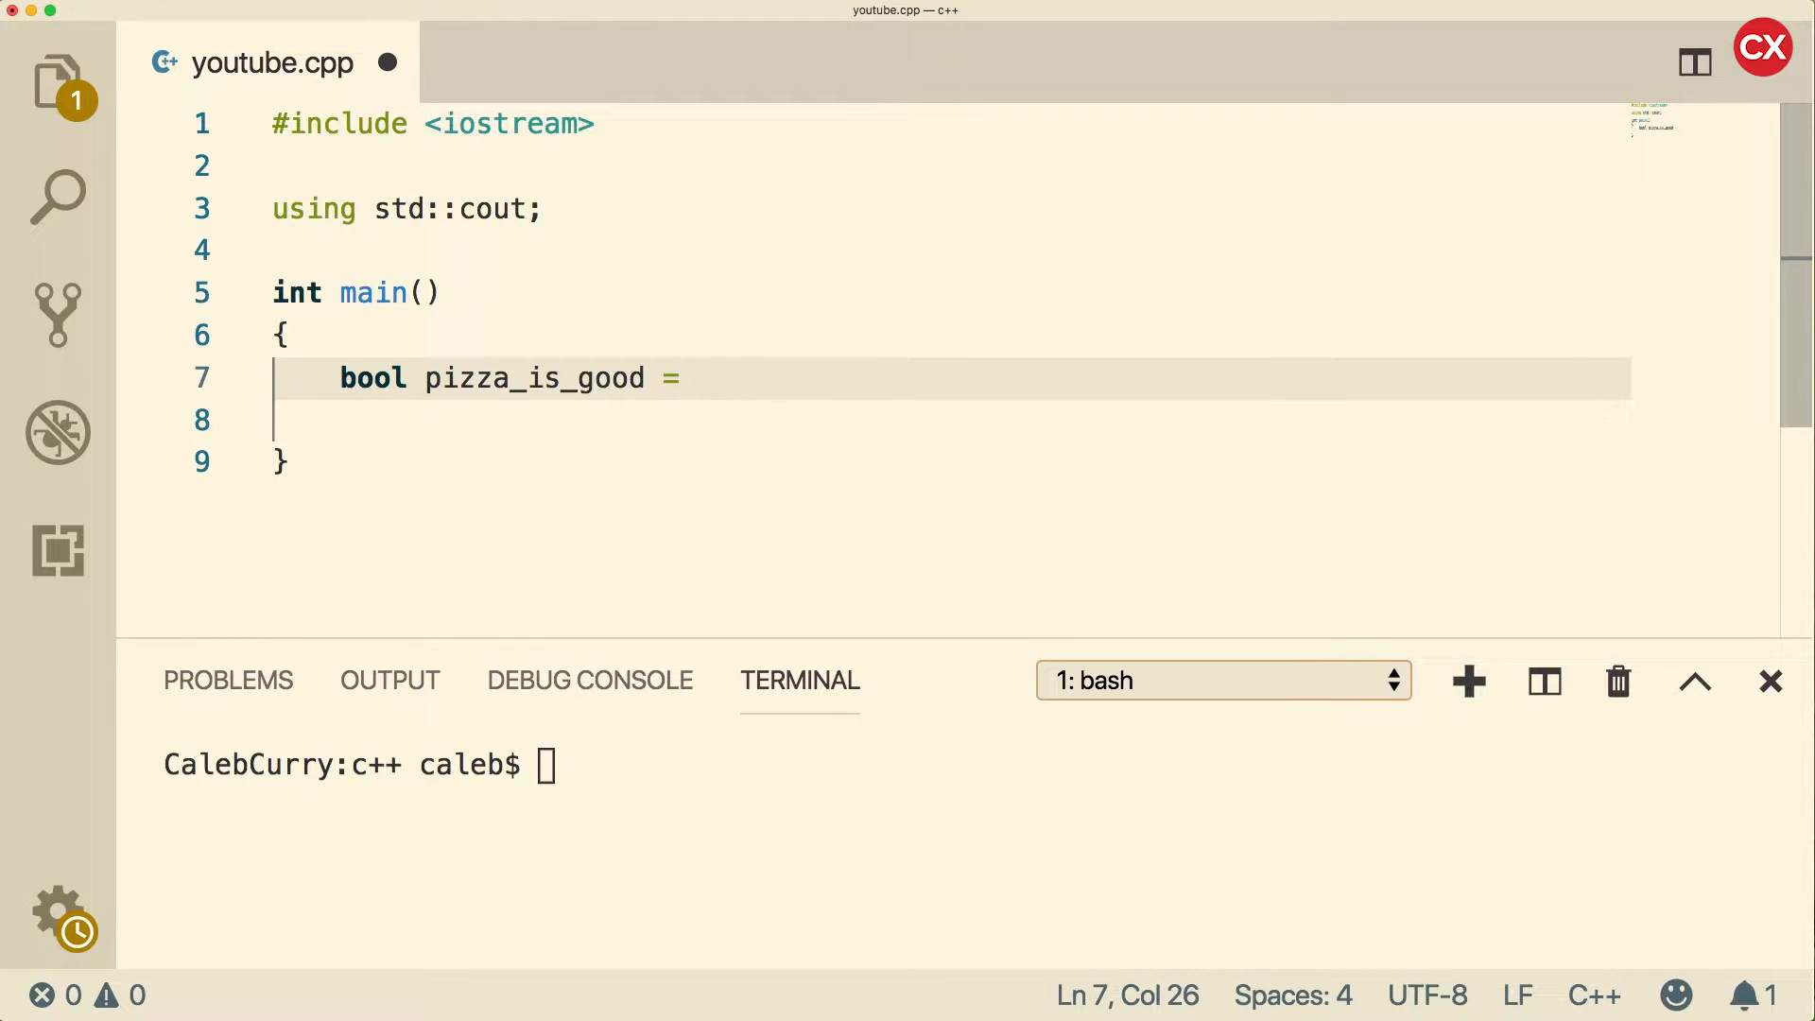
type("true")
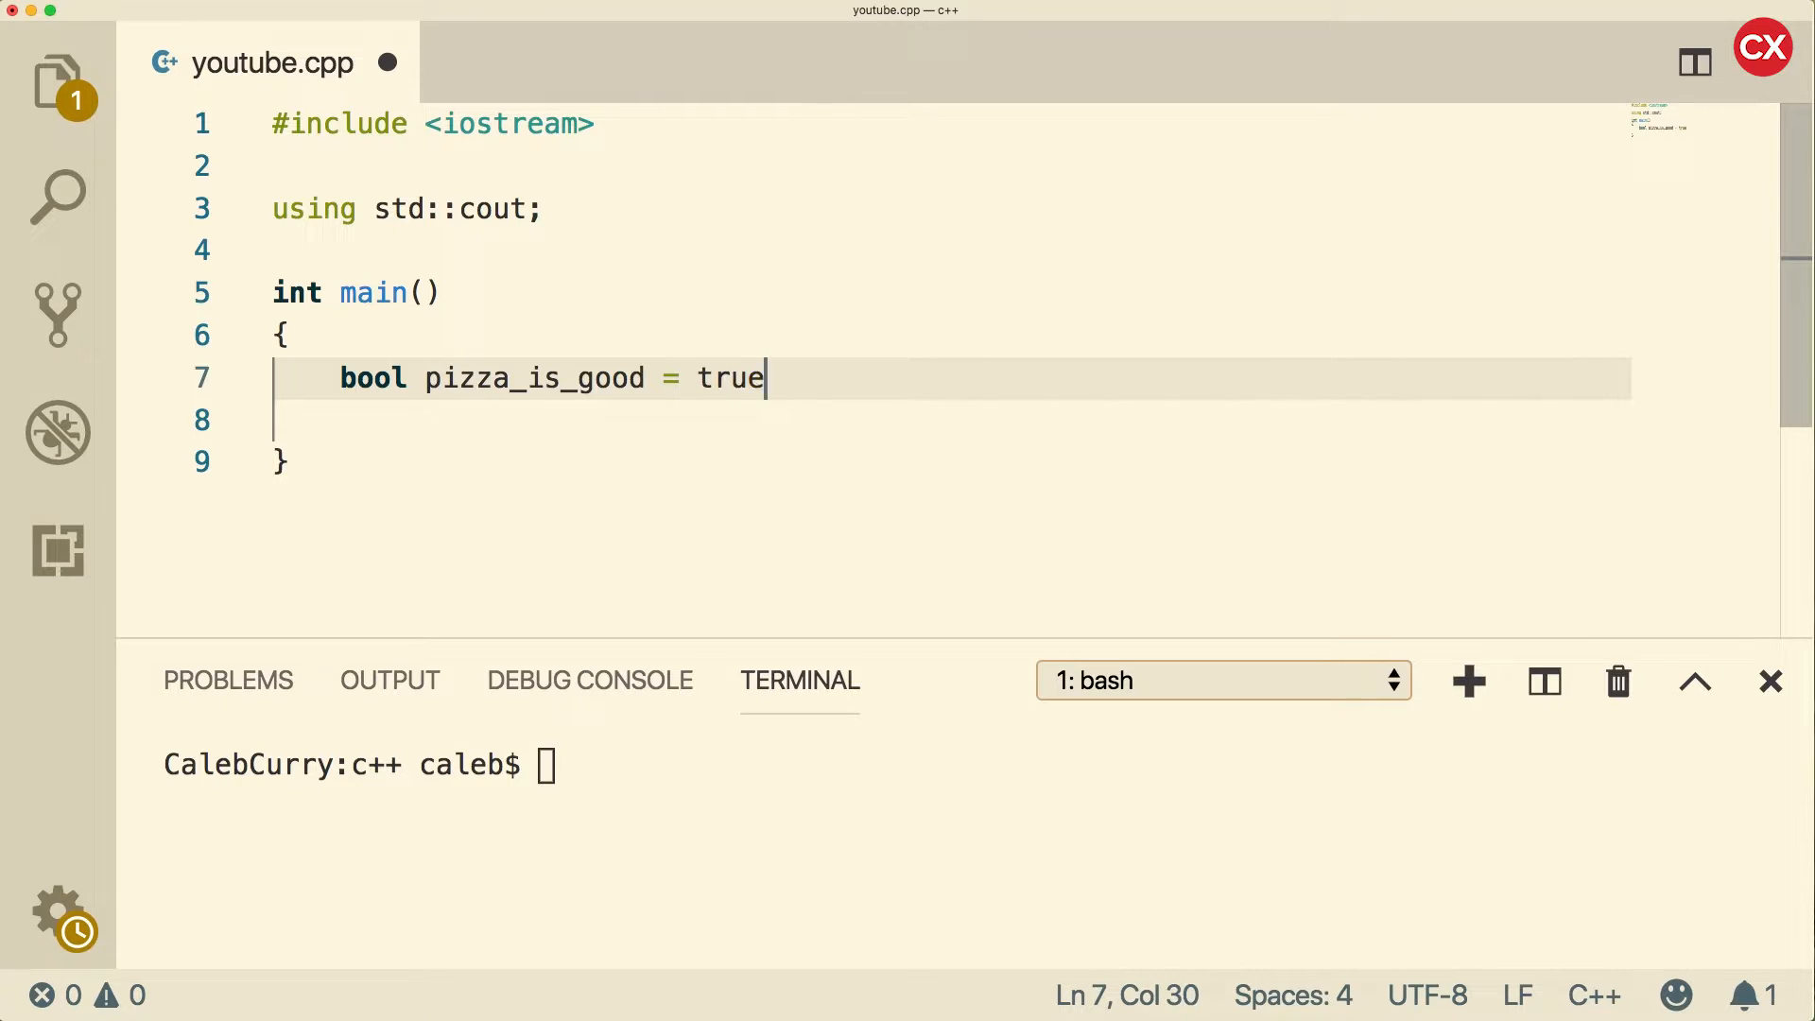
type(";")
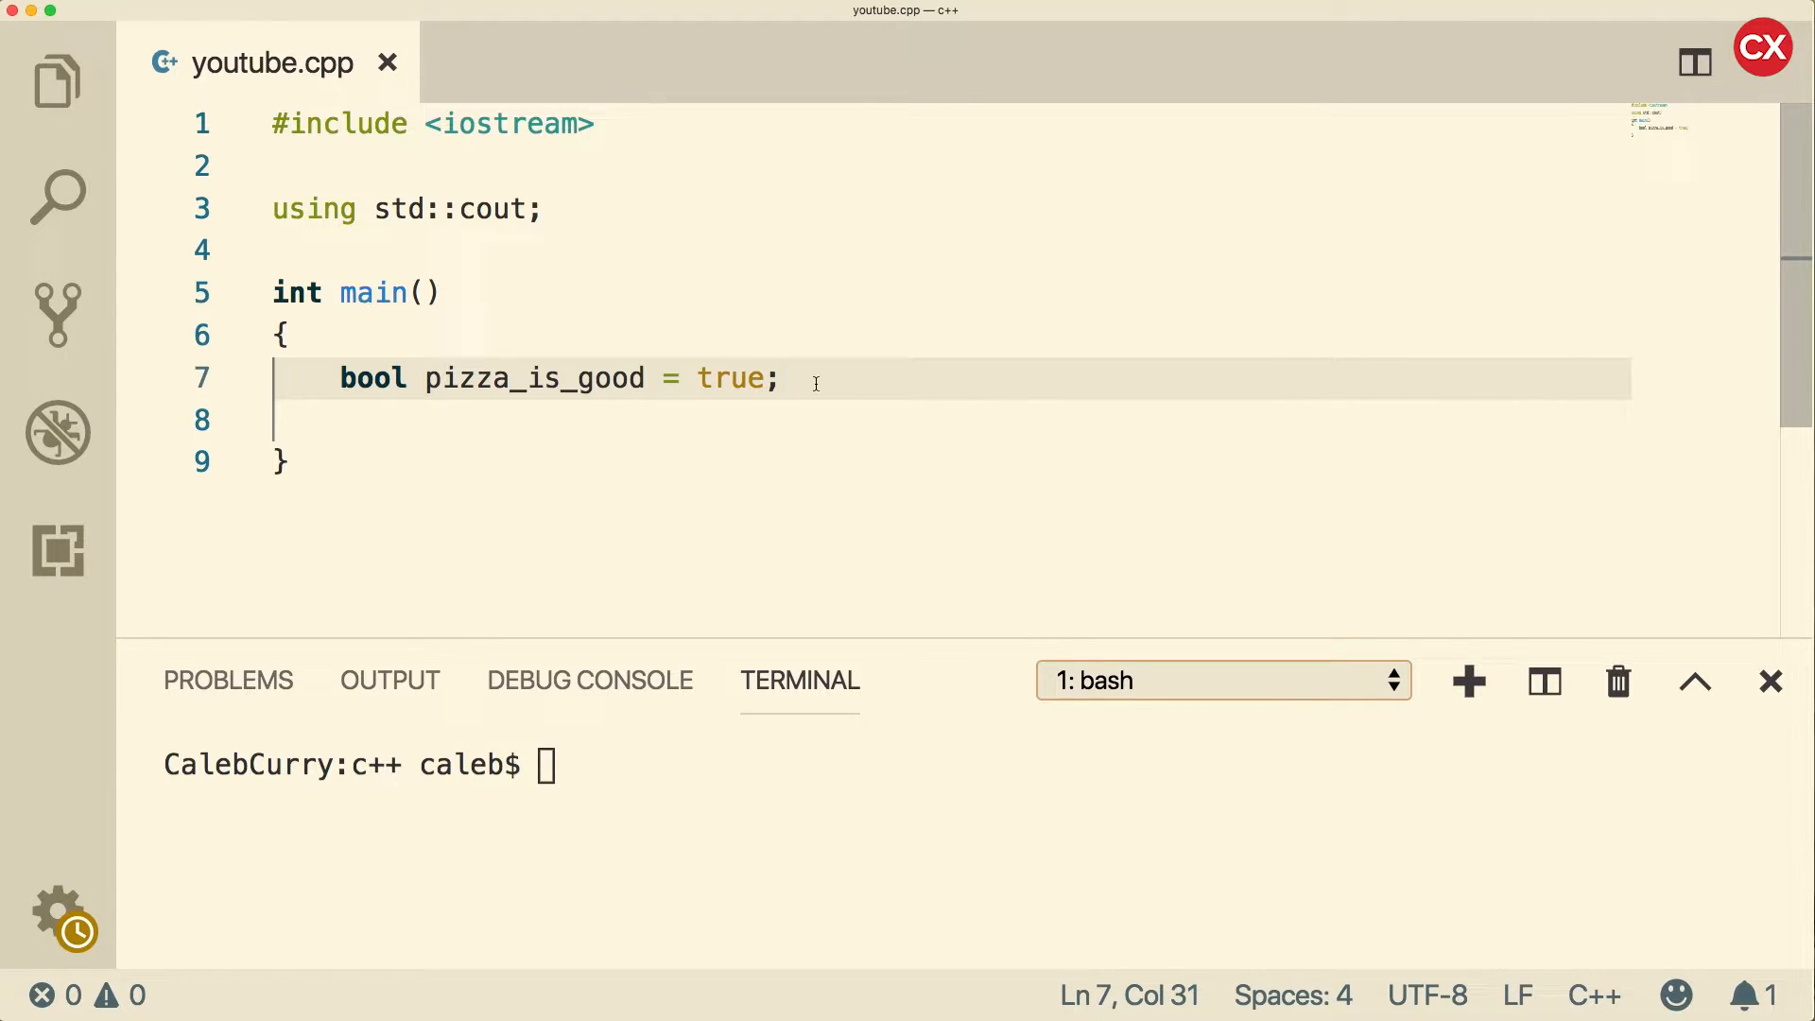
mouse_move(970, 382)
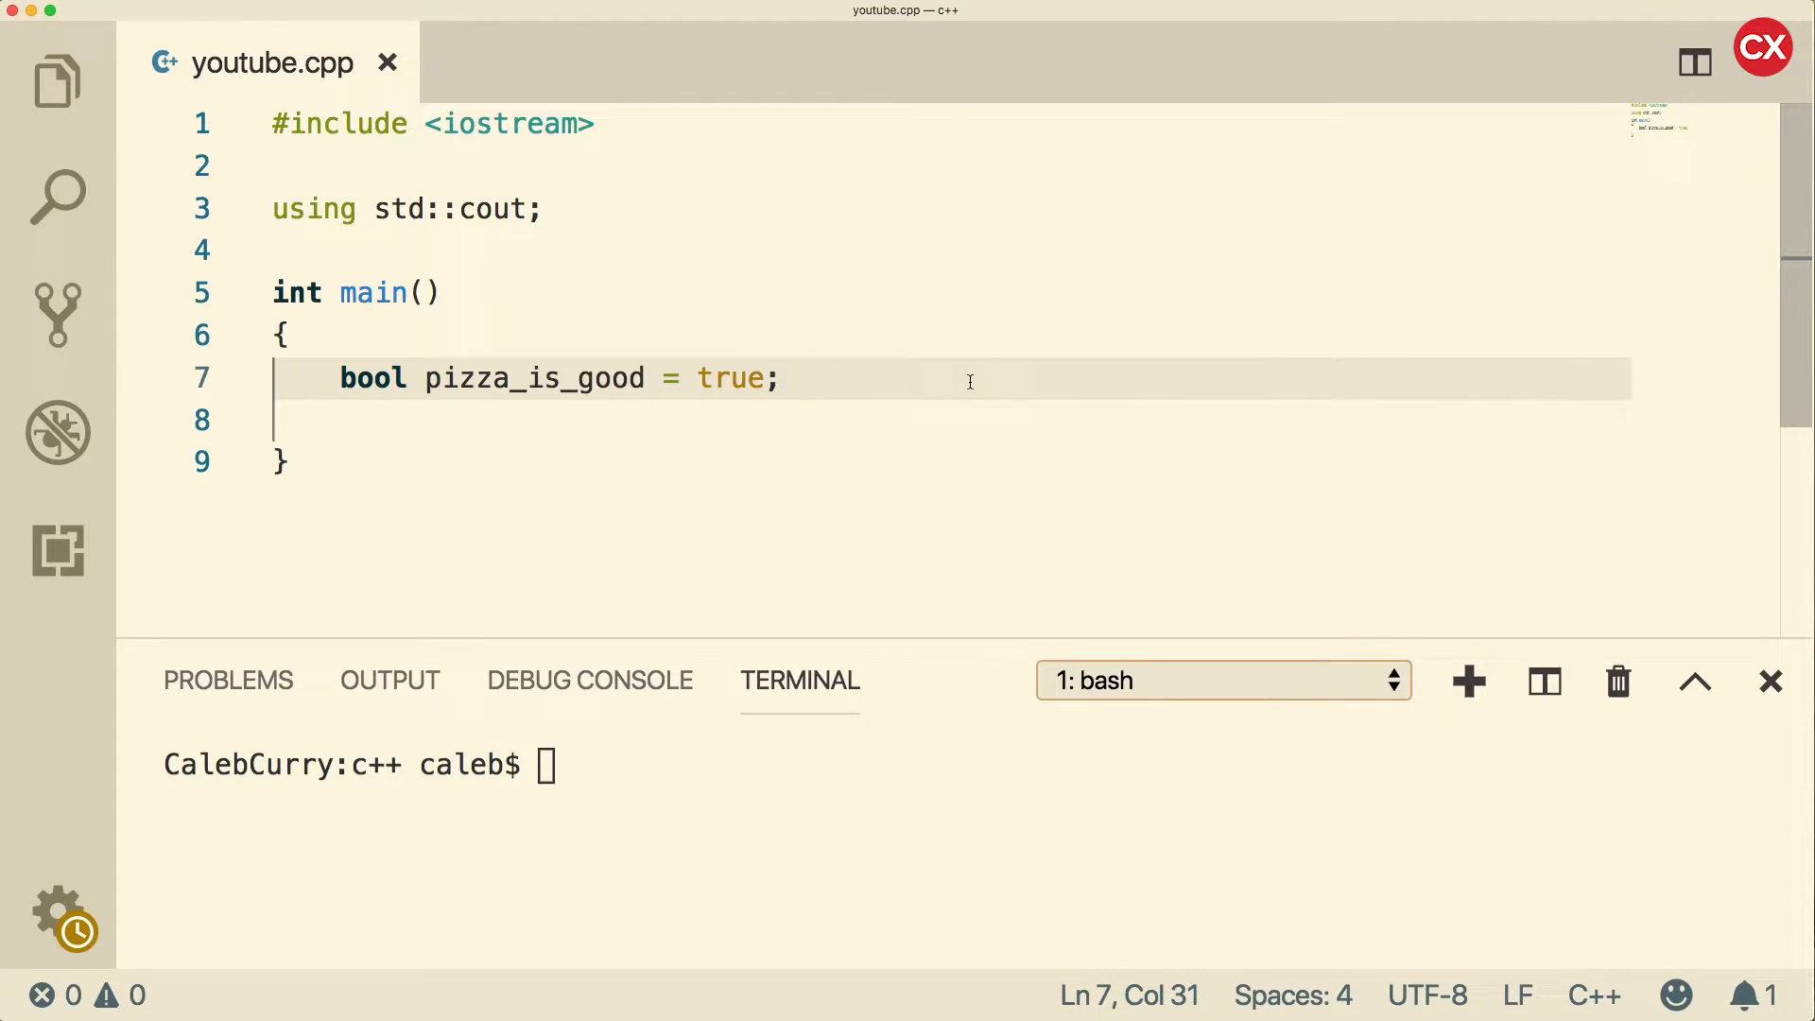
Step: Add a pizza_is_good = false; assignment, later undone before saving
type("pizza_is_good")
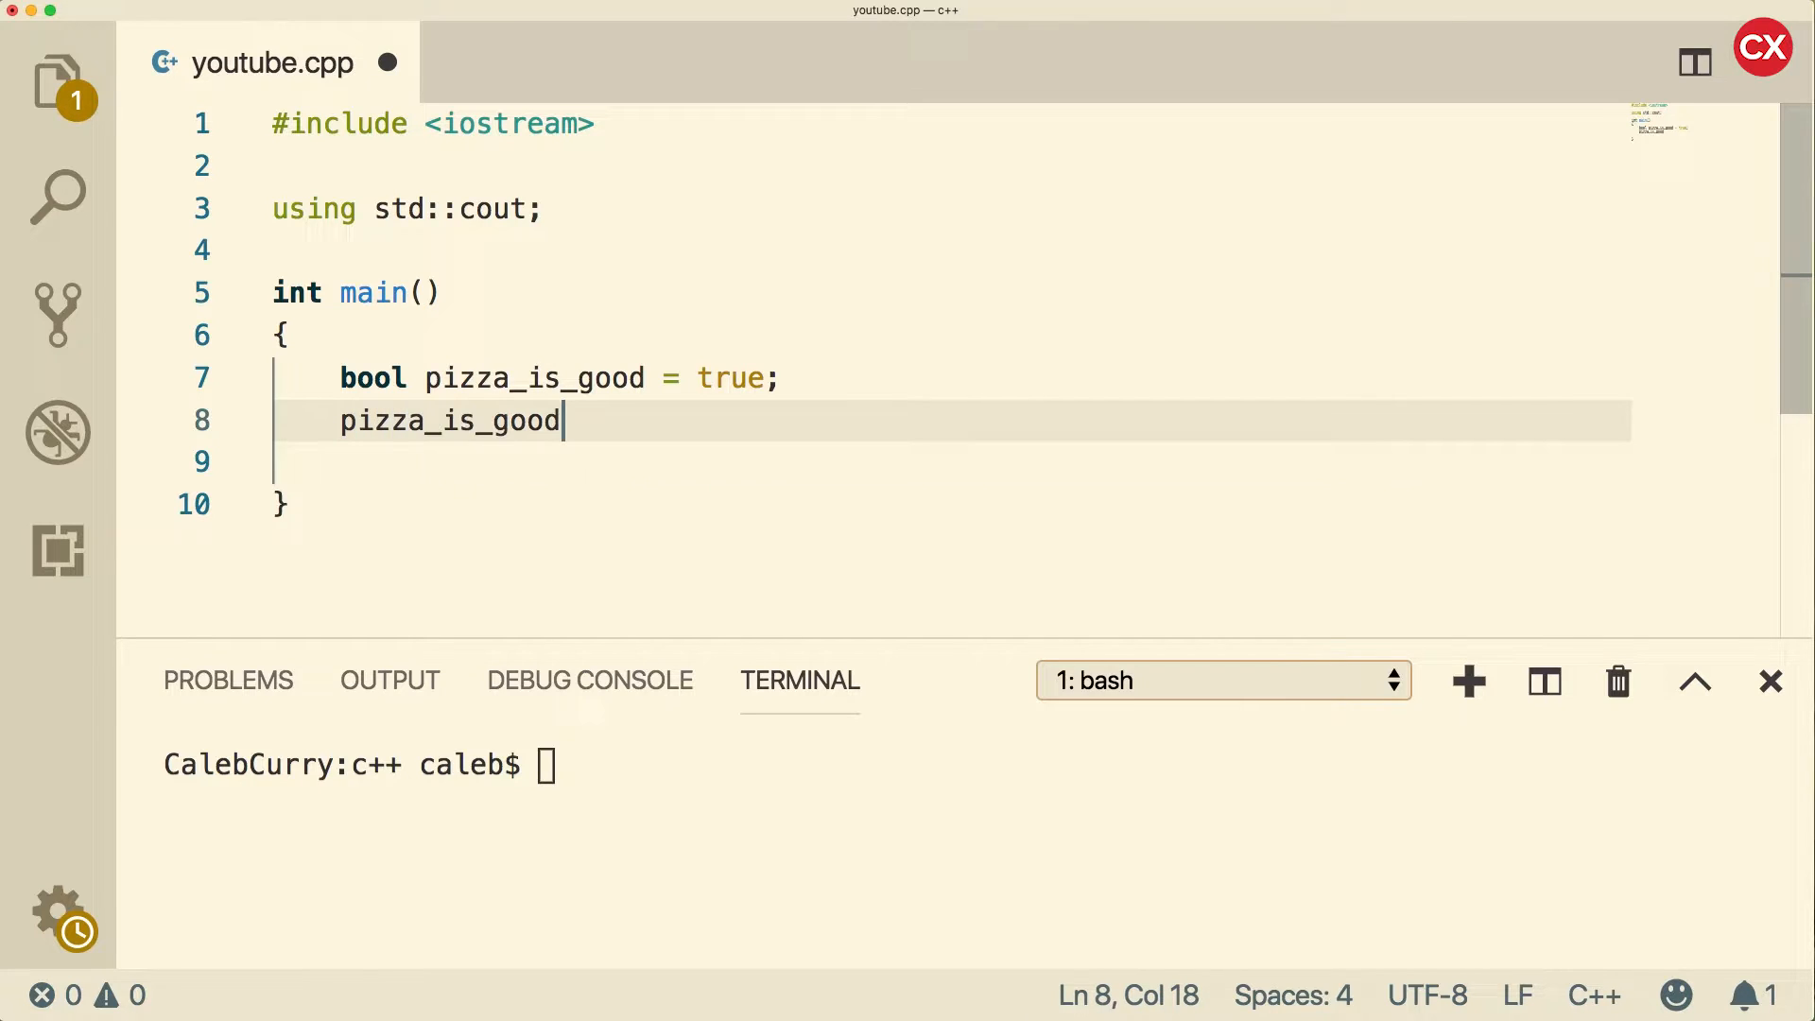
type("= fal")
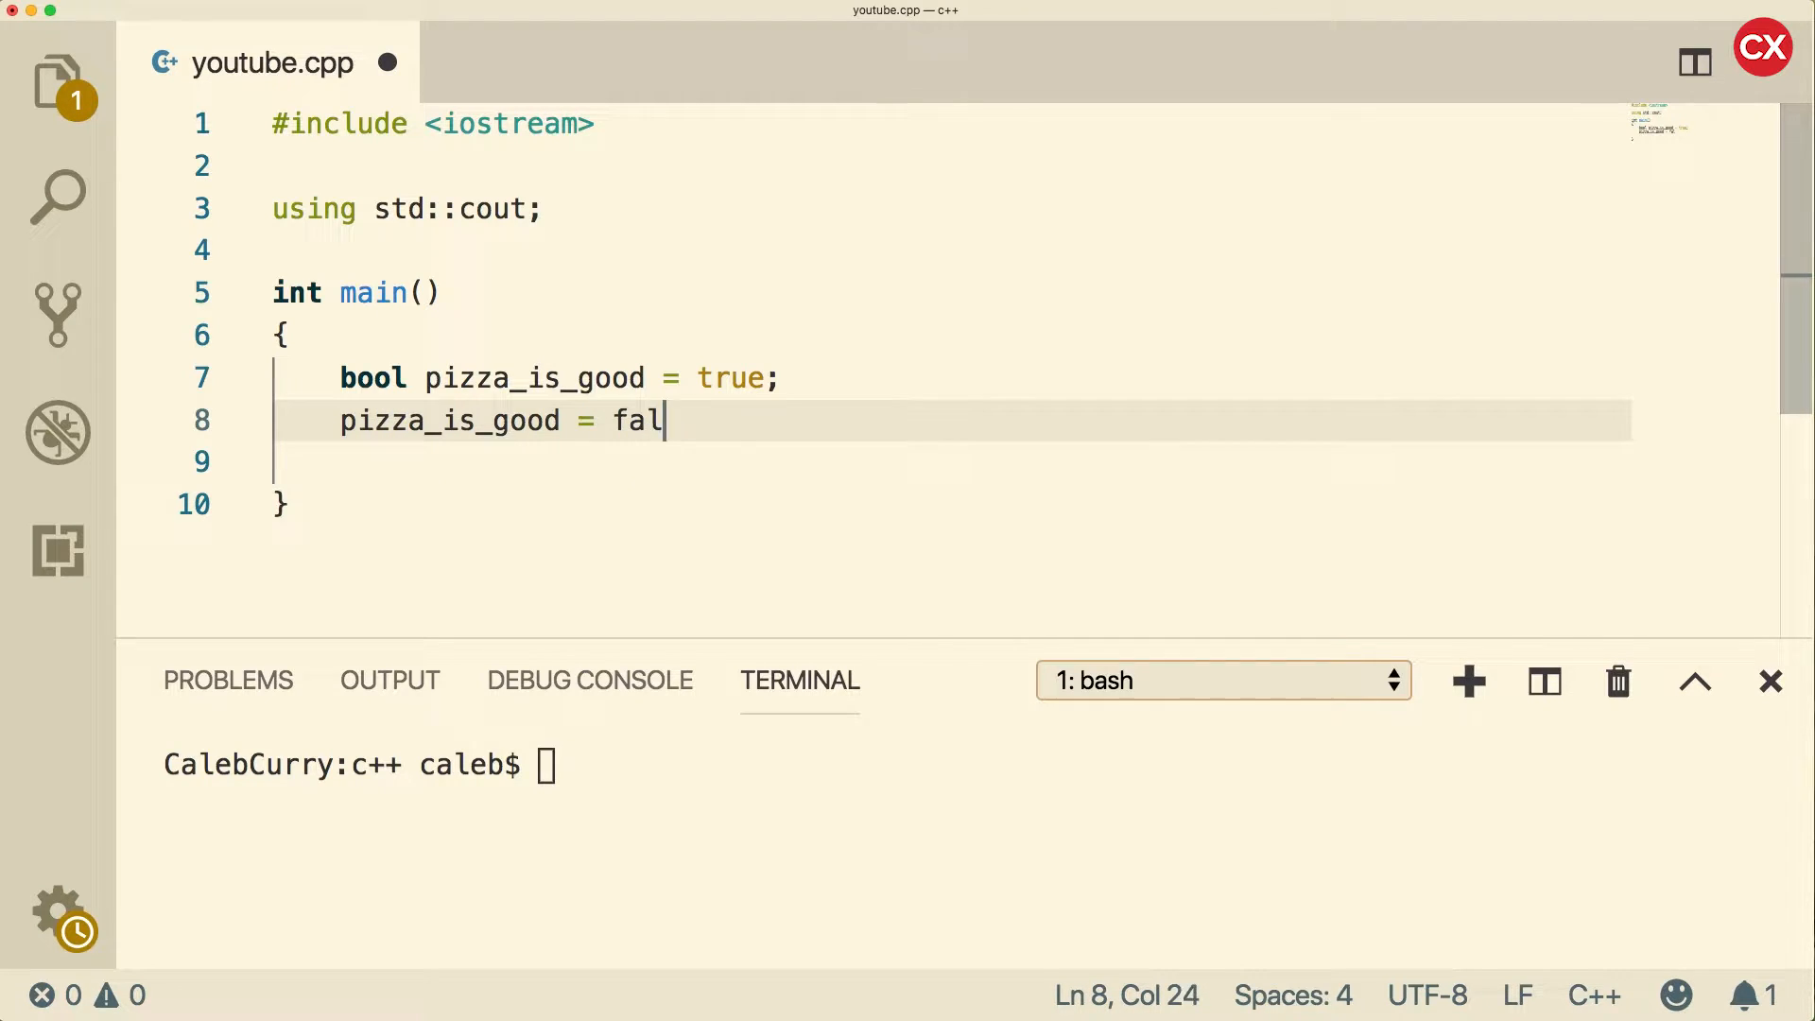
type("se;")
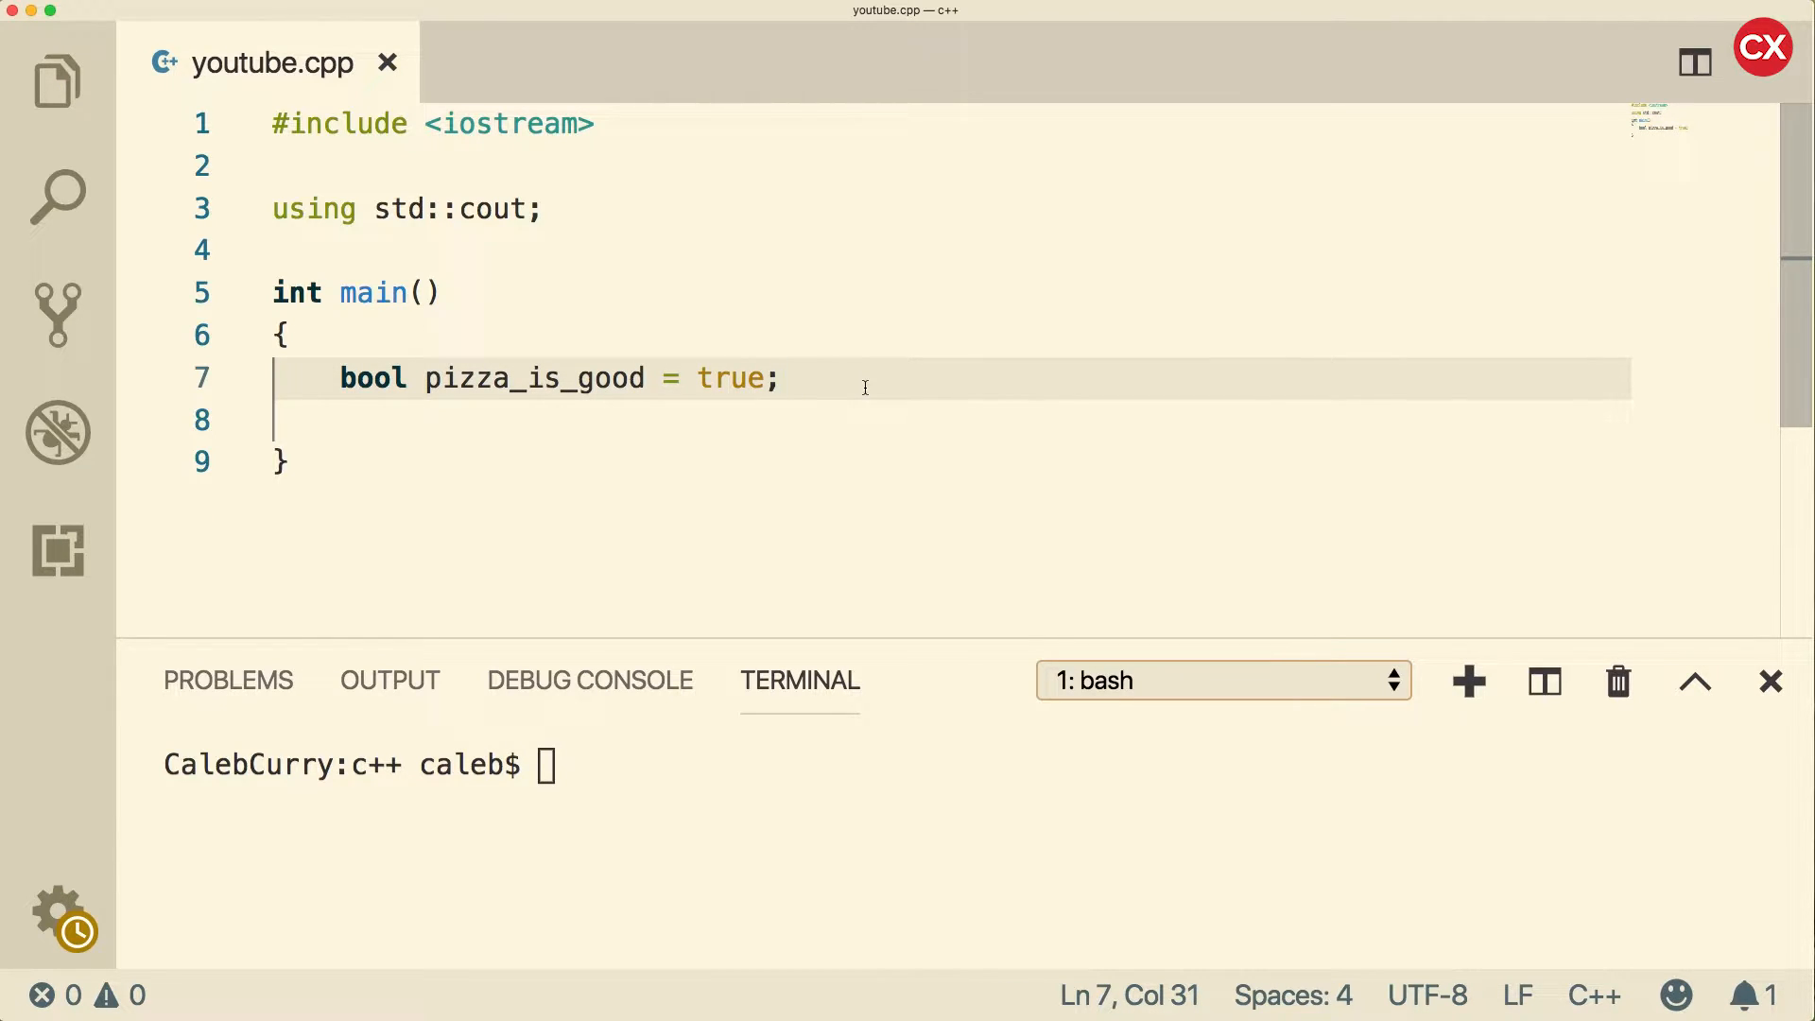
mouse_move(816, 396)
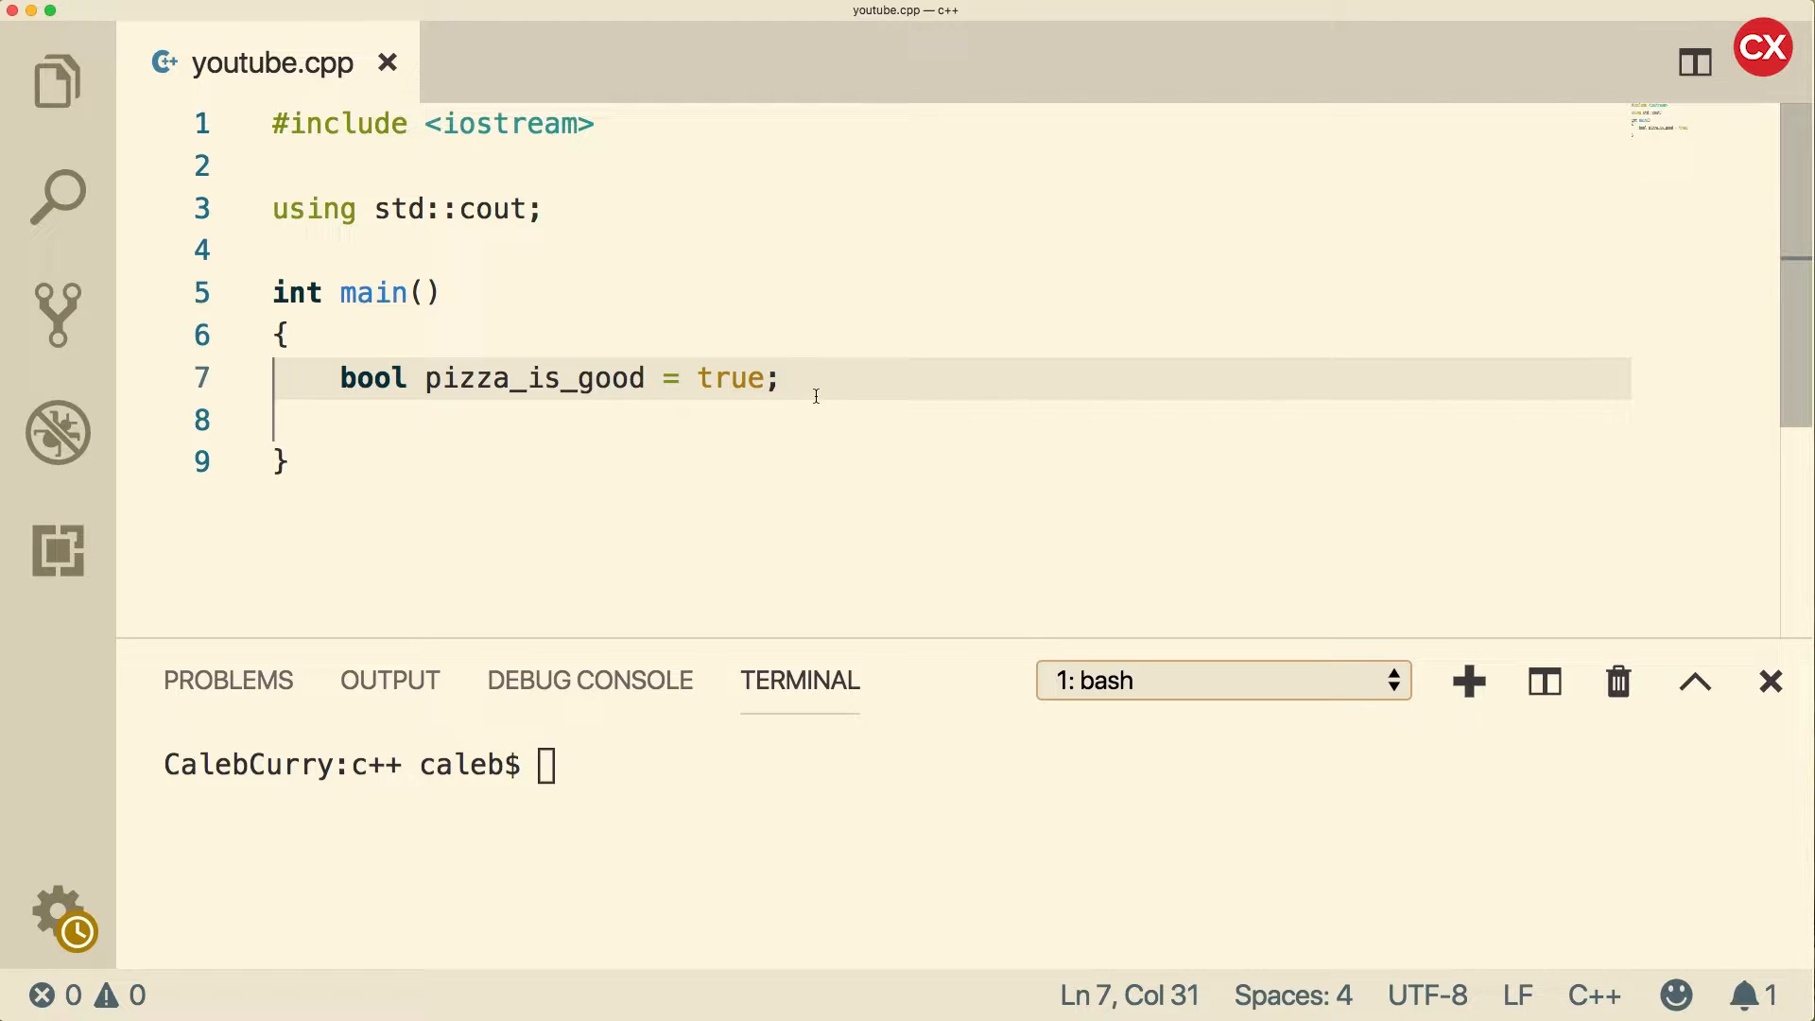
Step: Replace the true initializer with 1, then 0, then -1
double_click(730, 377)
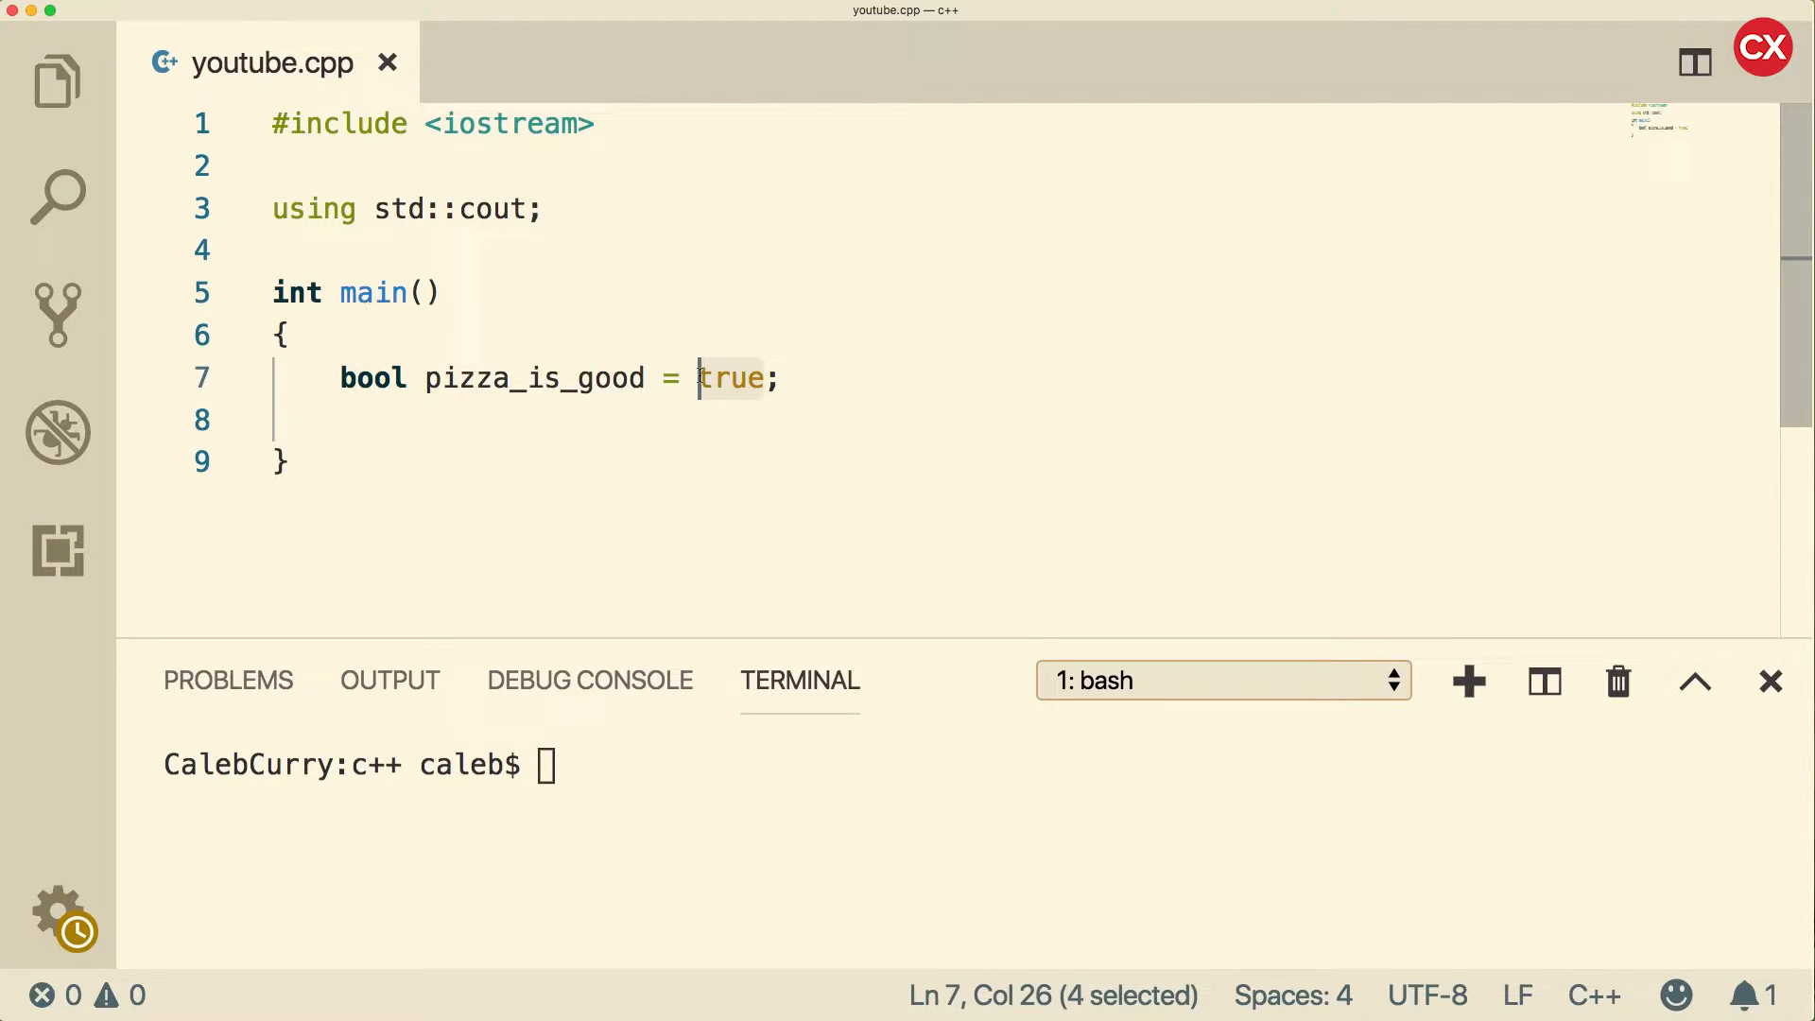
type("1")
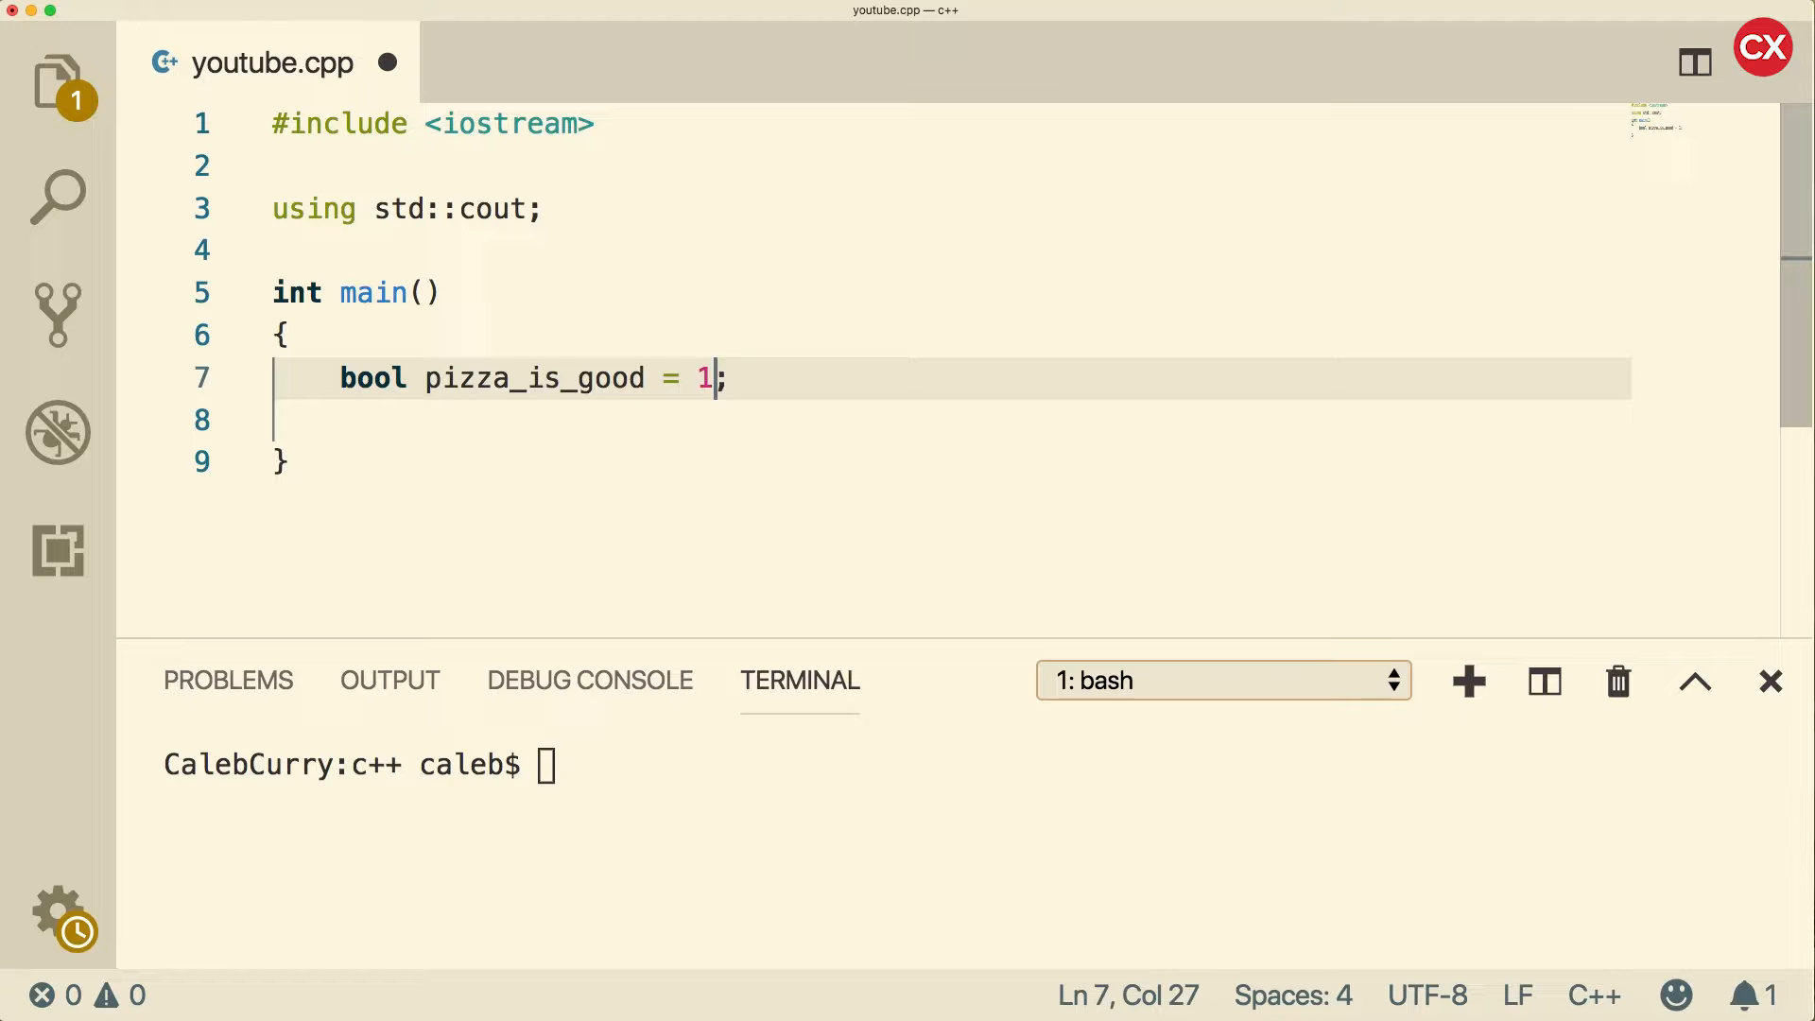
key("Backspace")
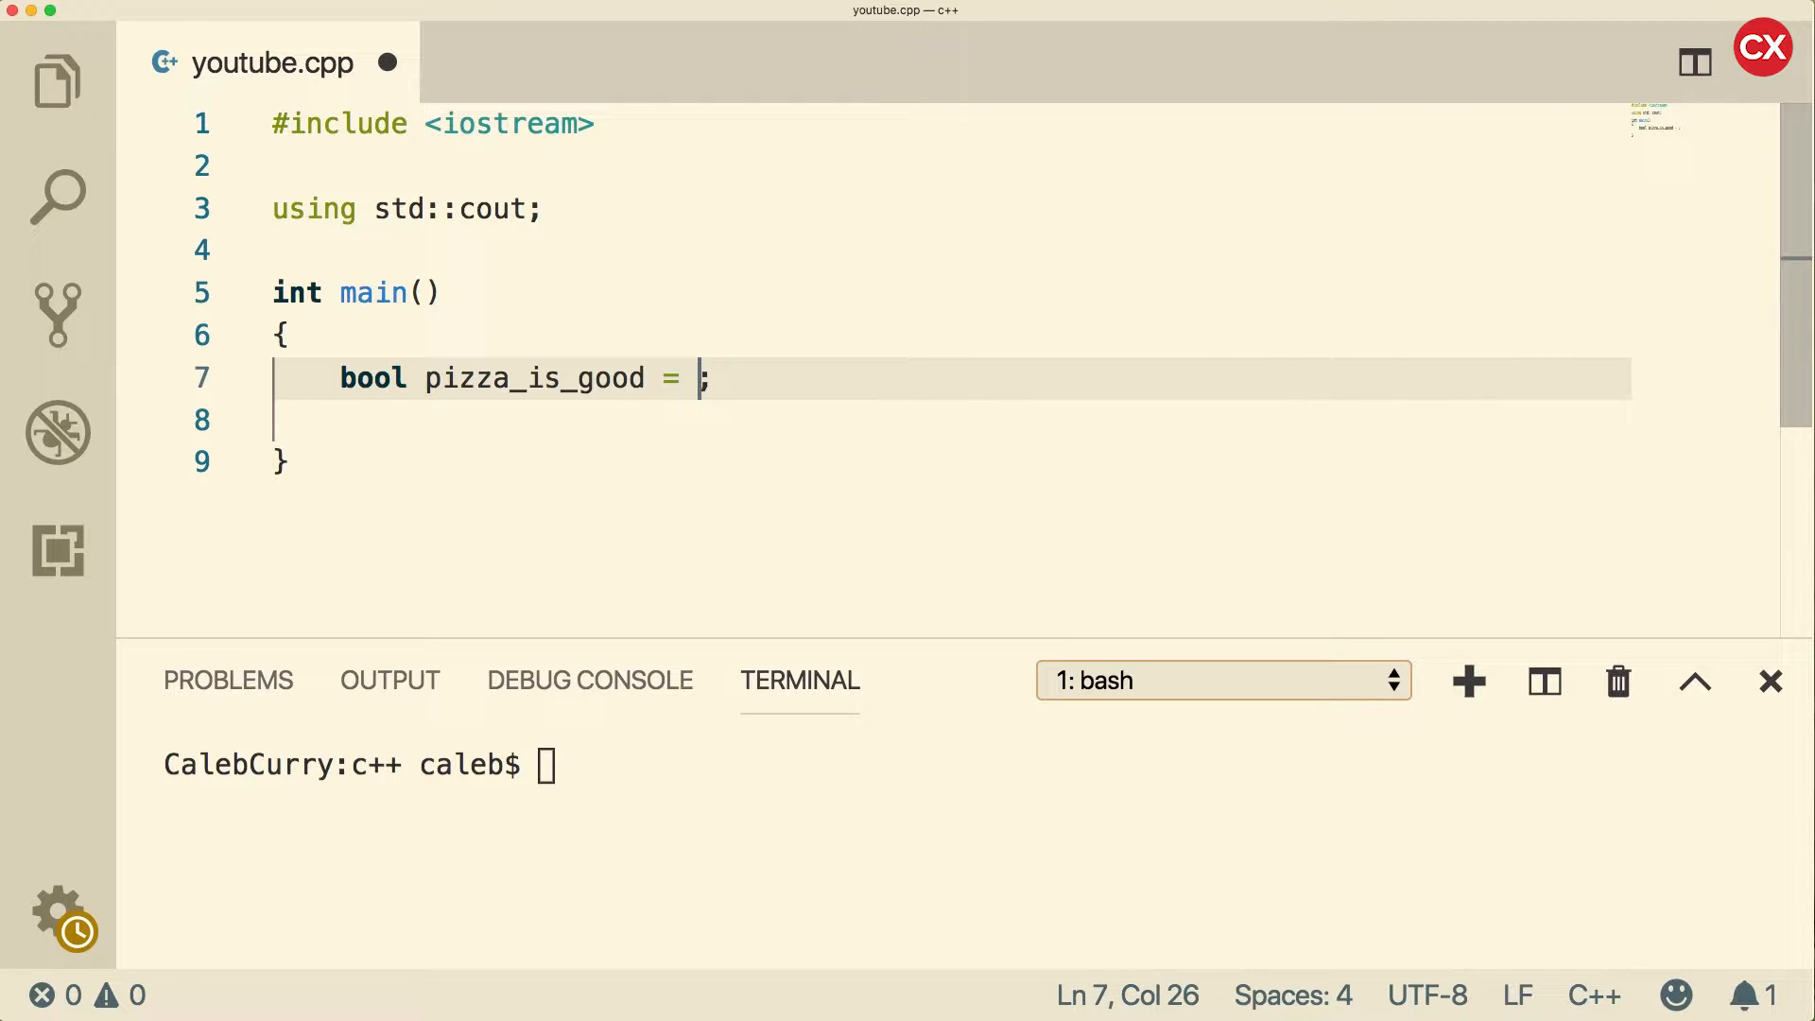
type("0")
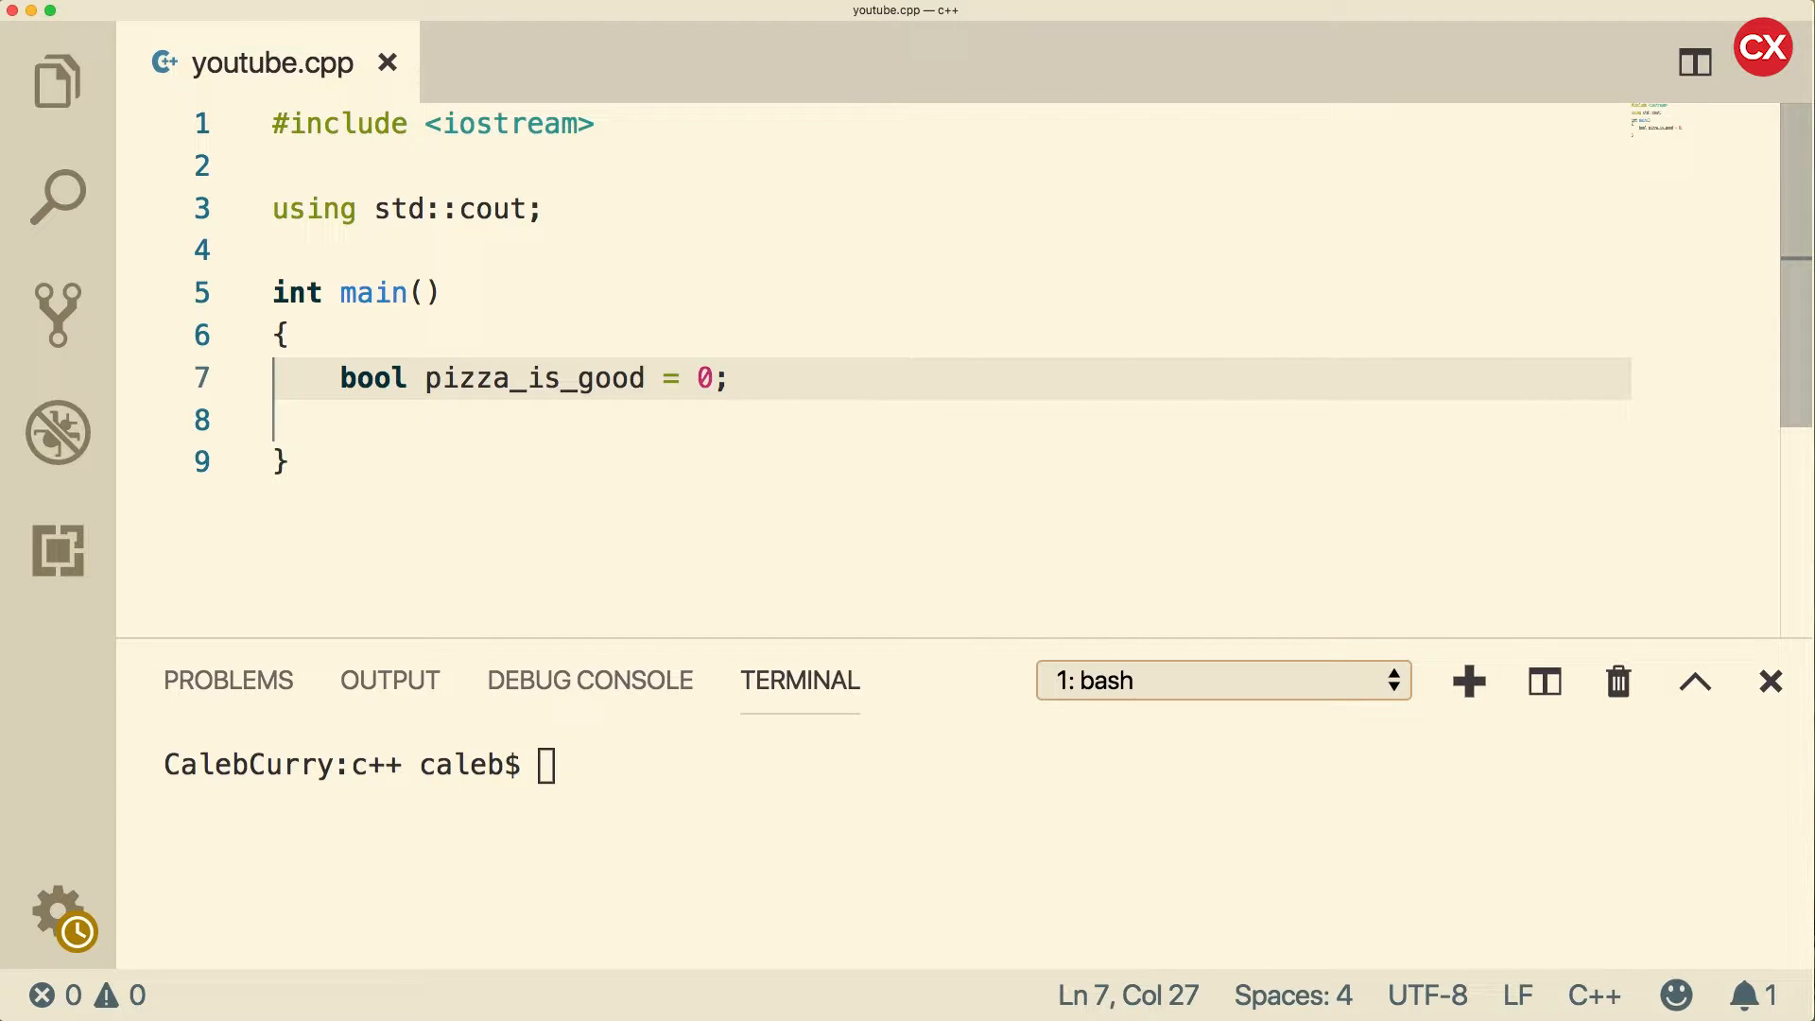
type("-1")
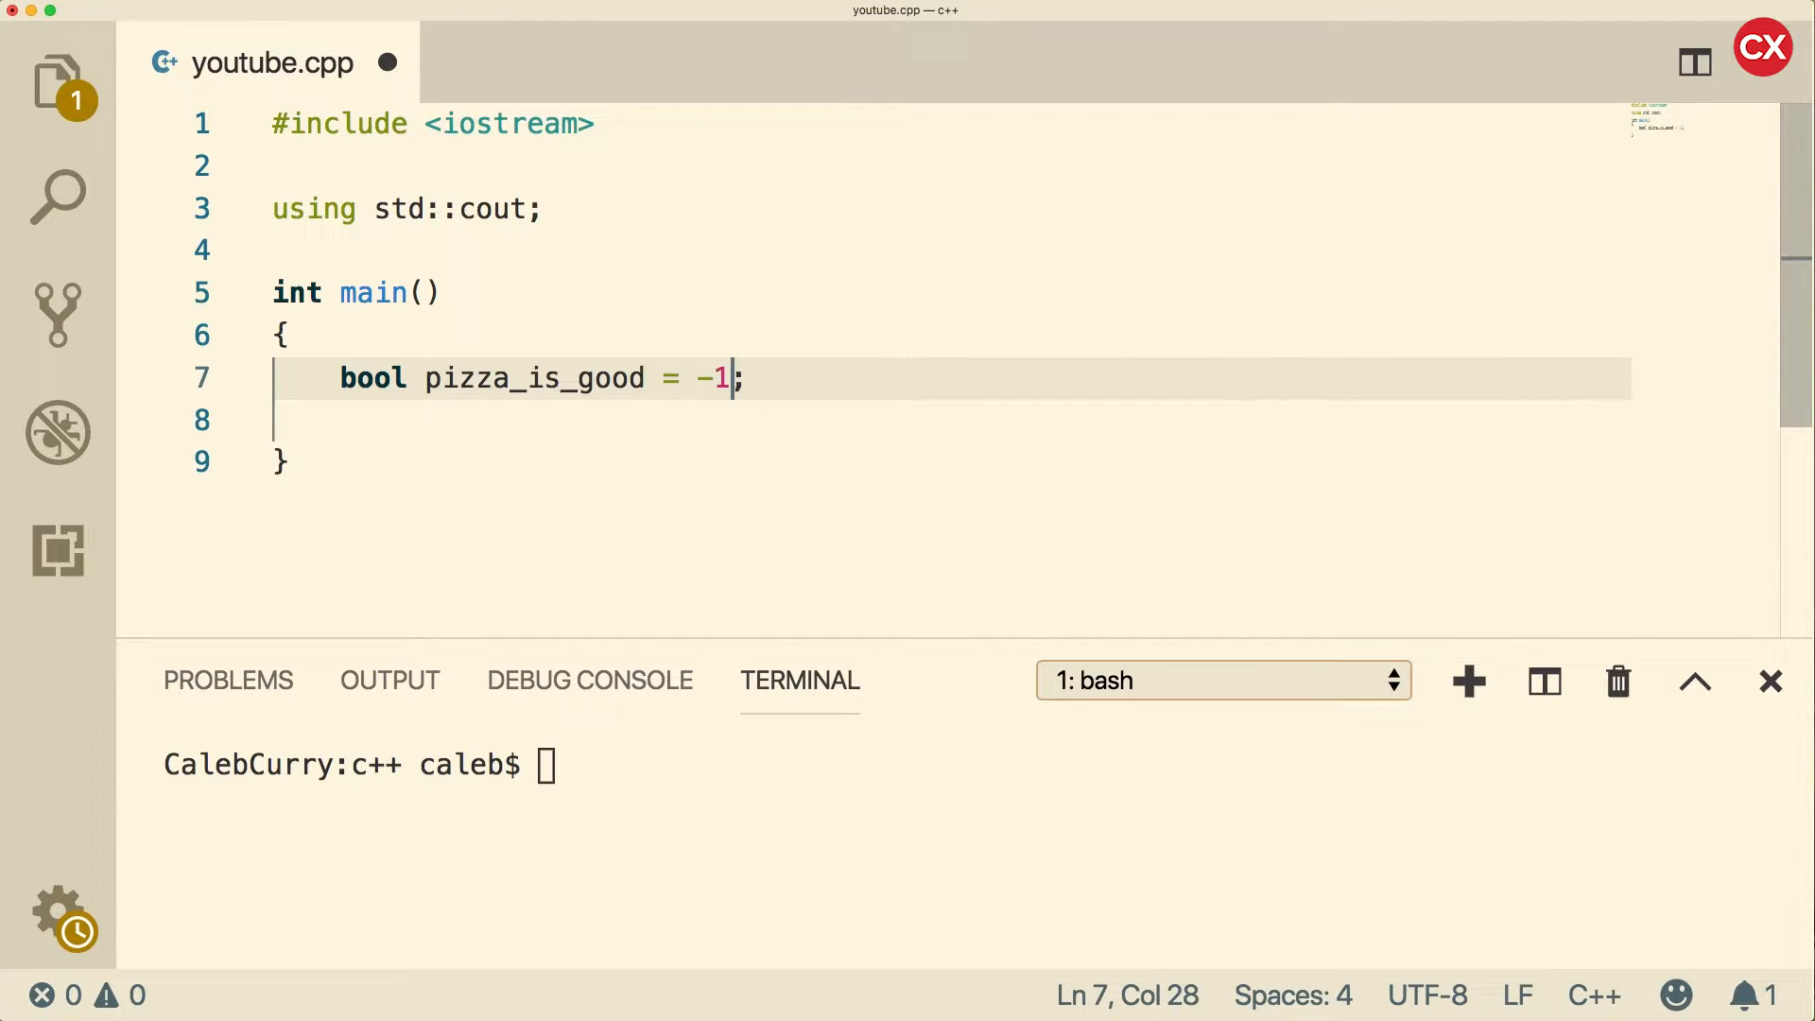
mouse_move(842, 370)
type("cout << pizza_is_good << std::endl;")
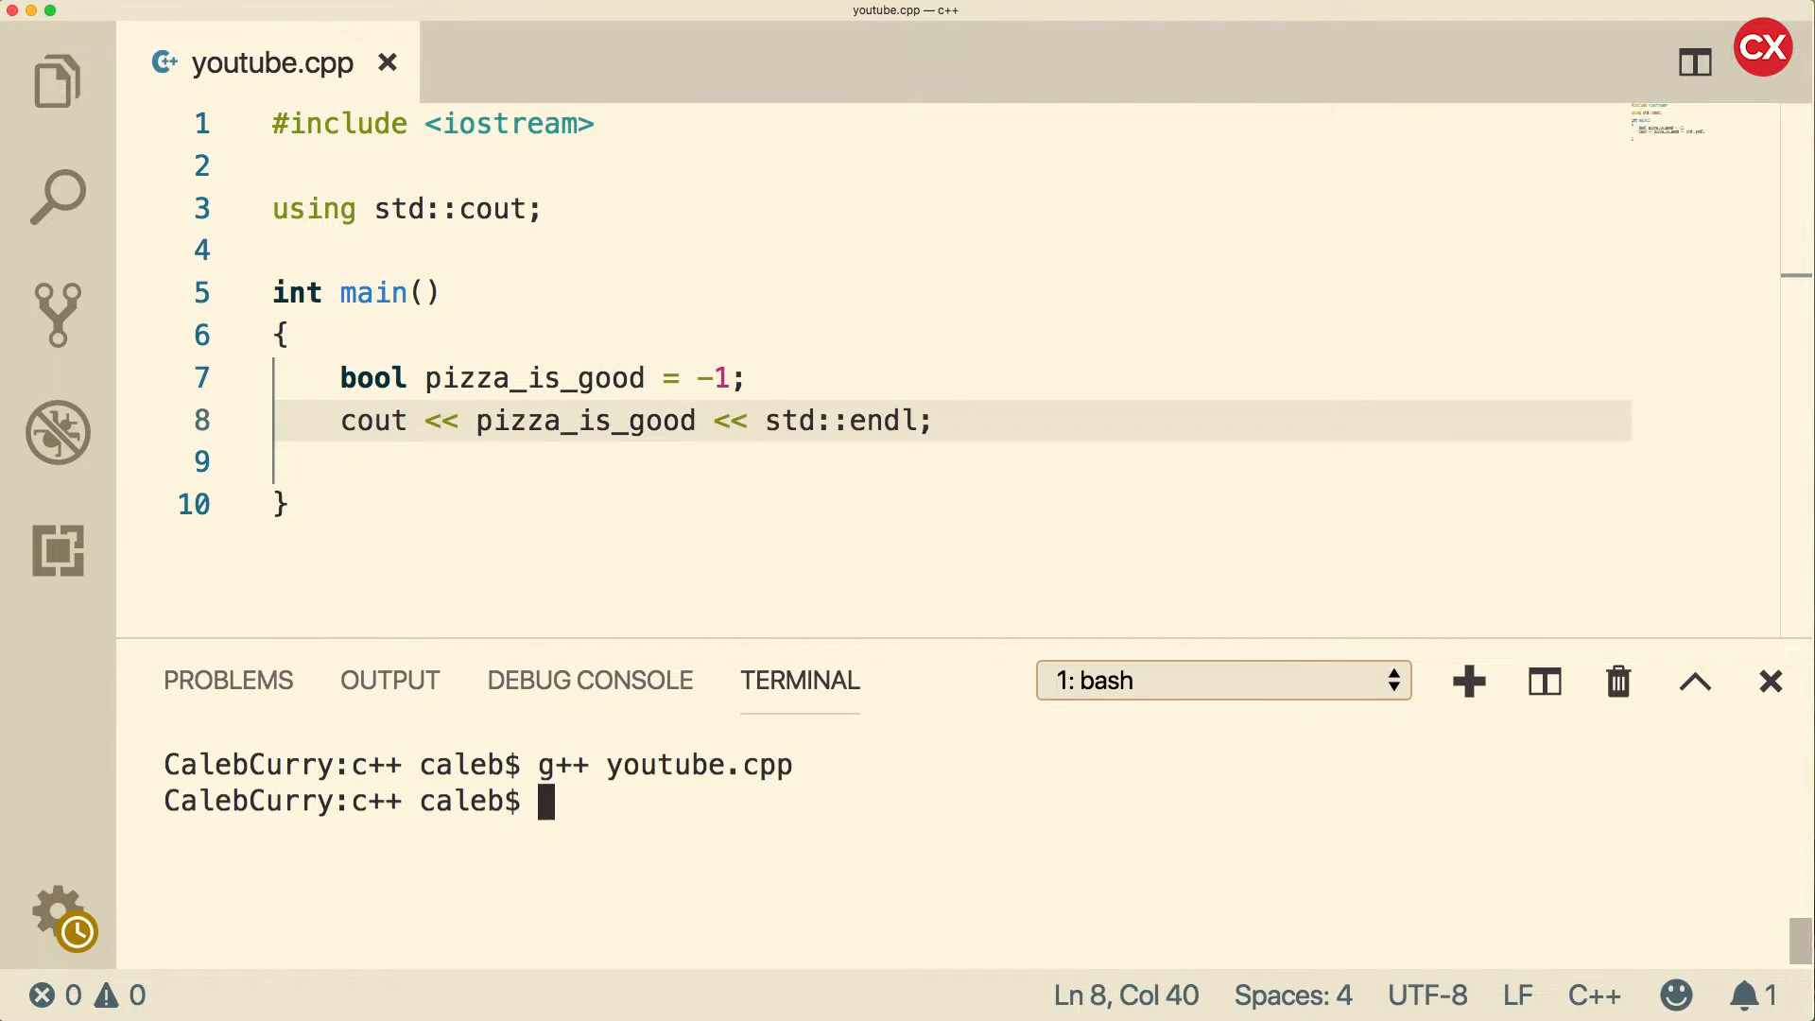
Step: Run ./a.out, change the value to 100000, rebuild with g++ youtube.cpp, and select it to set 0
type("./a.out")
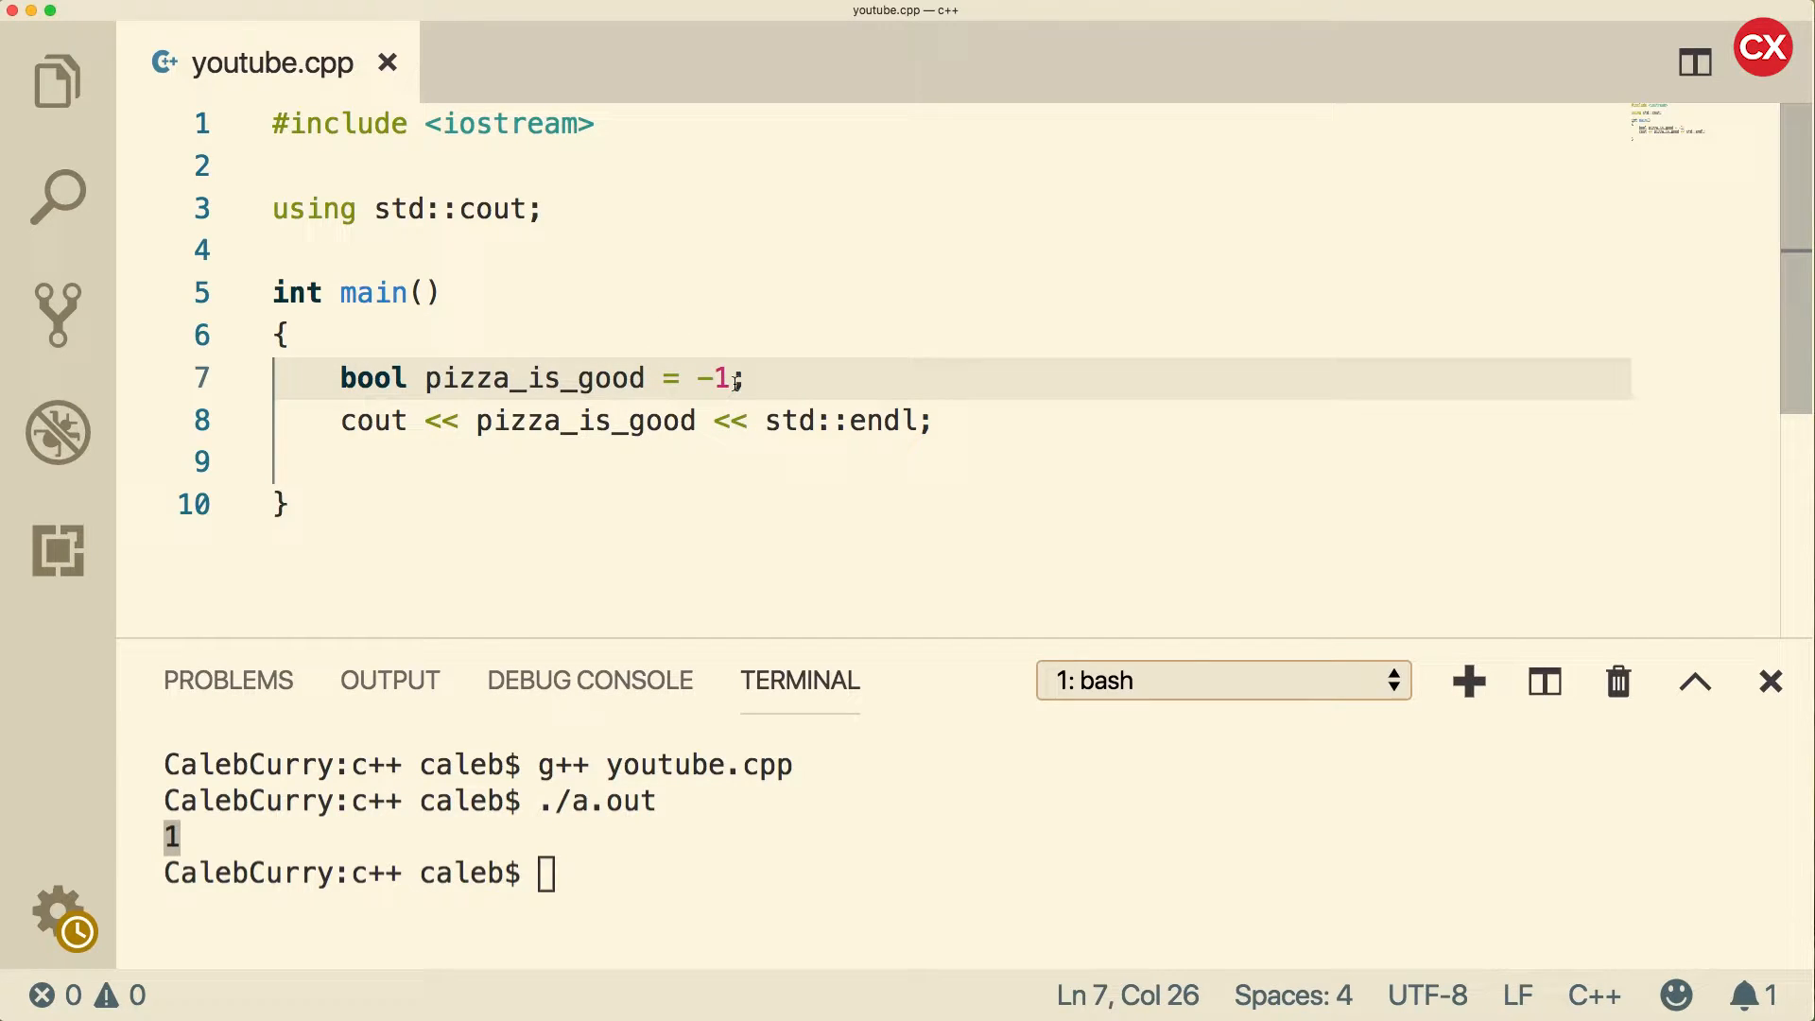
left_click_drag(741, 377, 698, 377)
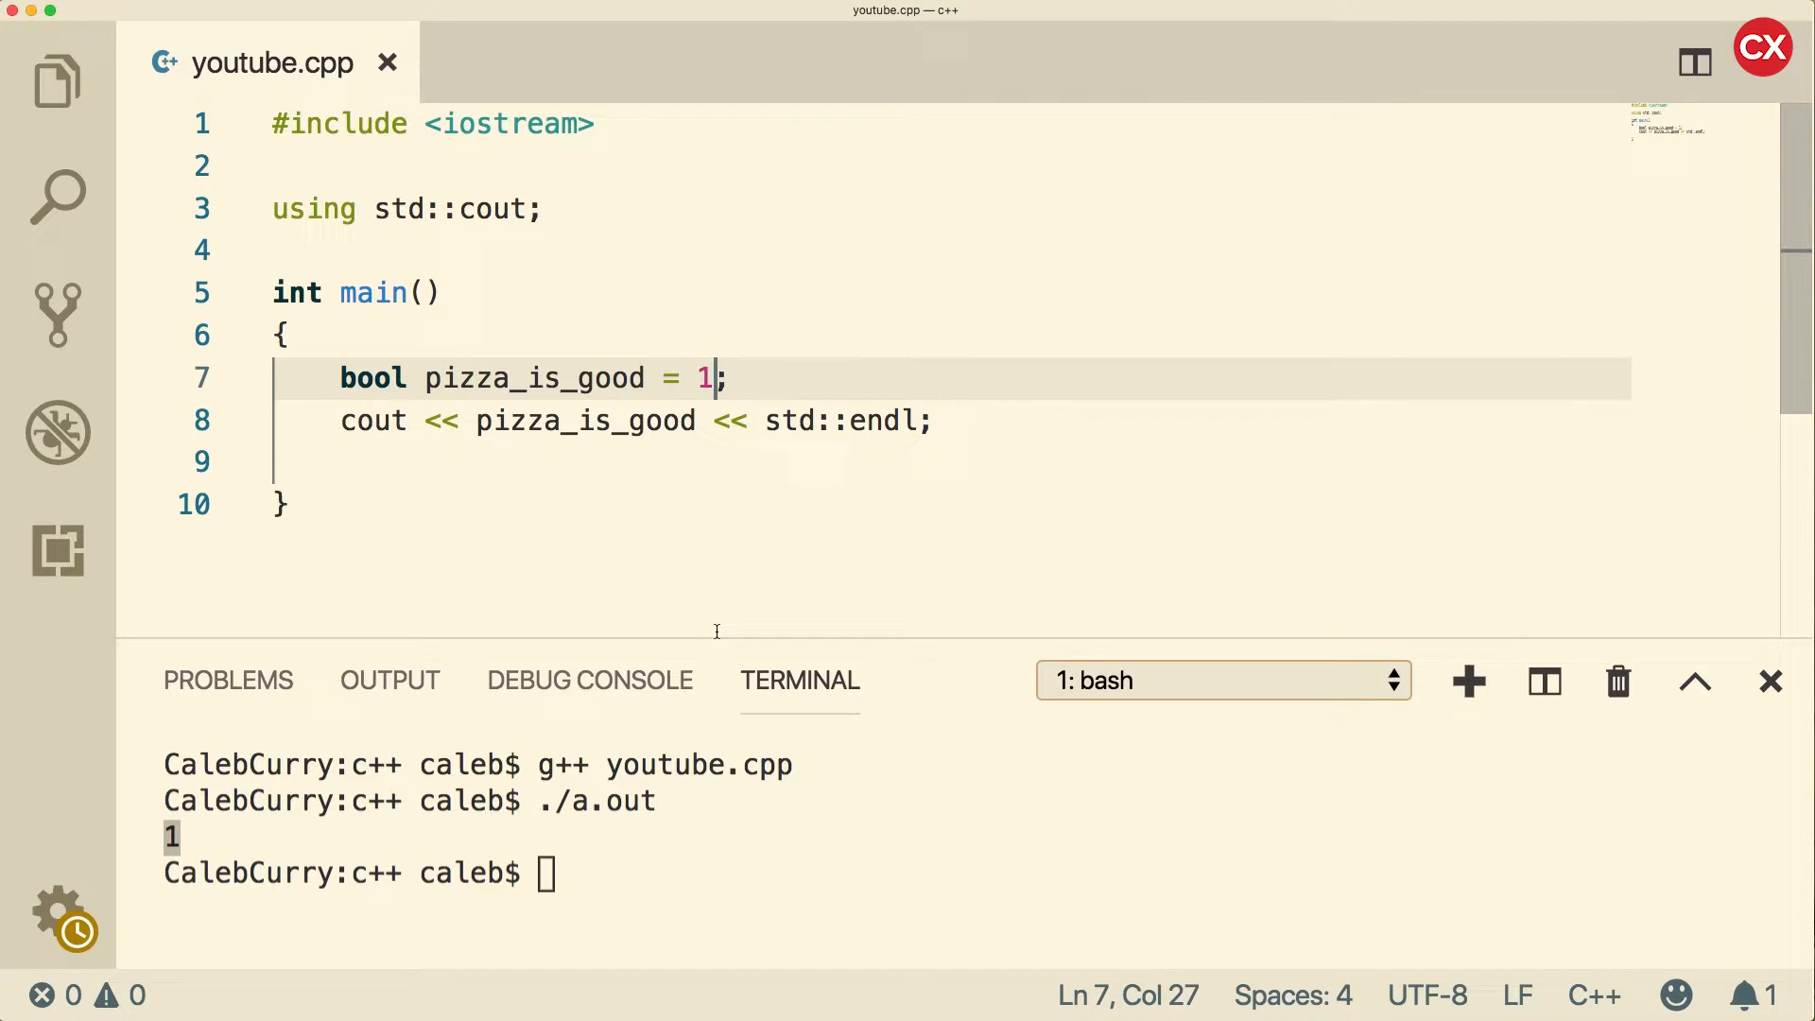
type("00000")
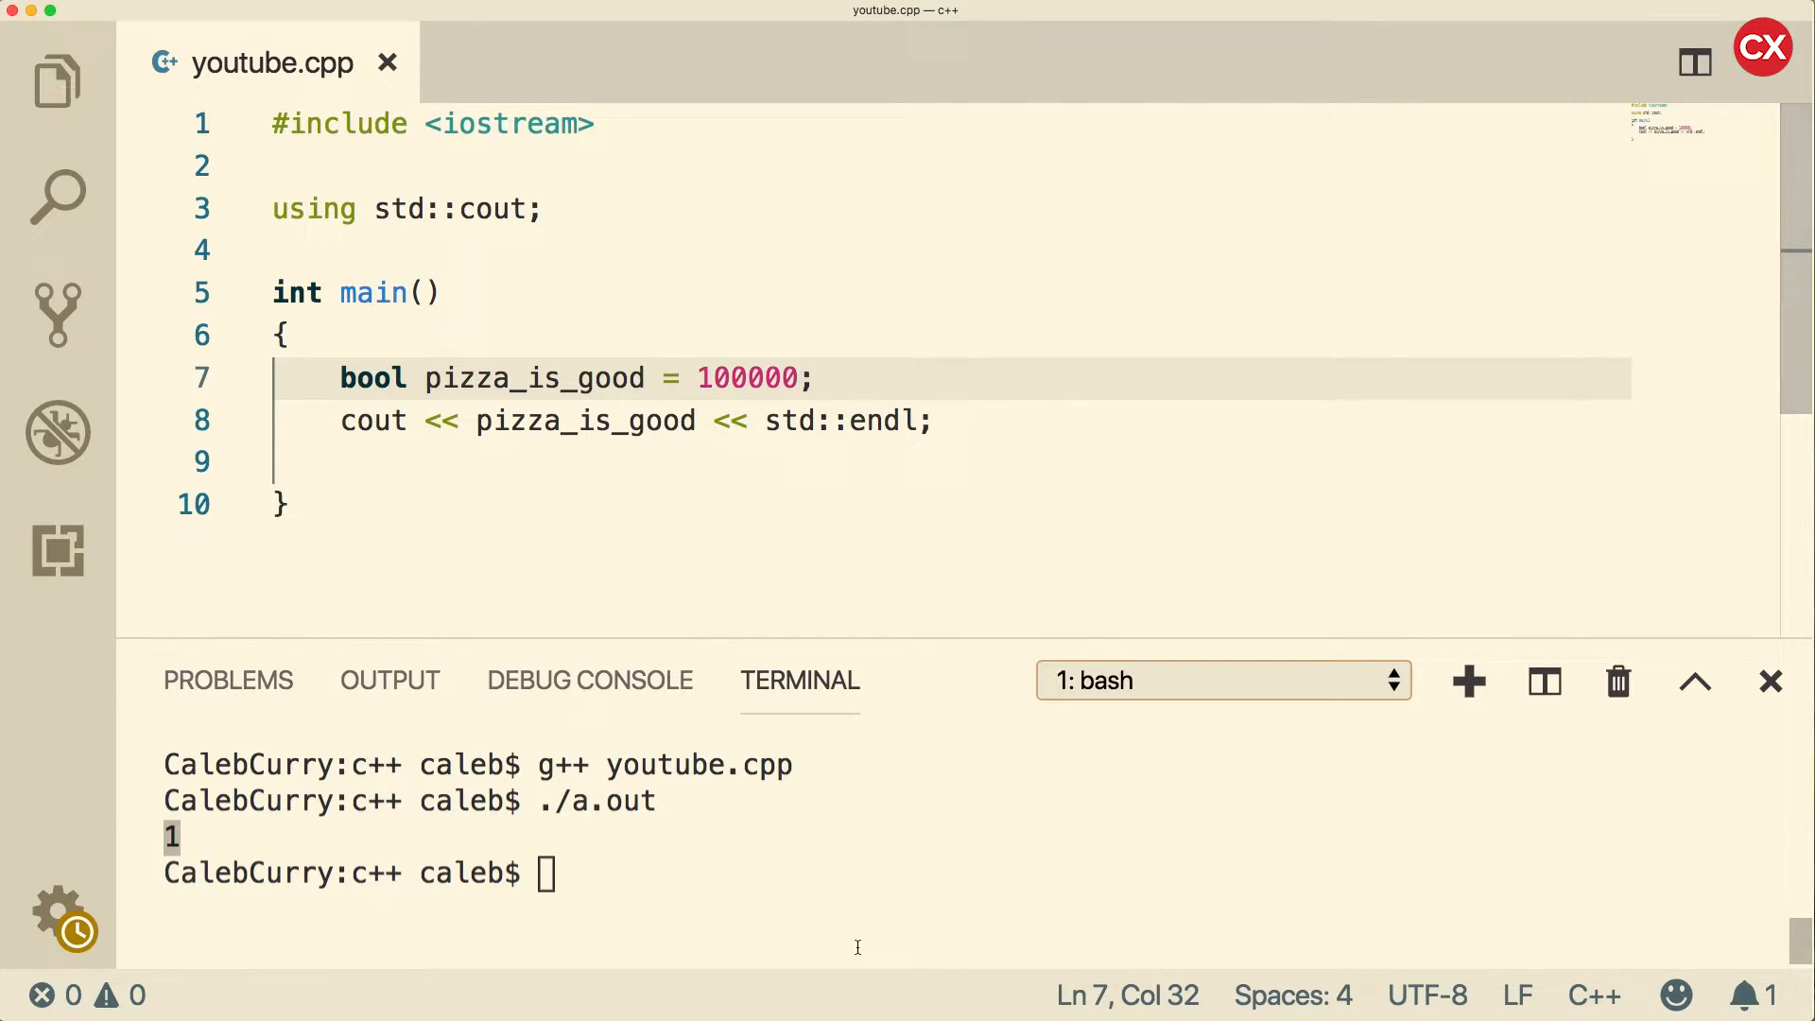
type("g++ youtube.cpp")
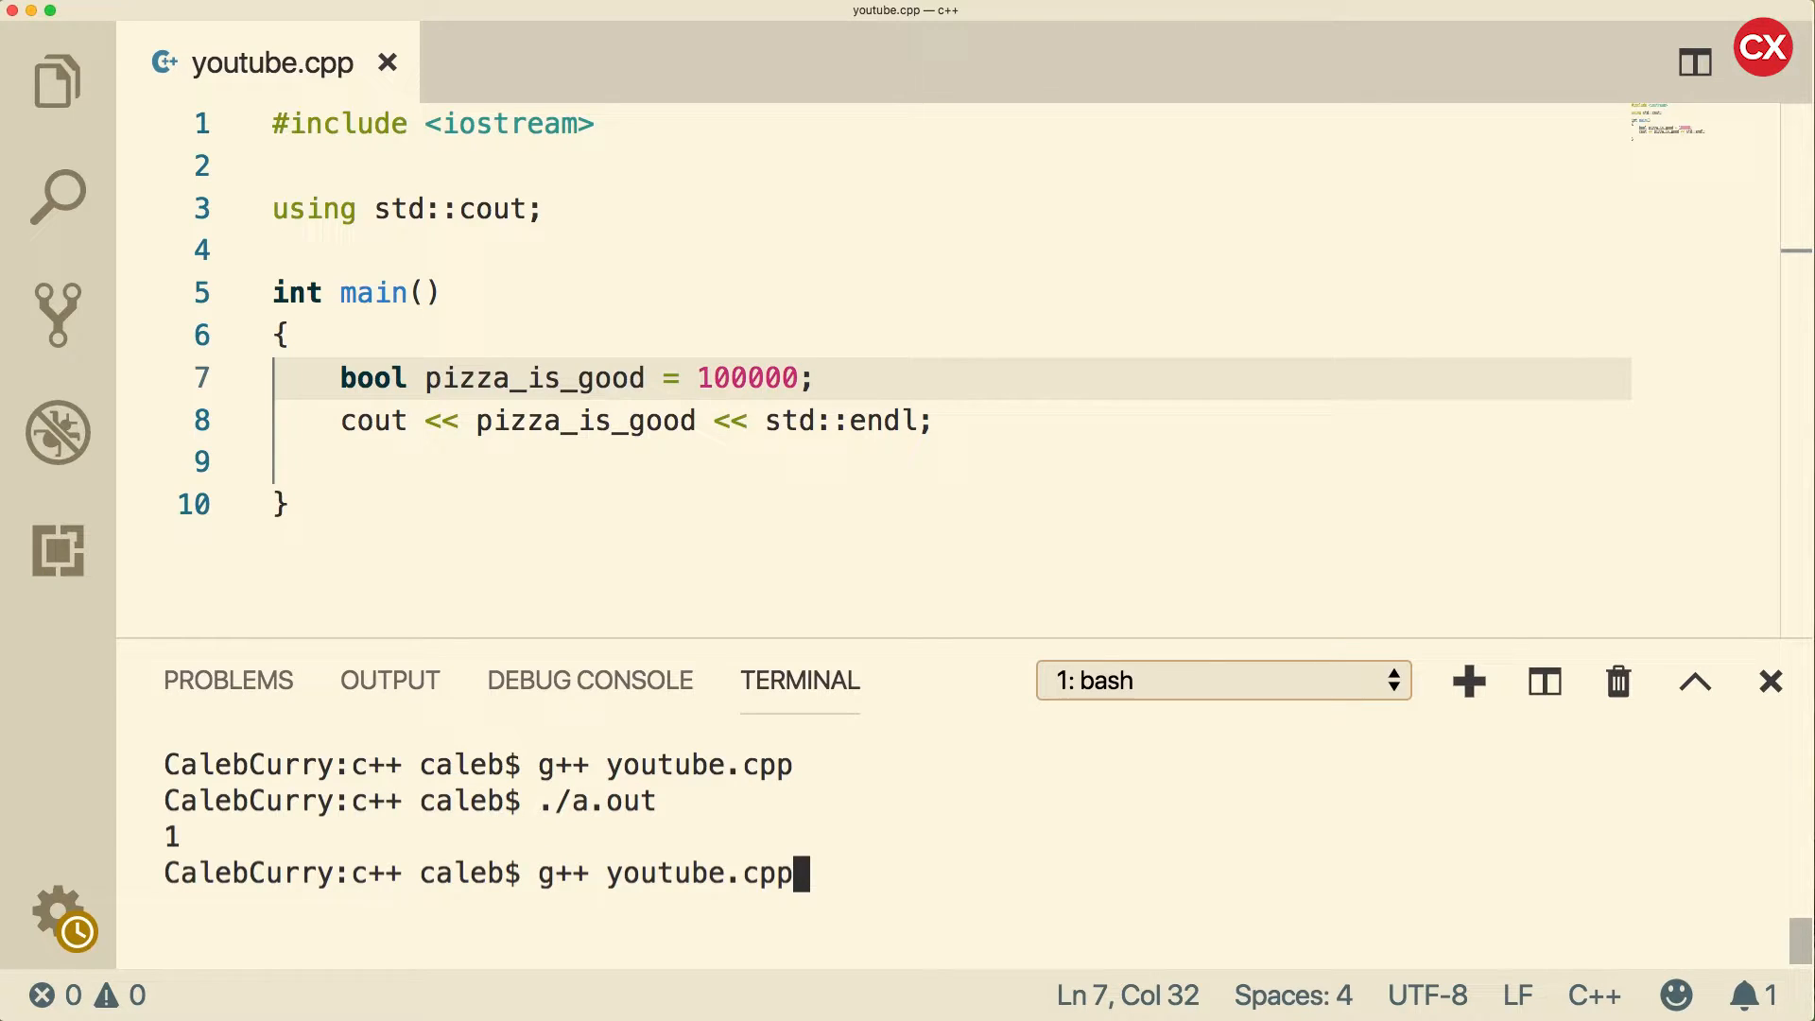
key("Enter")
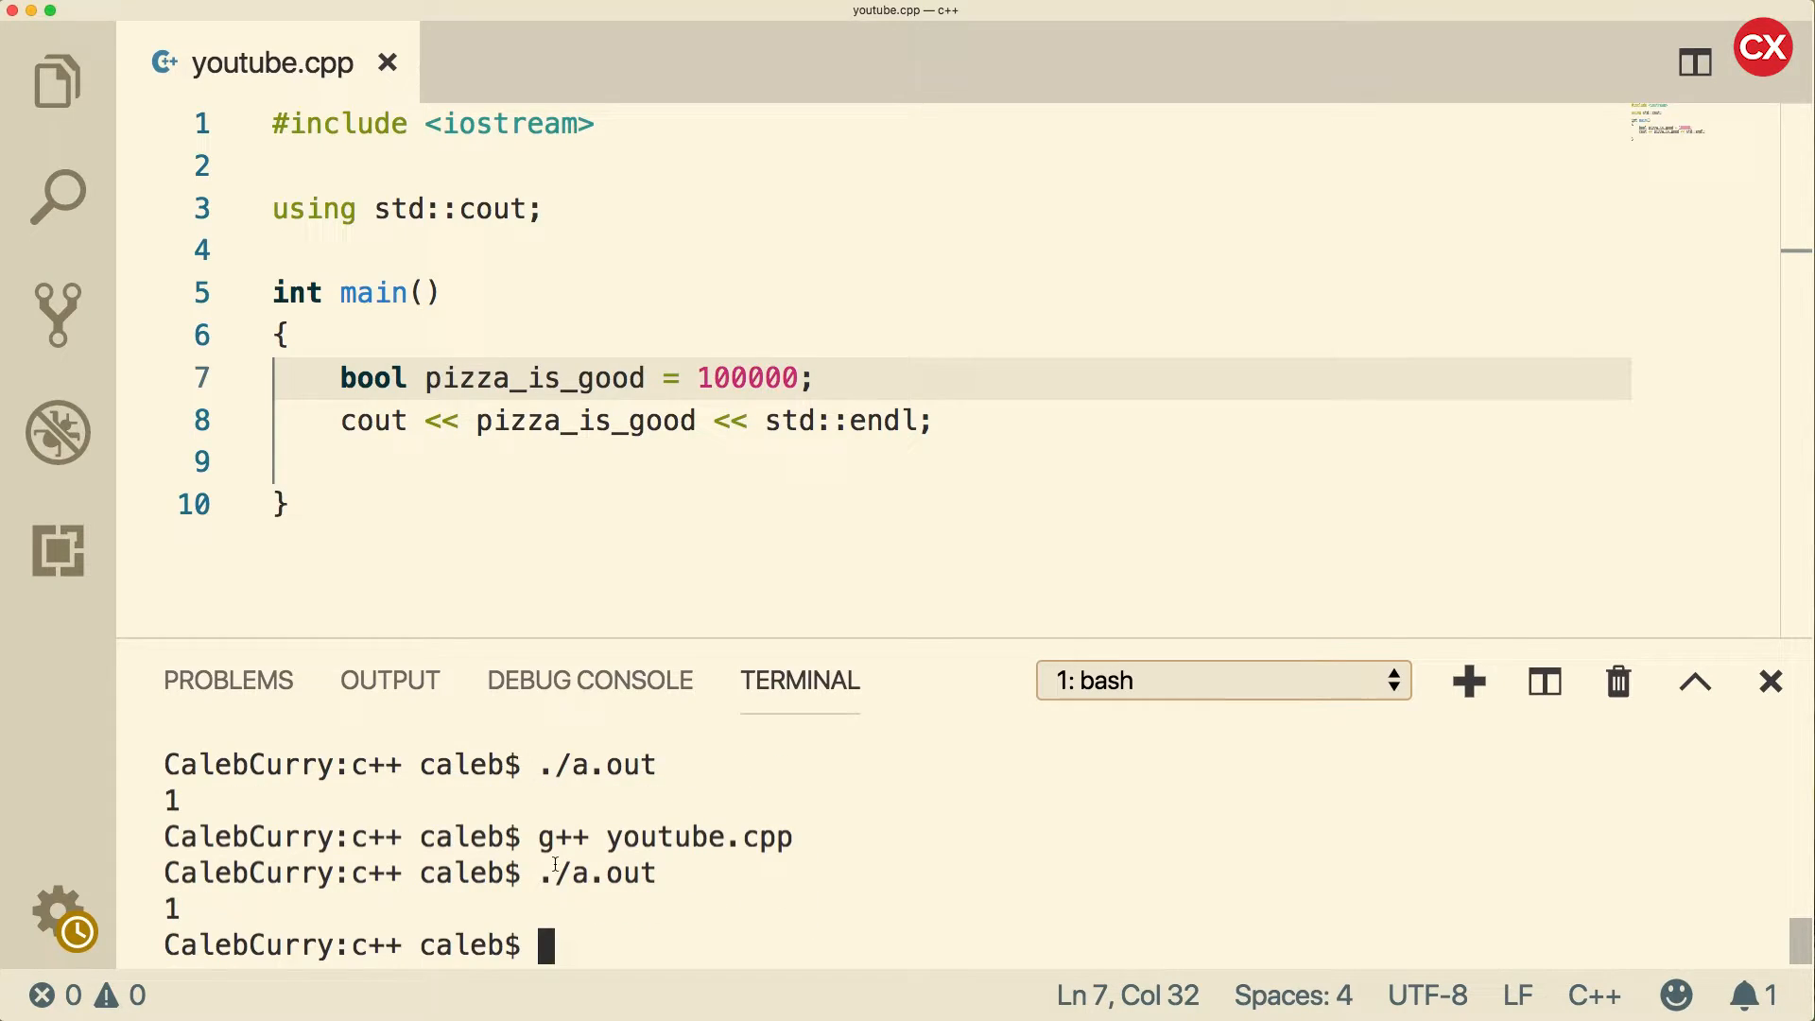
double_click(745, 378)
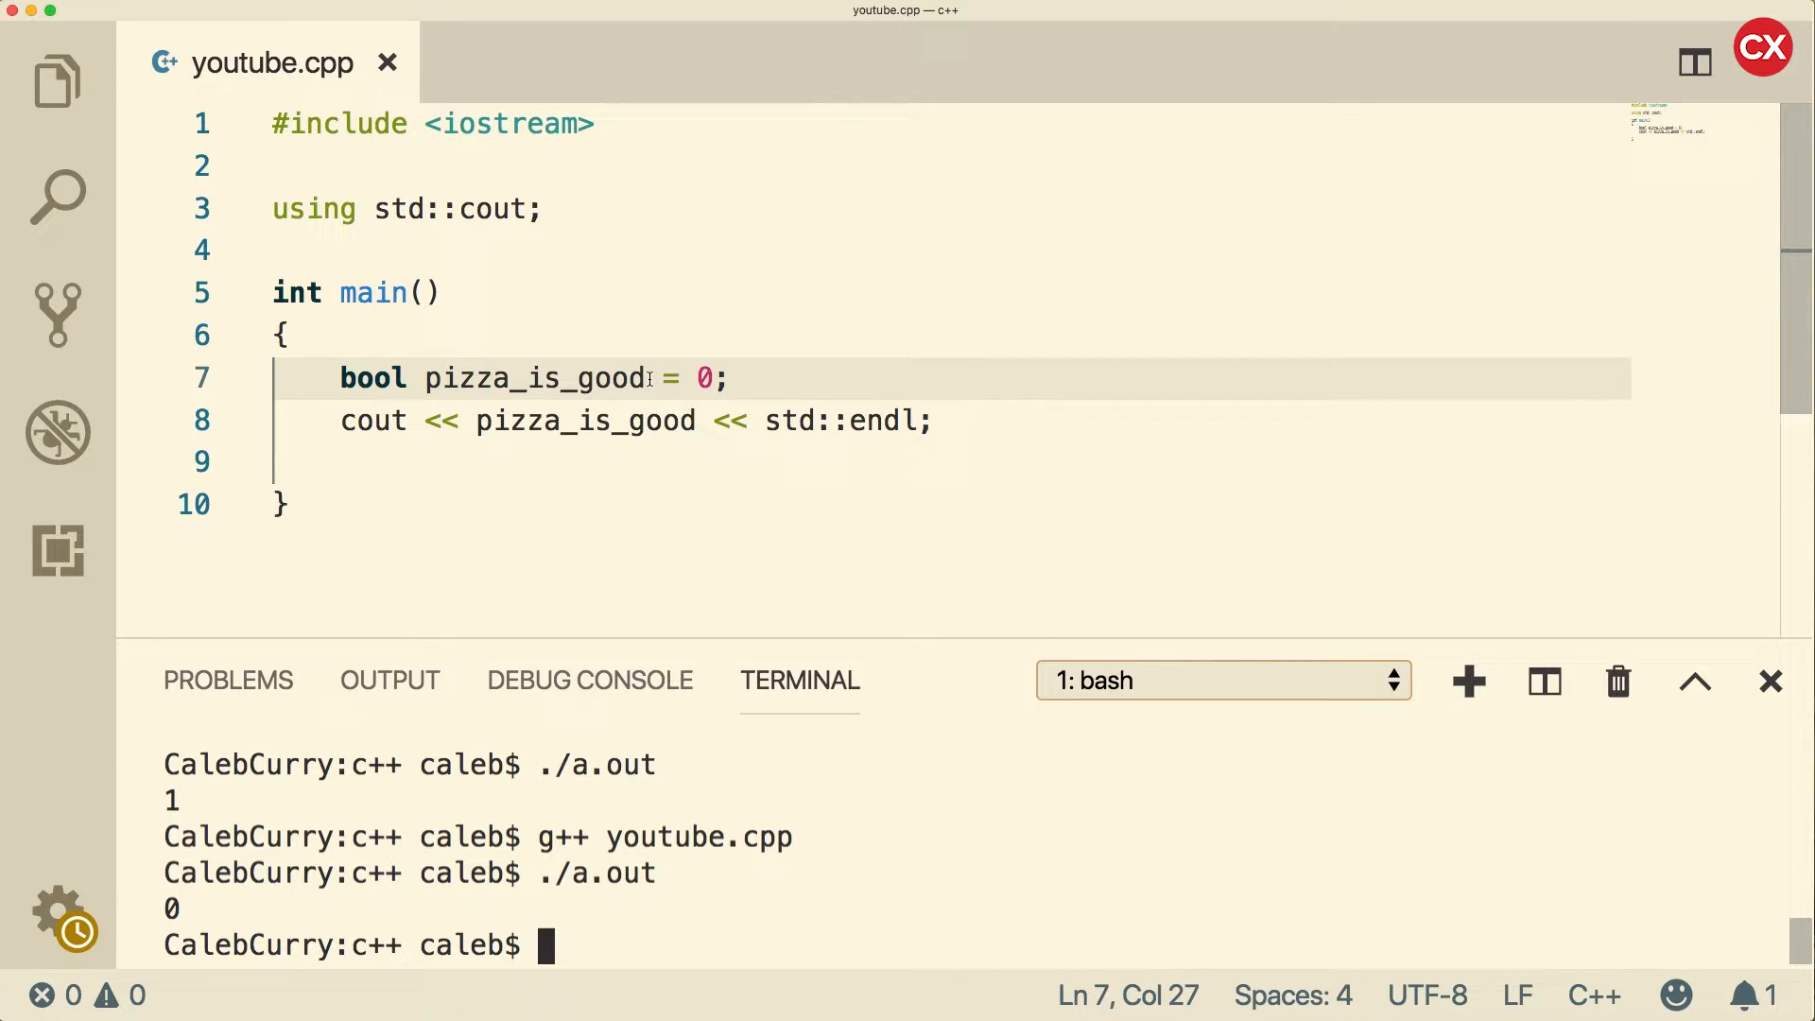
Step: Rename the variable to found and add the comment //search algorithm -> if found, found = 1;
double_click(536, 378)
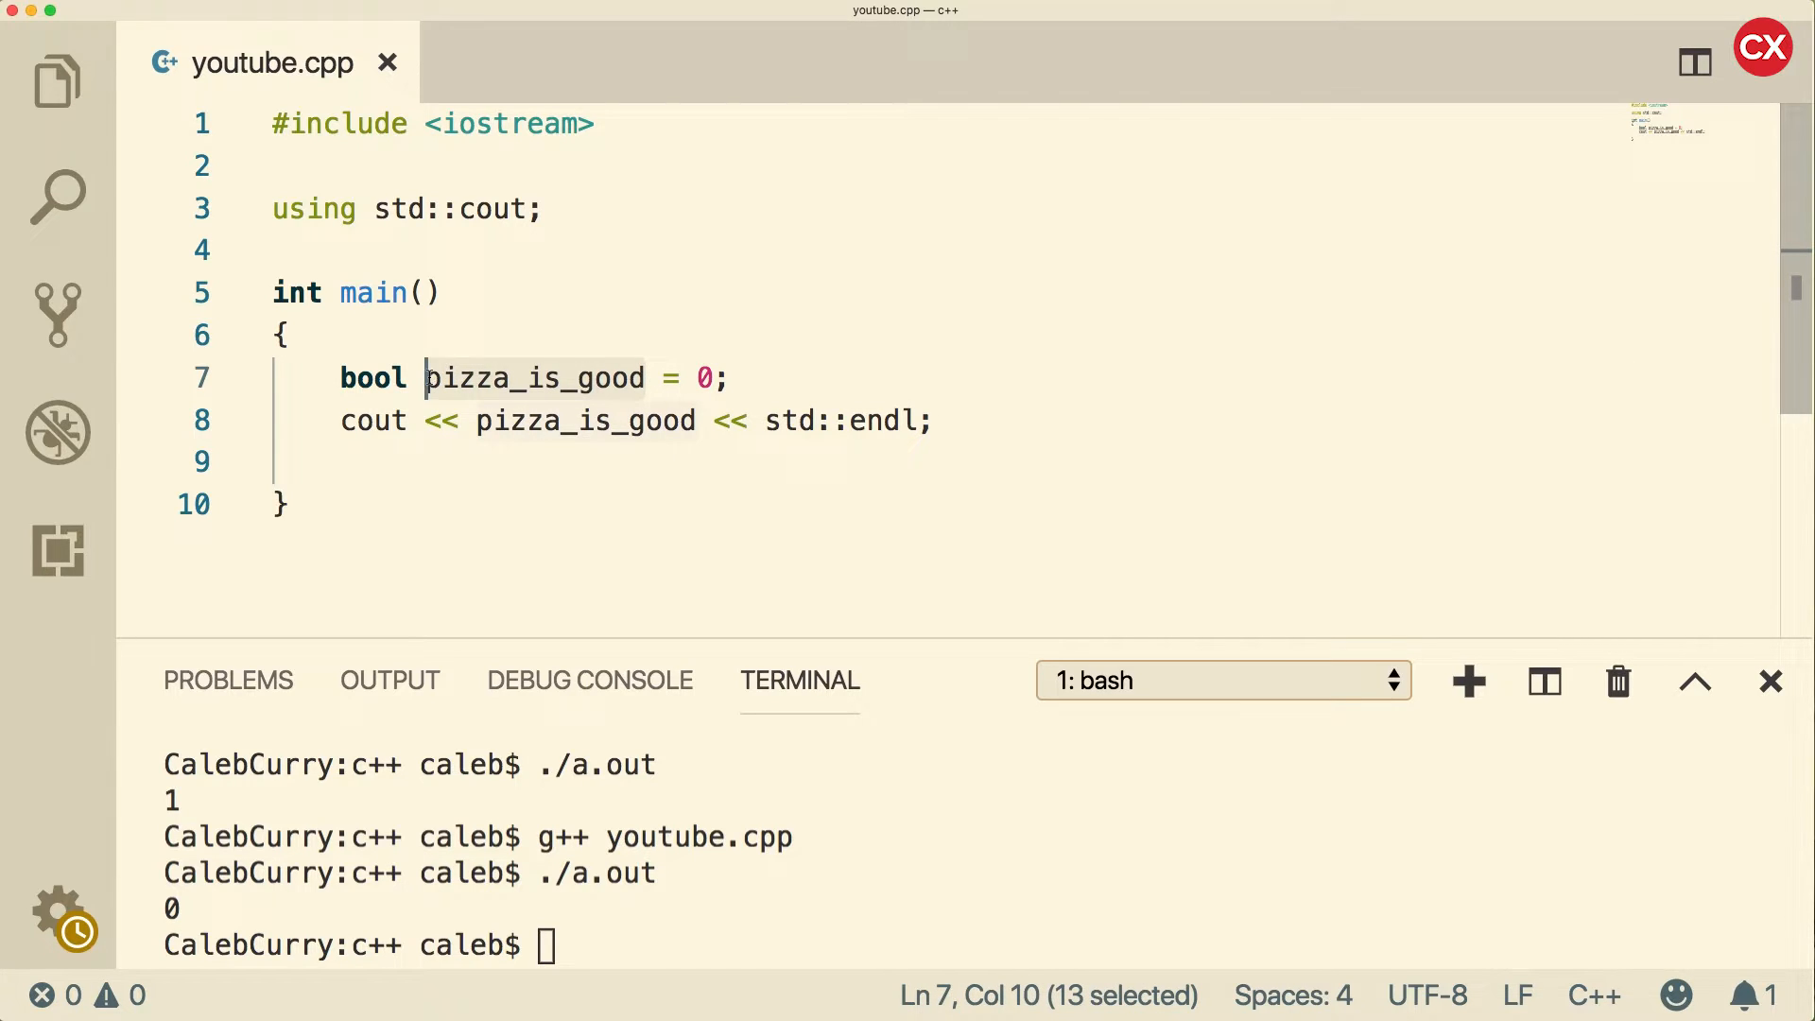
type("found")
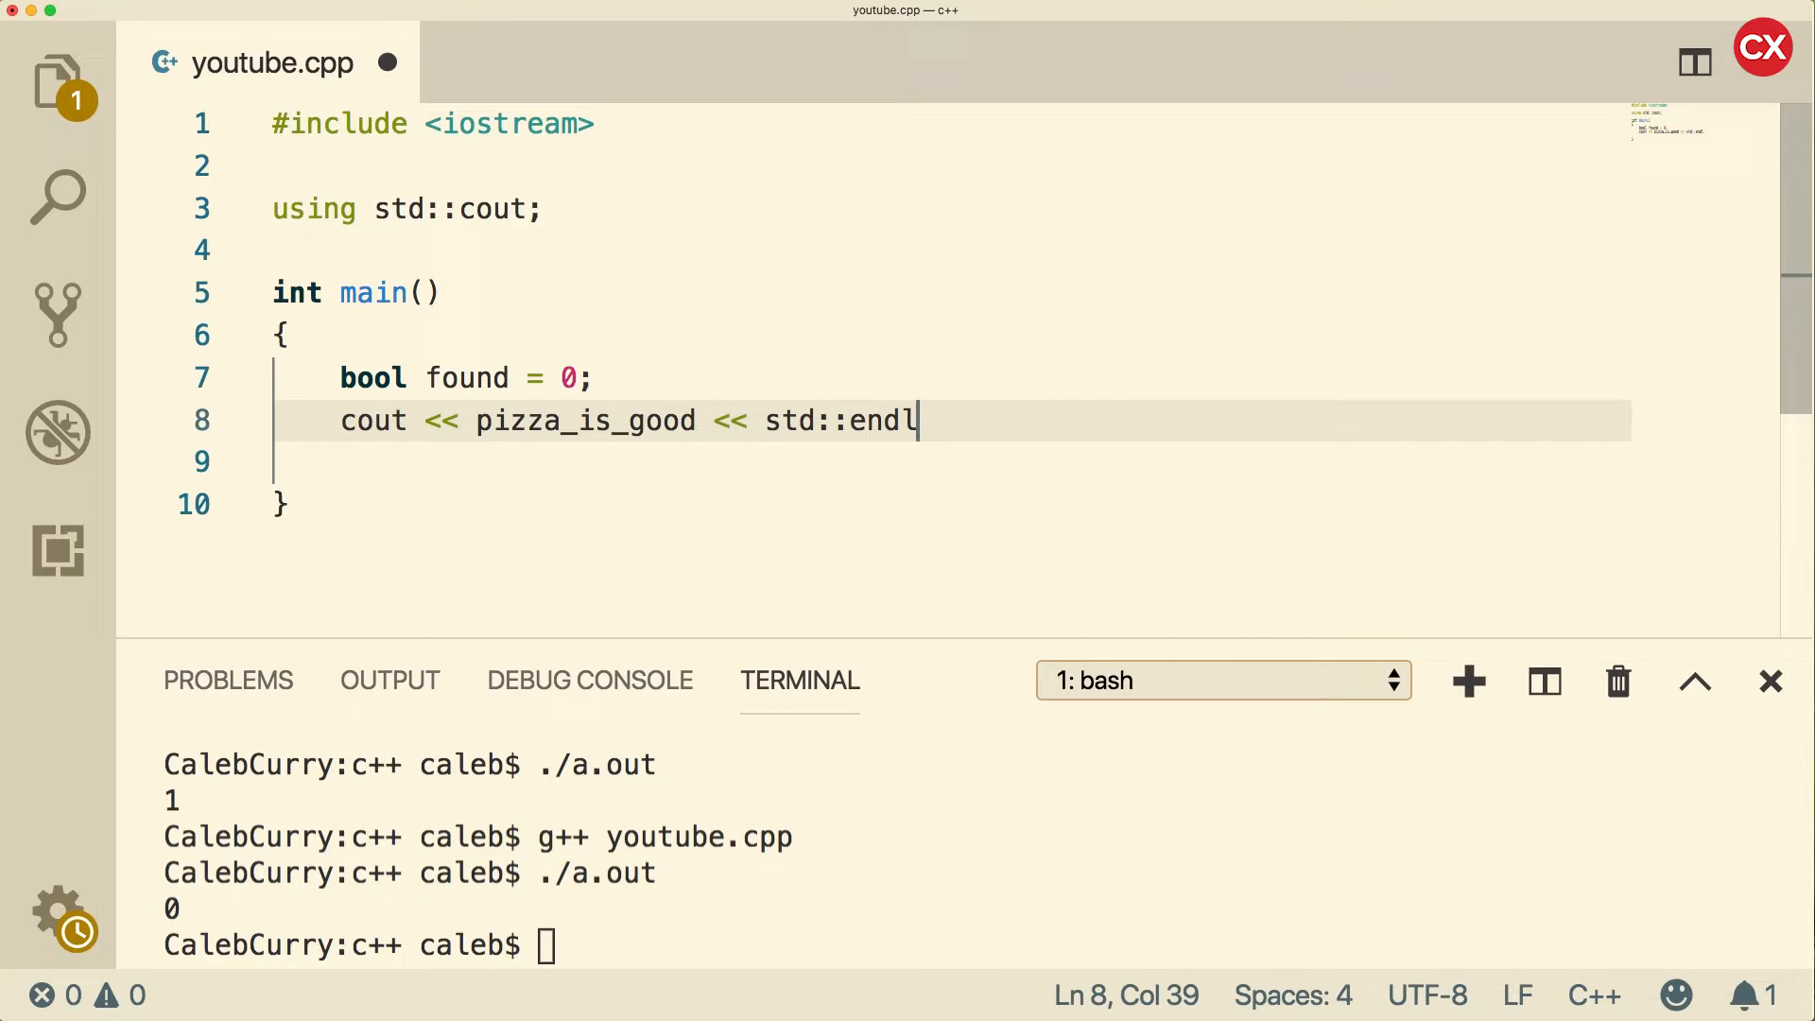
type("/")
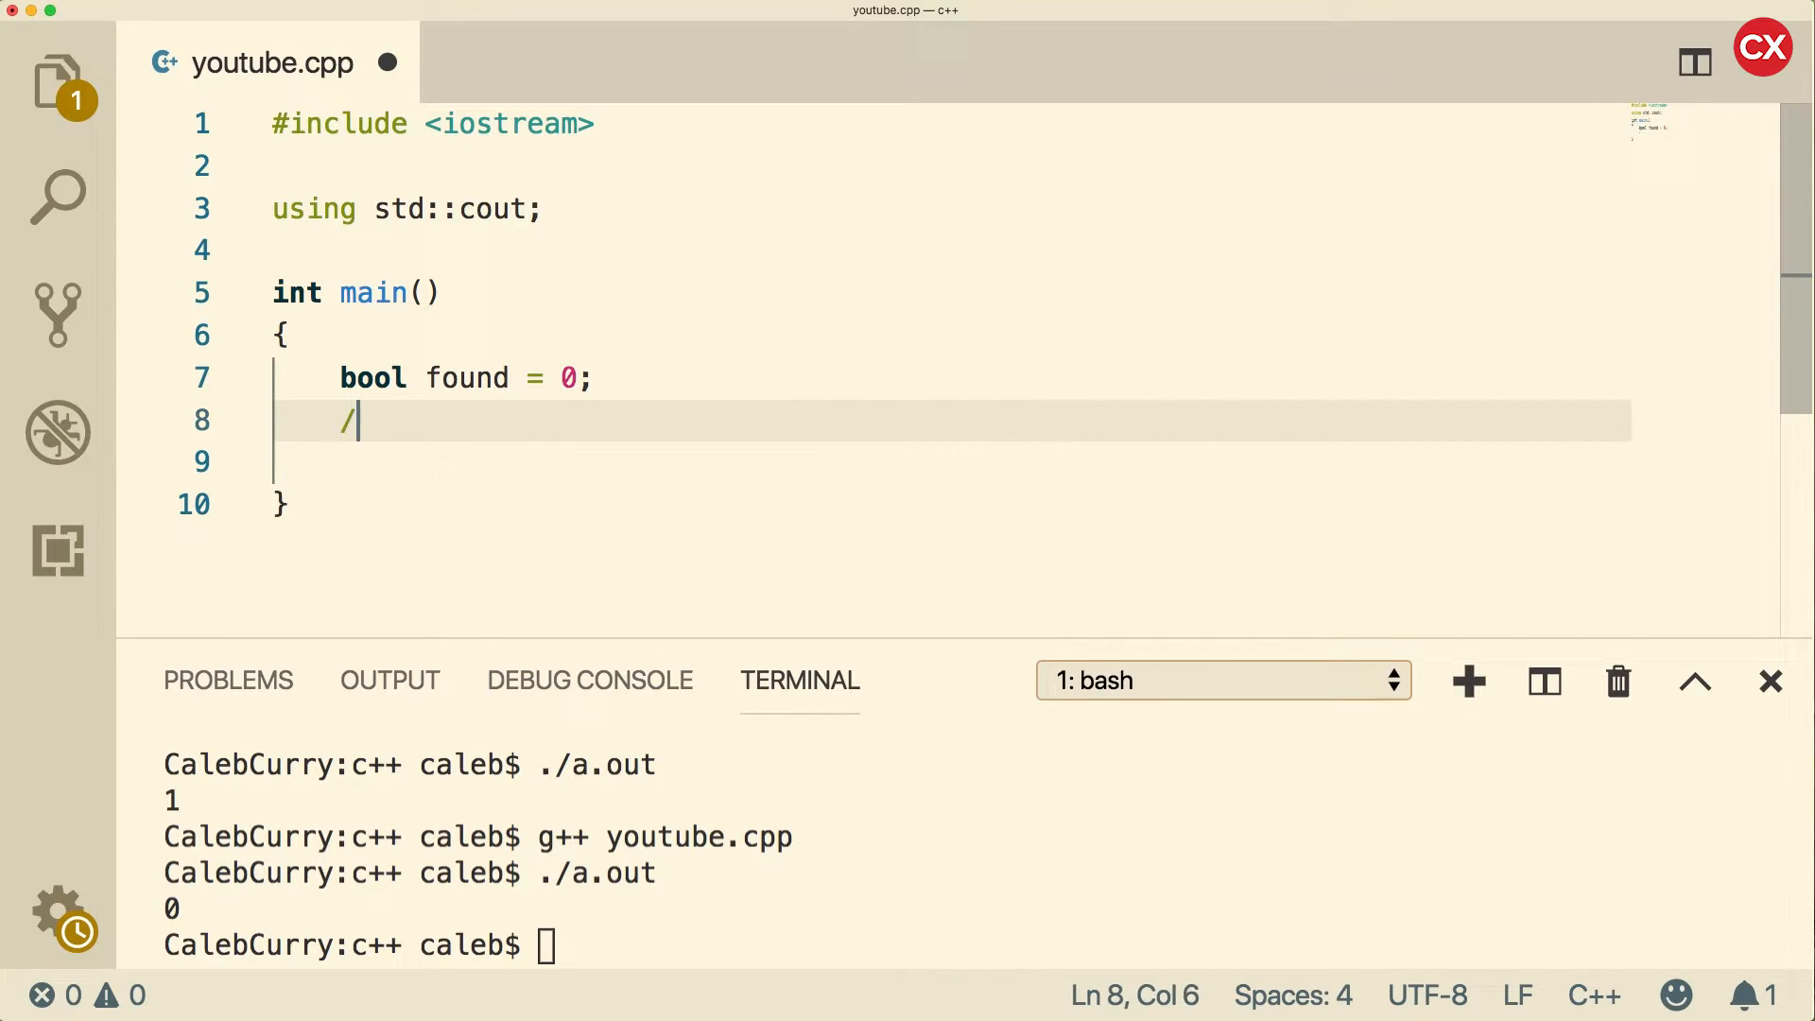
type("/search algo")
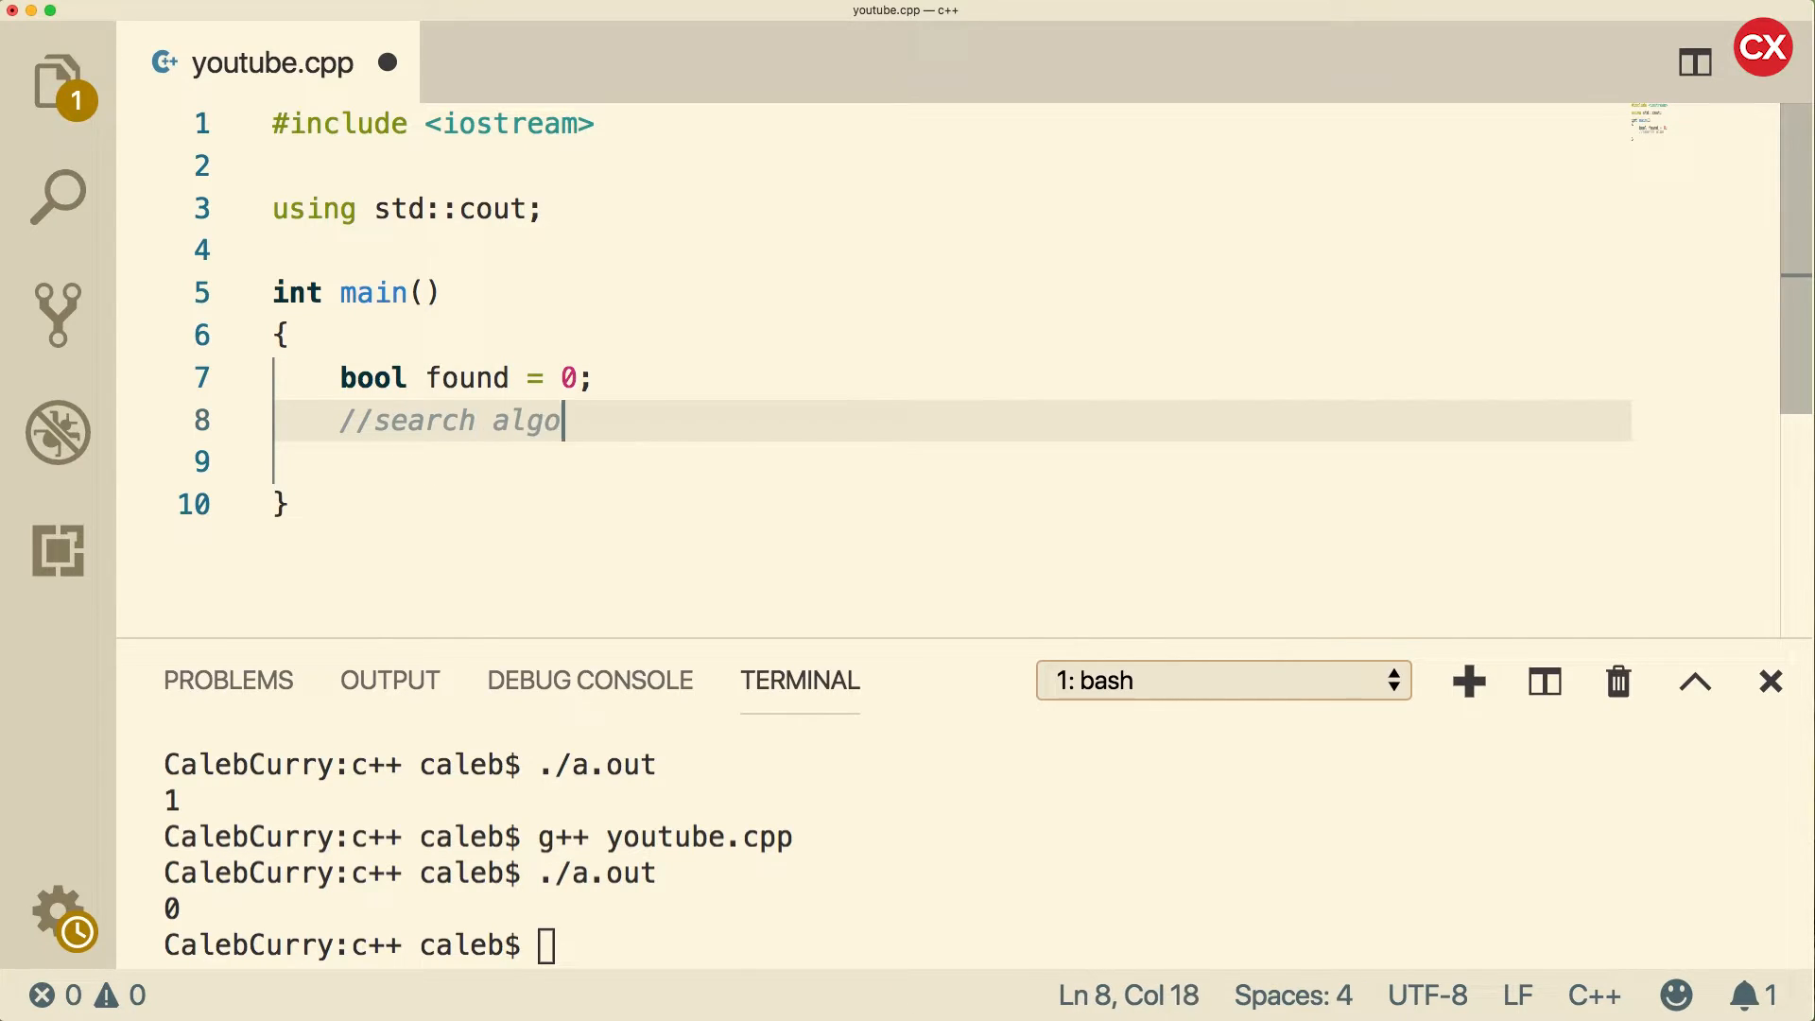
type("rithm =")
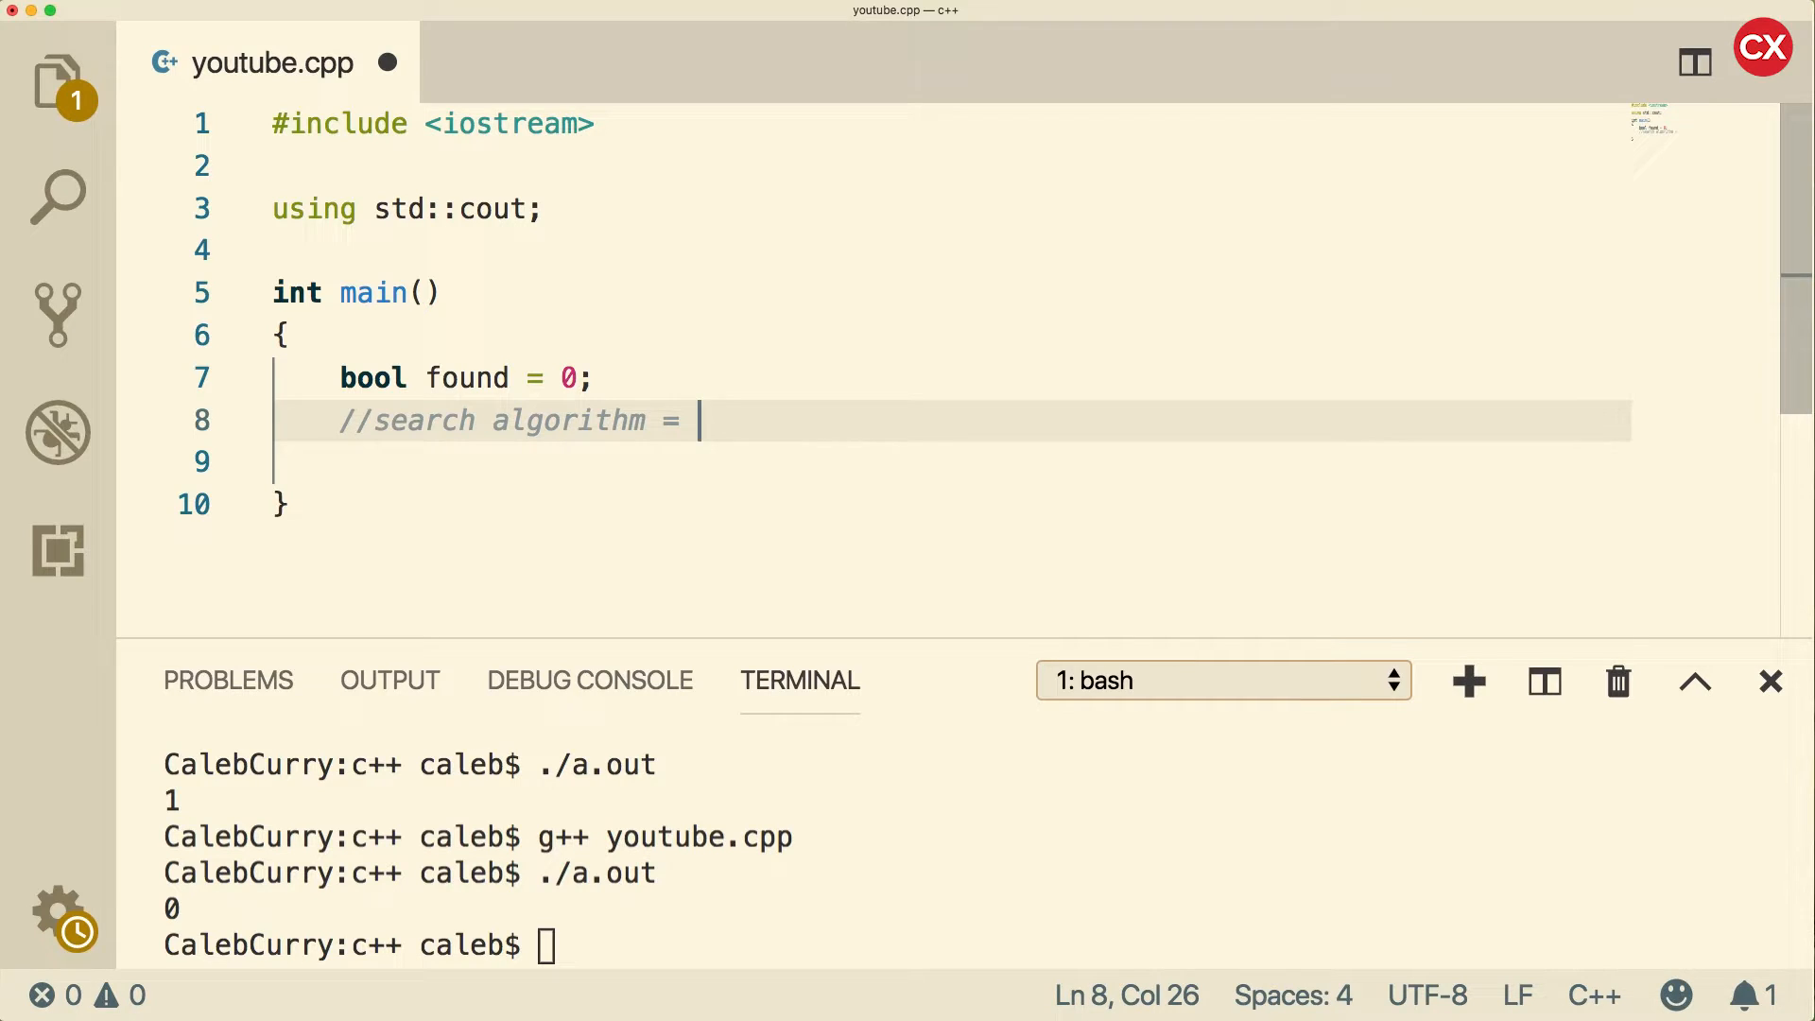
type("-> if found, fo")
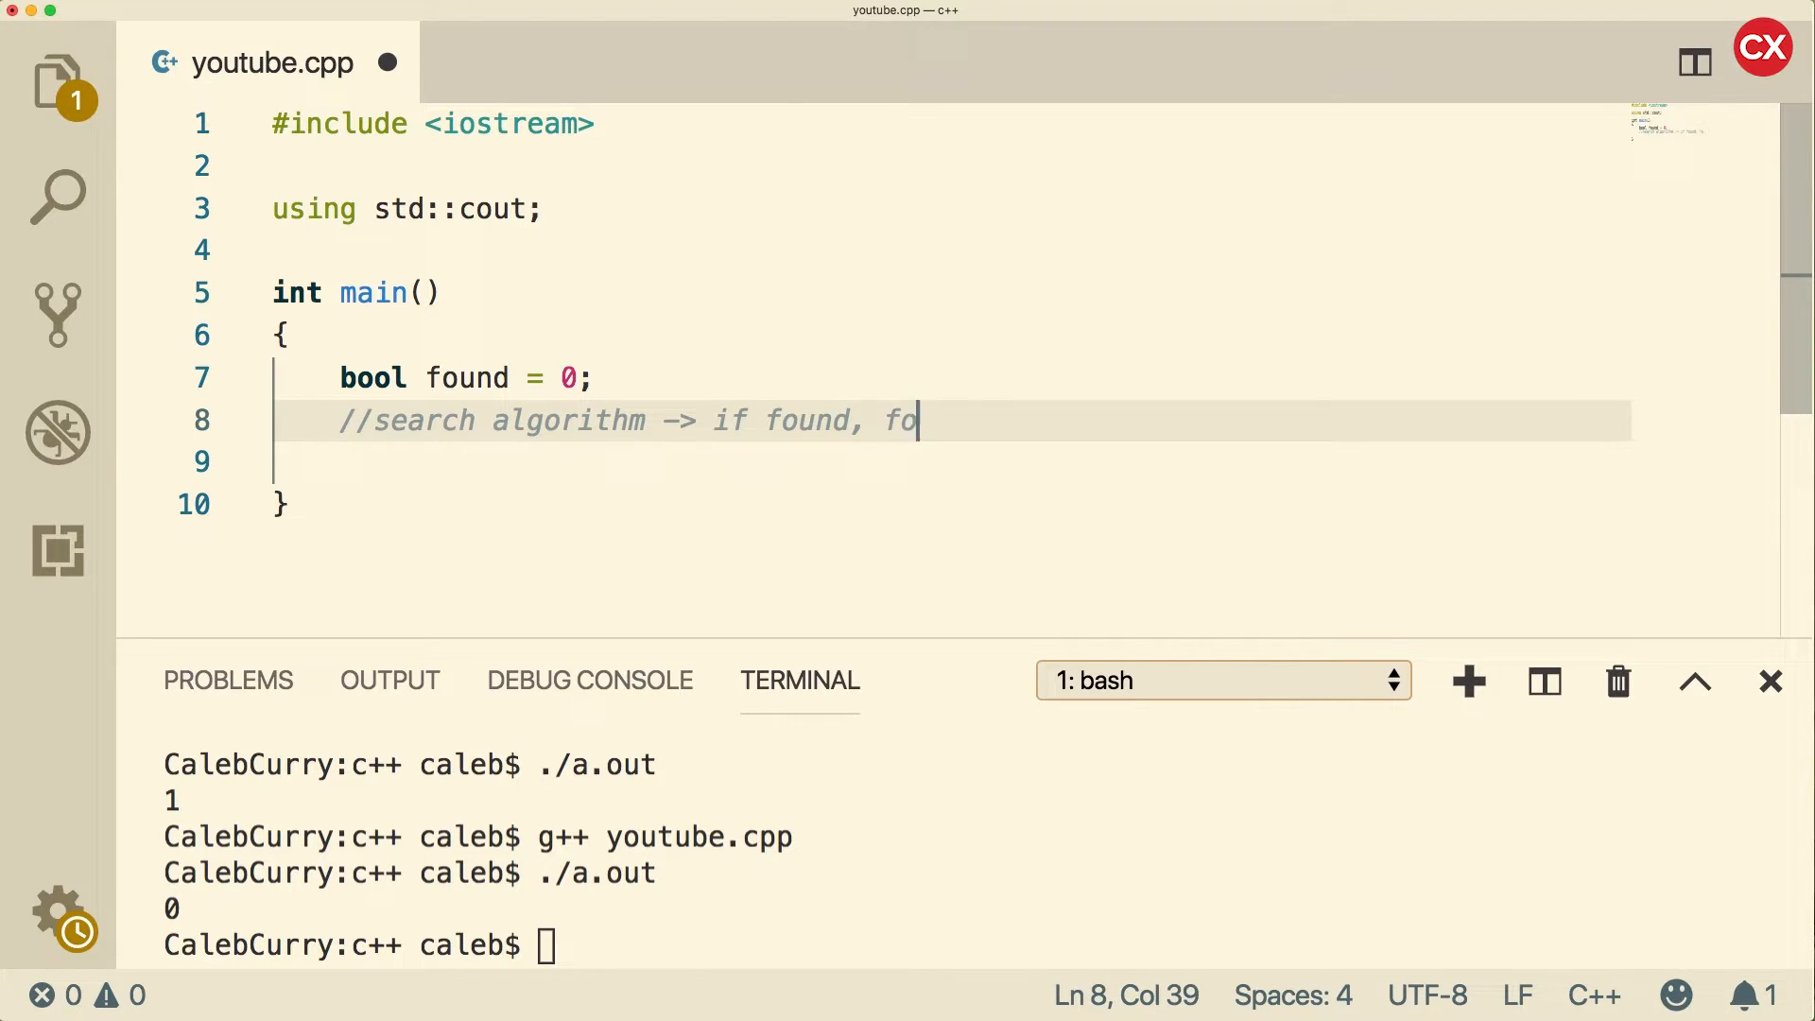
type("und = 1;")
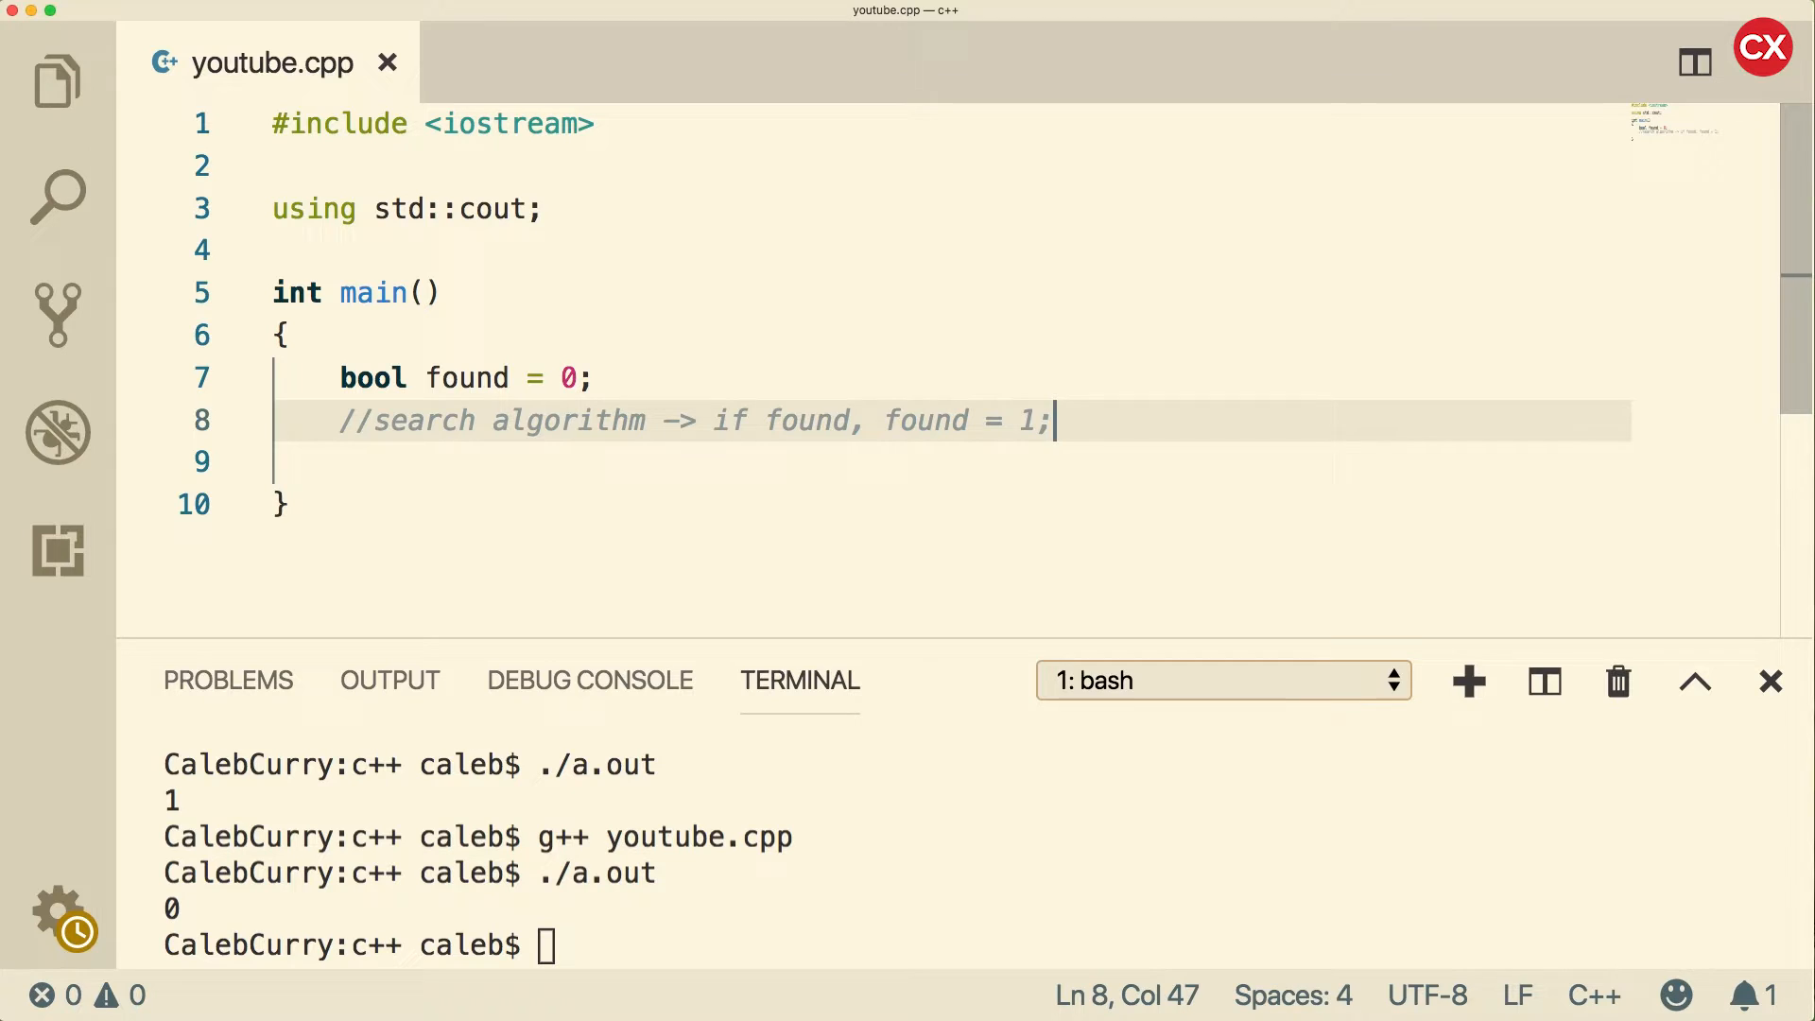
Step: Initialise found to false, change the comment's 1 to true, and start an if( block
key("Backspace")
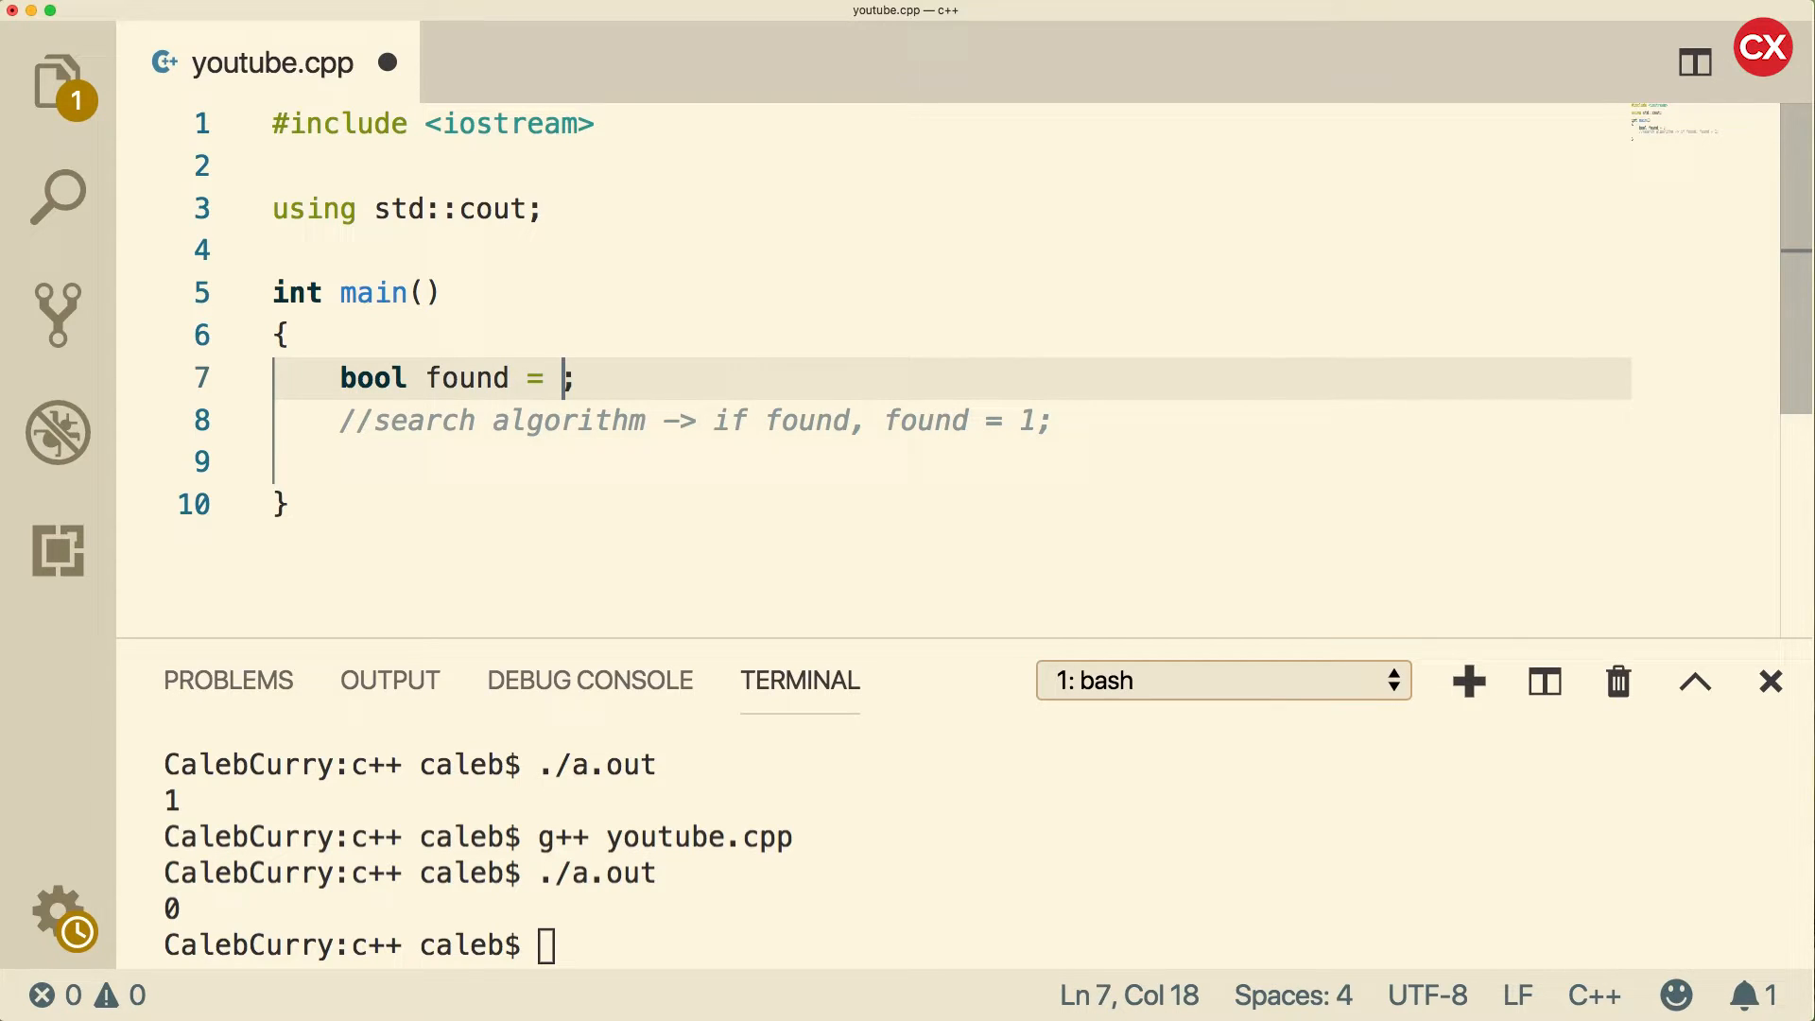
type("false")
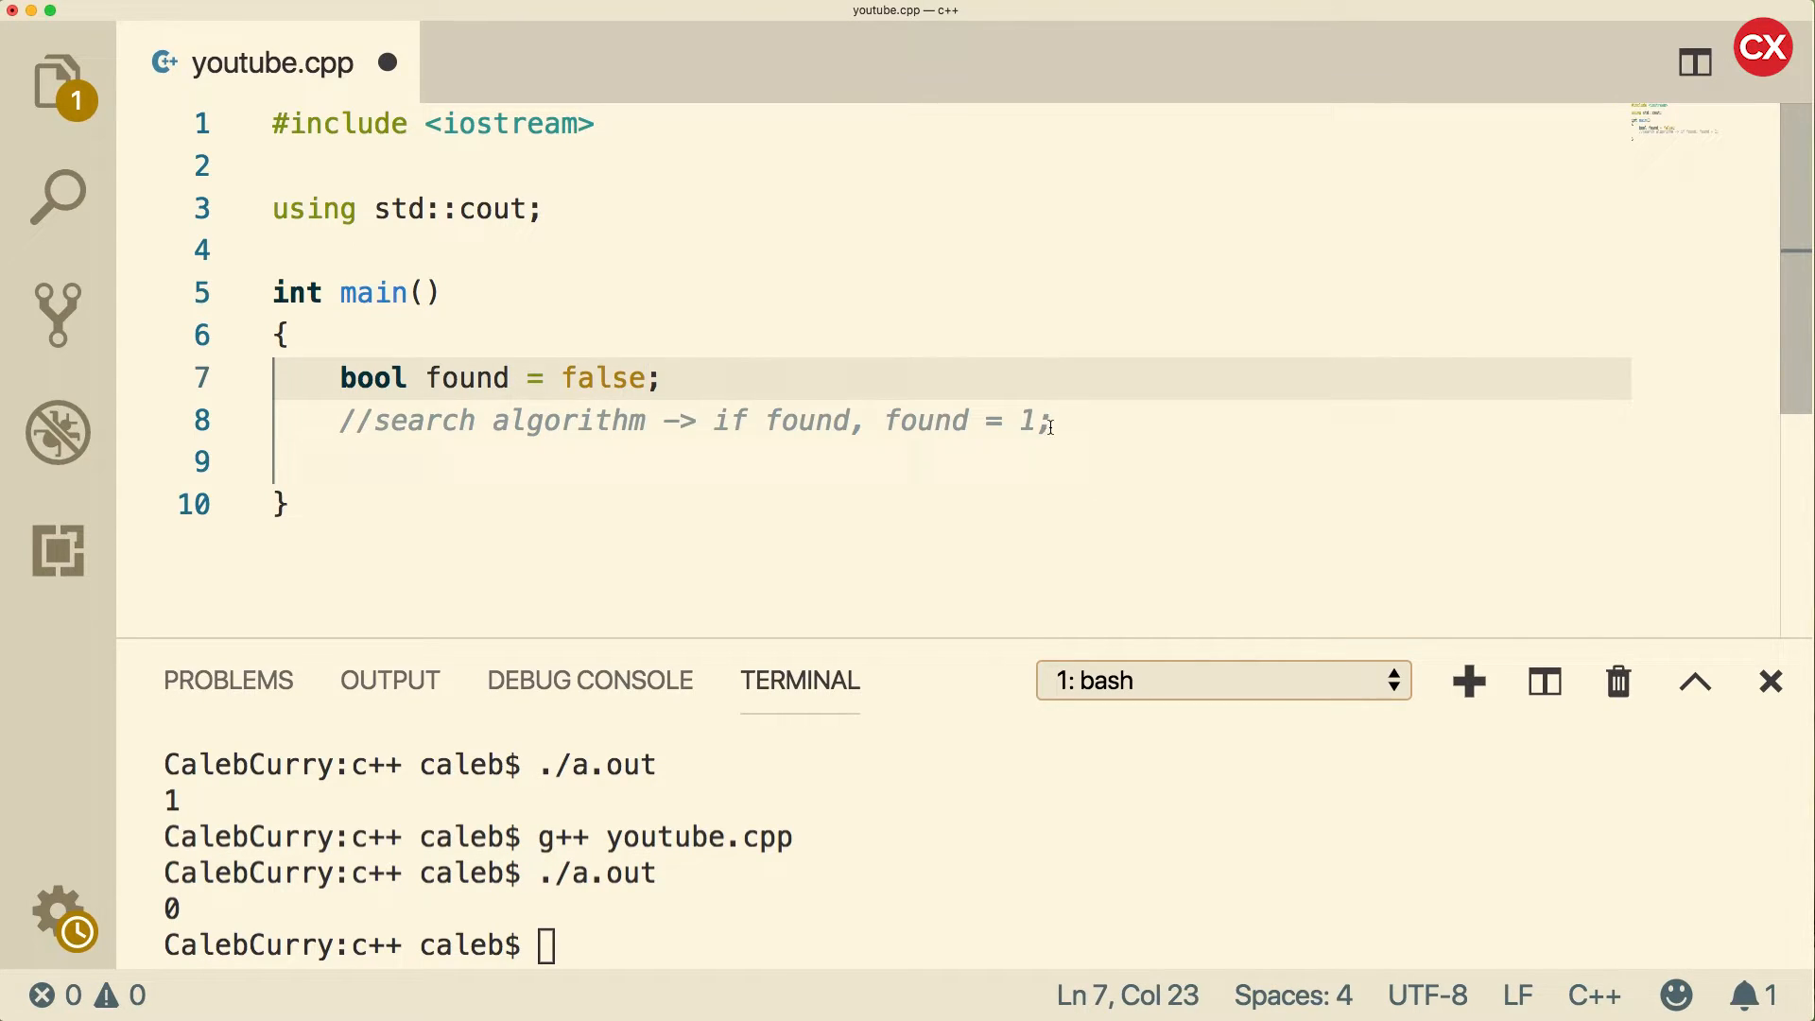
type("true")
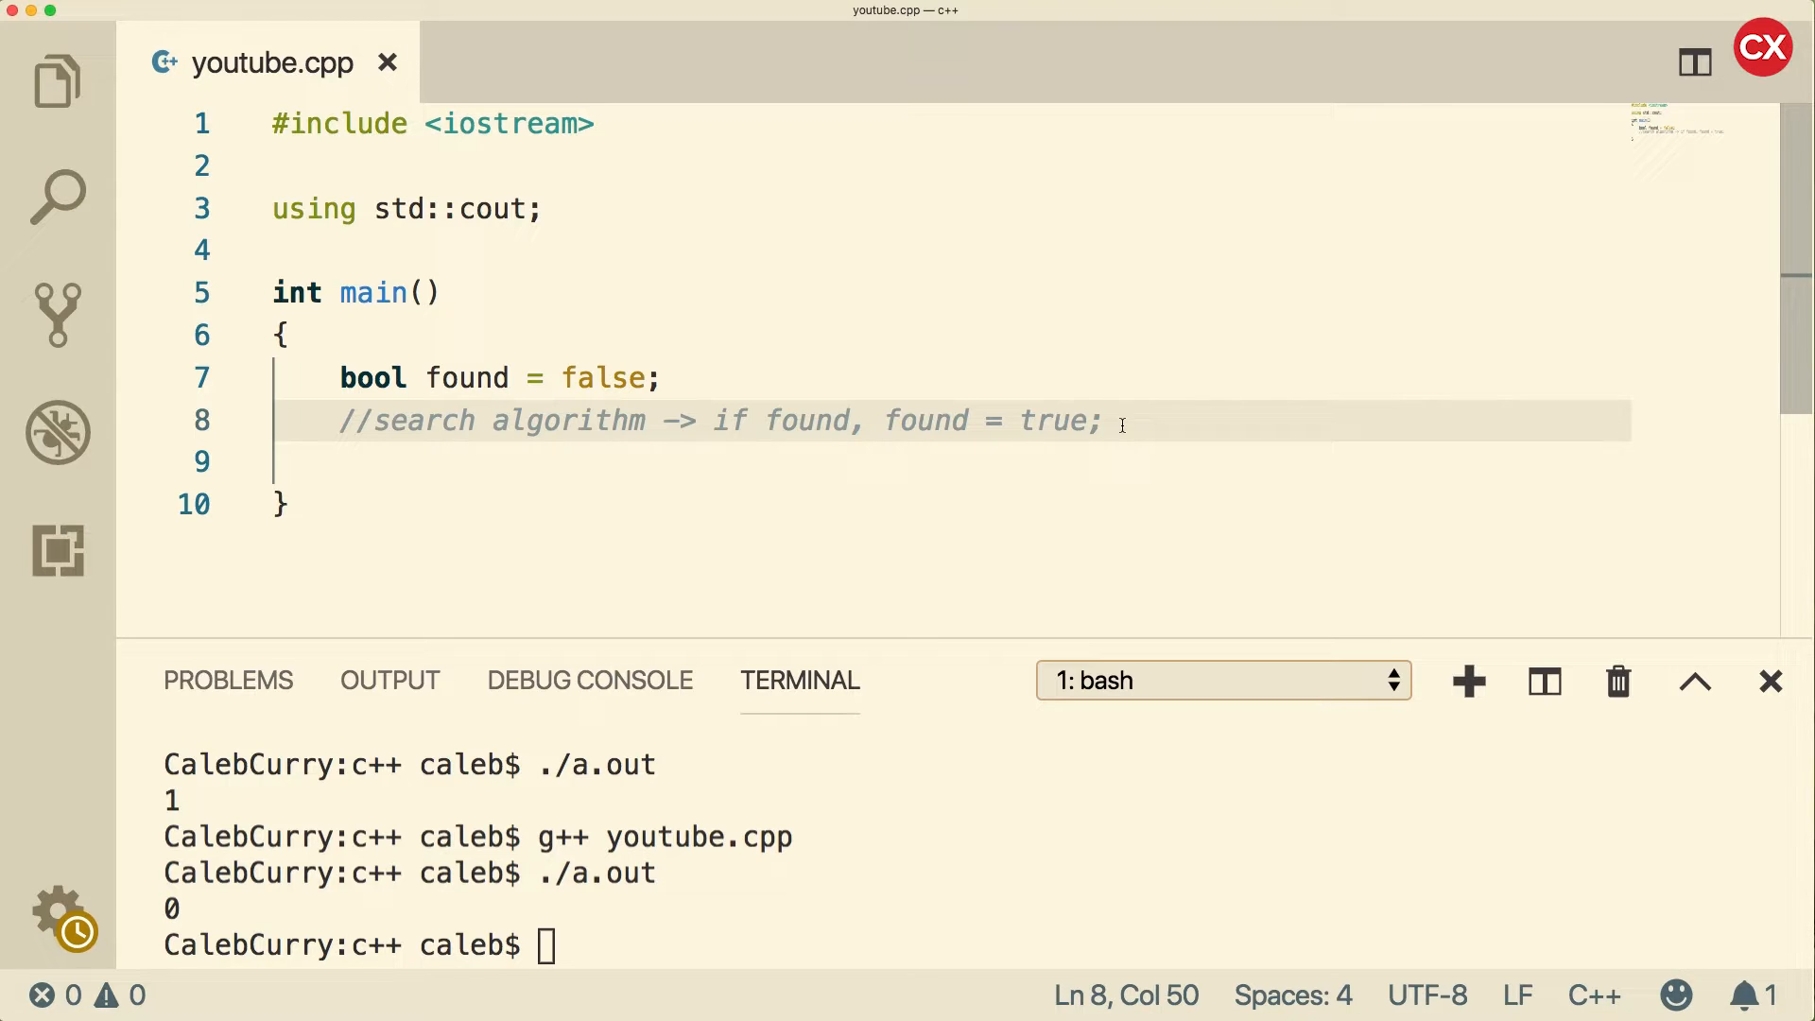
type("if(true")
type("cout << \"Hello\";")
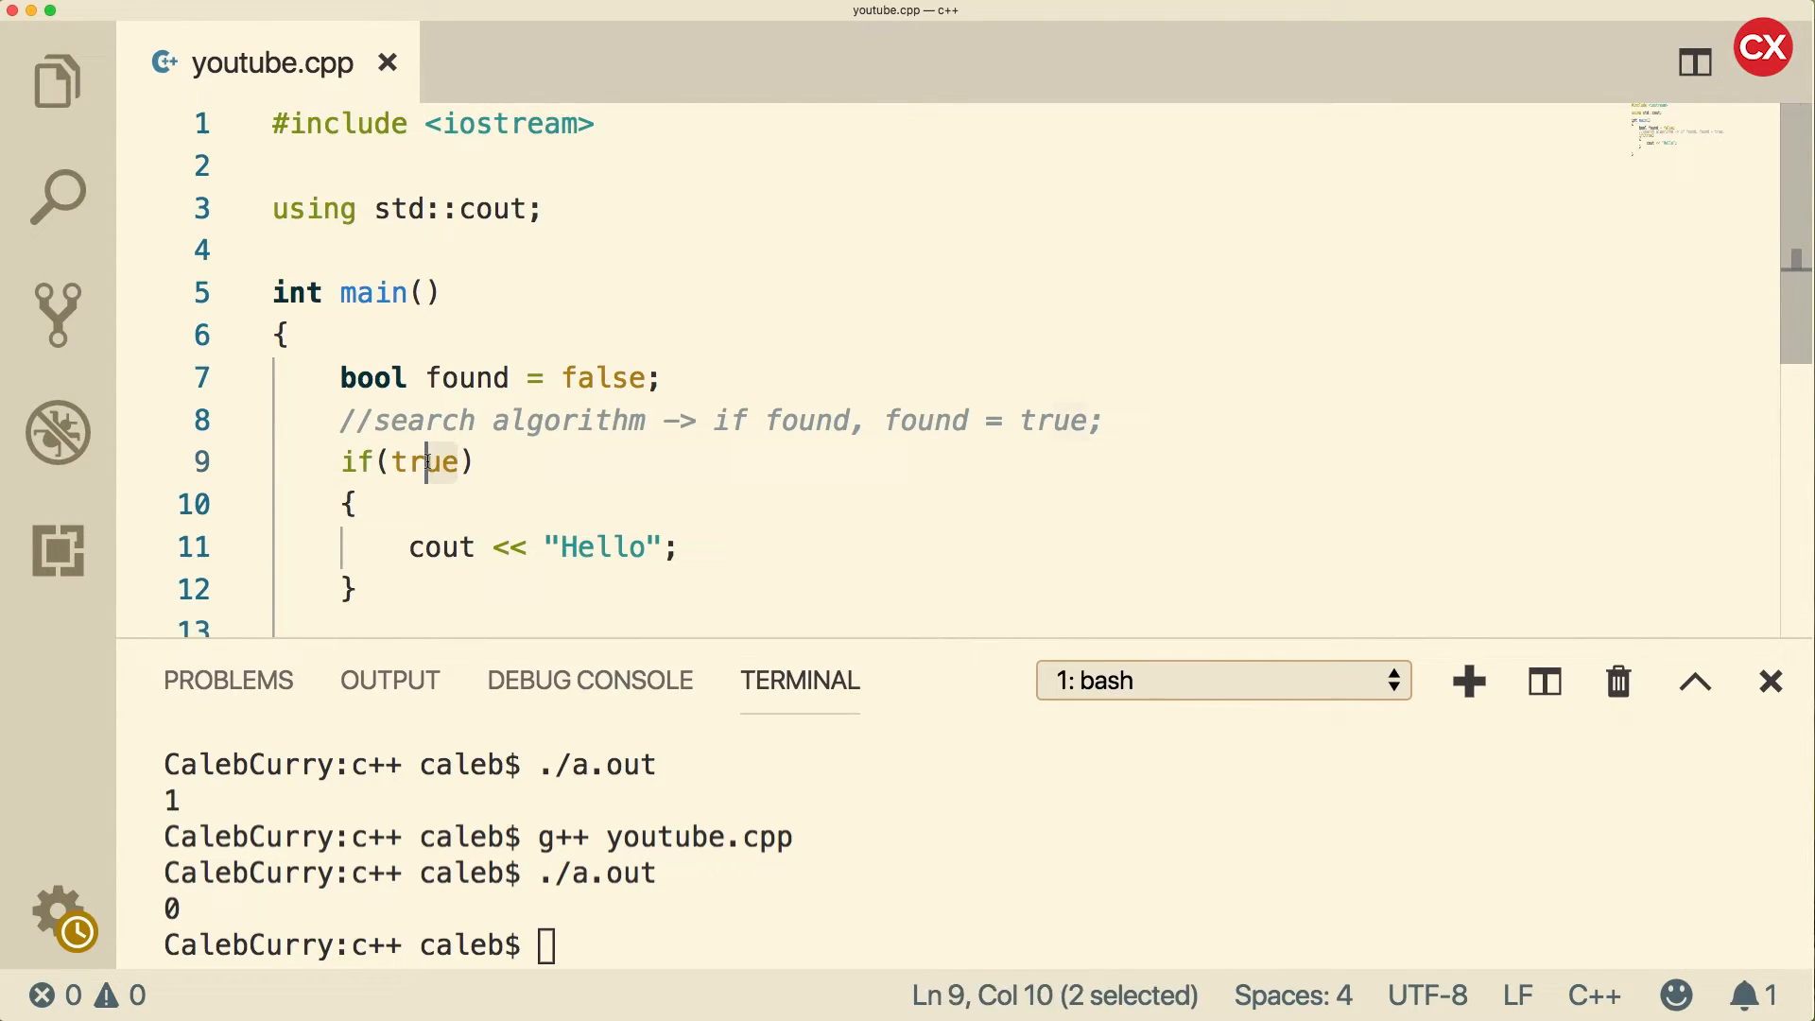
double_click(426, 462)
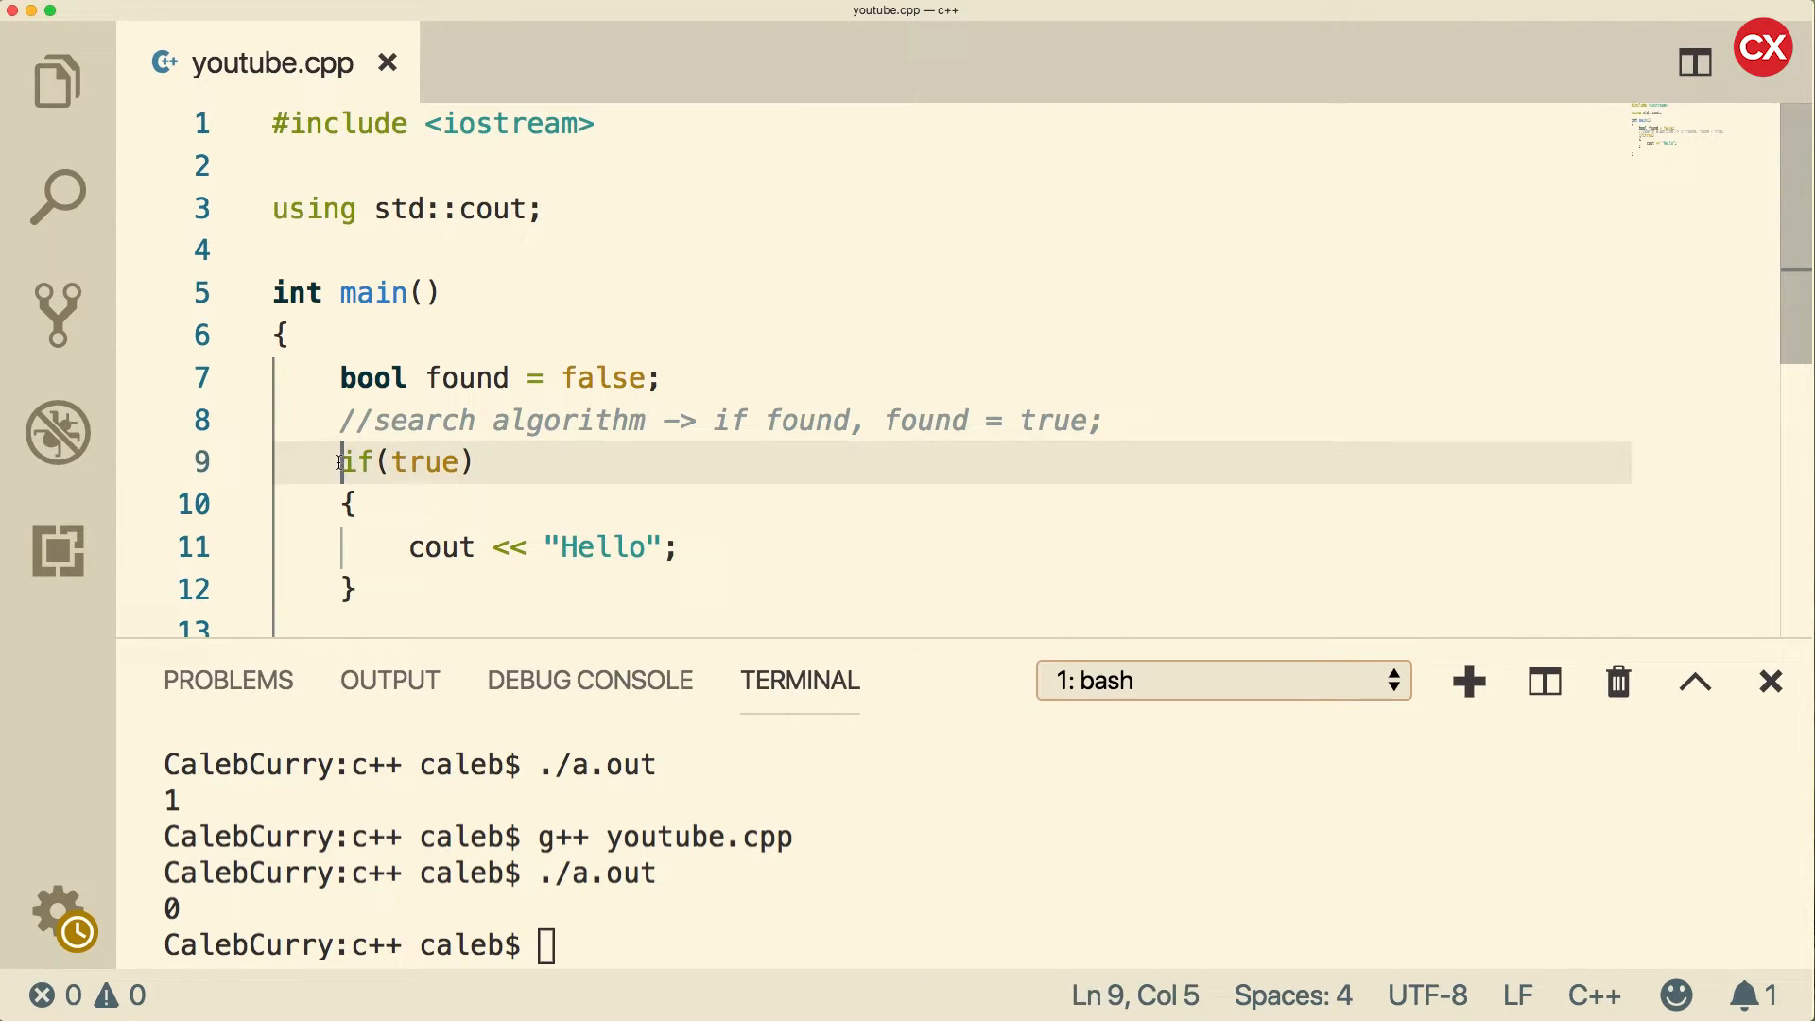
left_click_drag(339, 460, 352, 572)
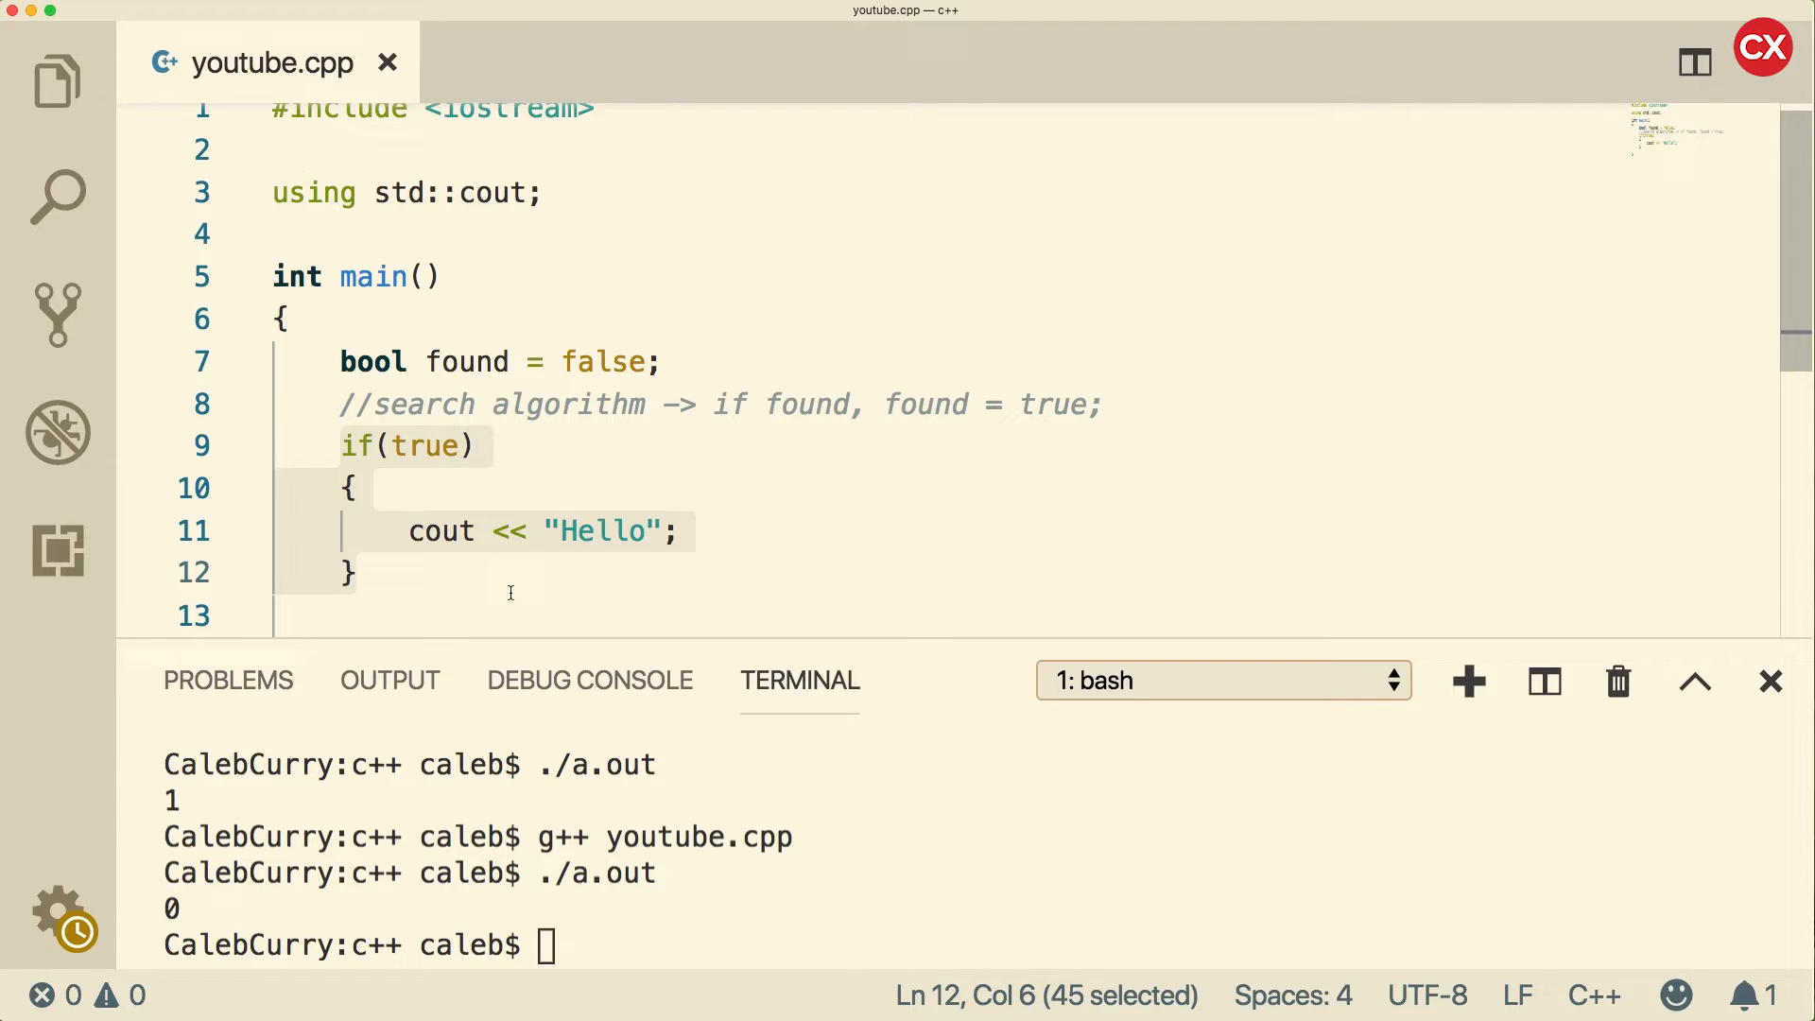
key("Backspace")
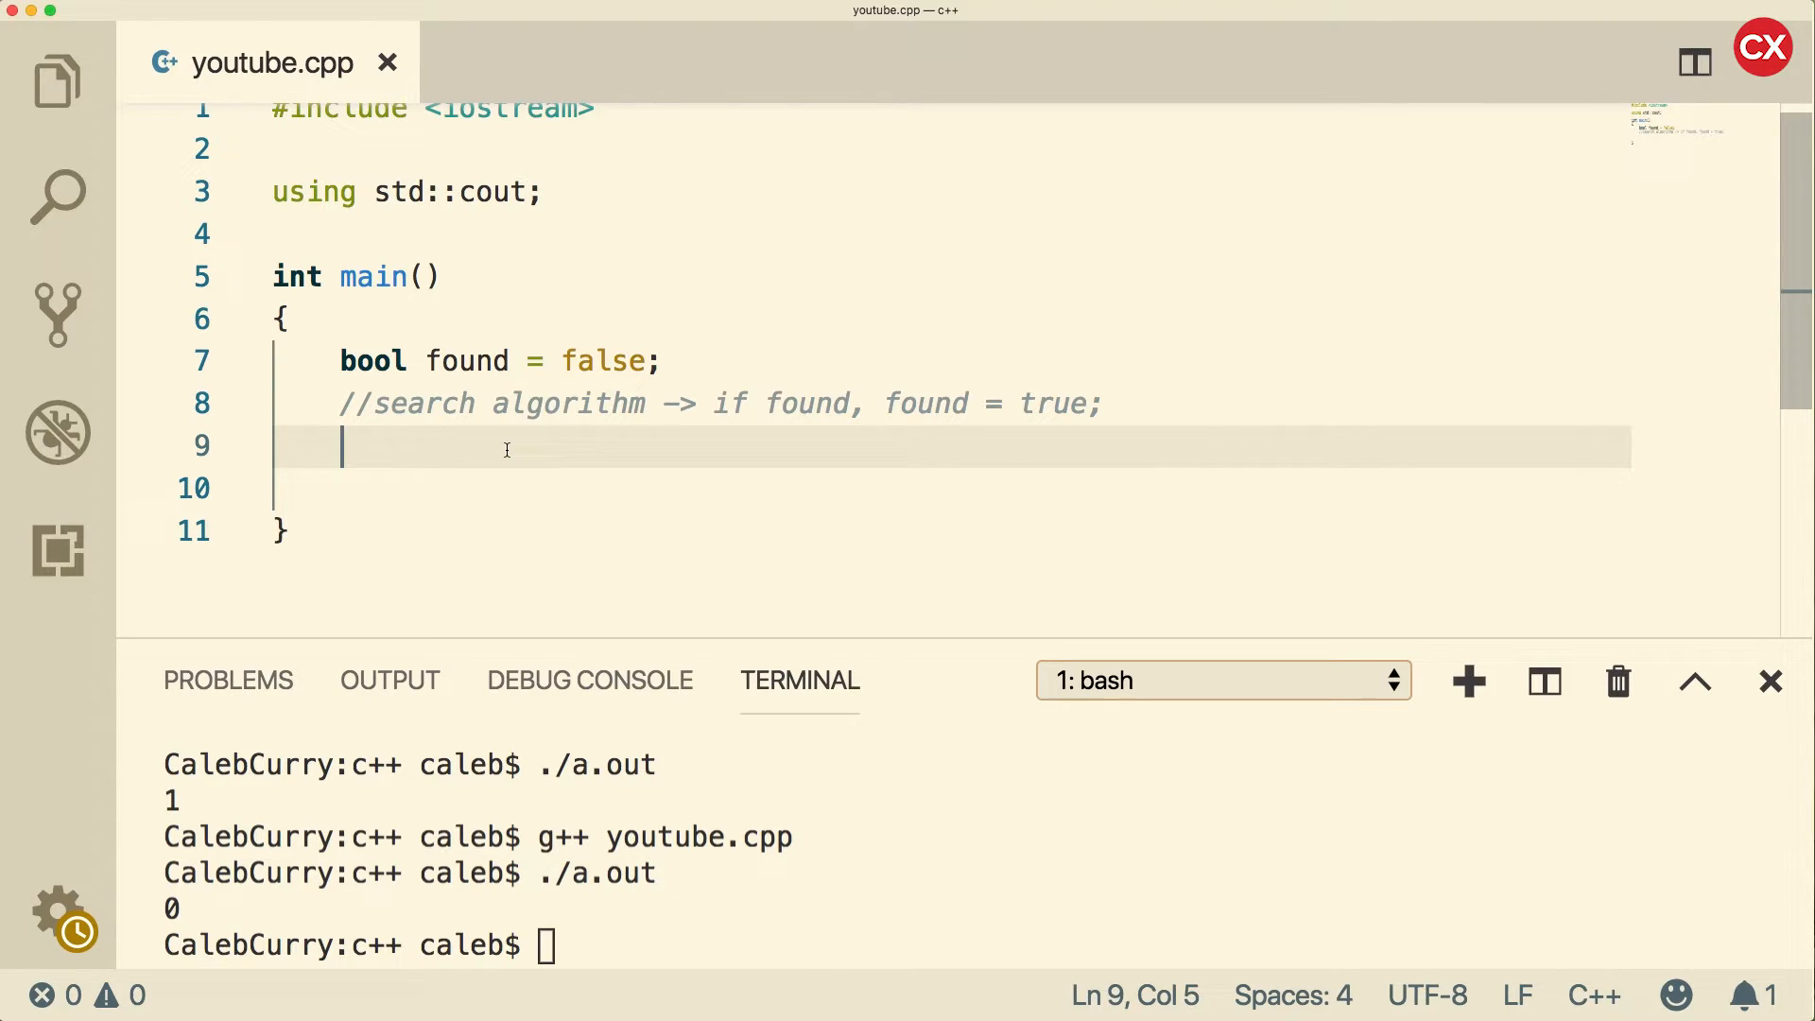
mouse_move(594, 443)
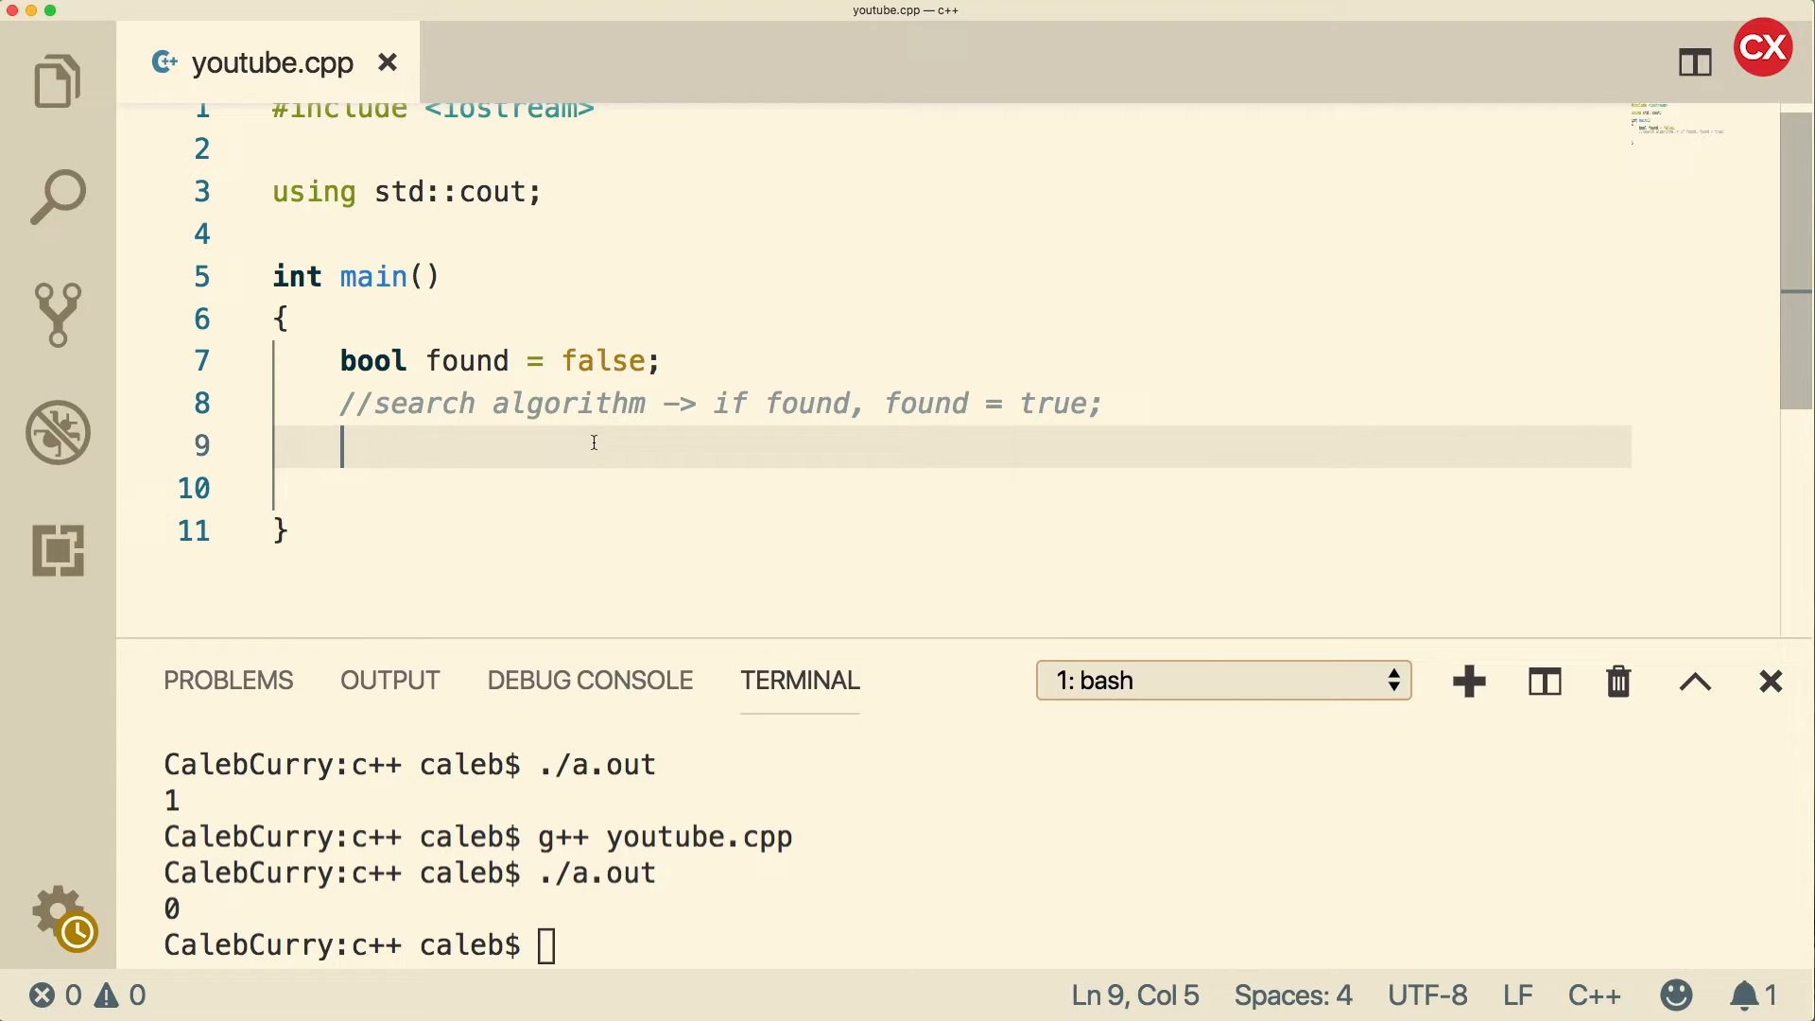
mouse_move(184, 918)
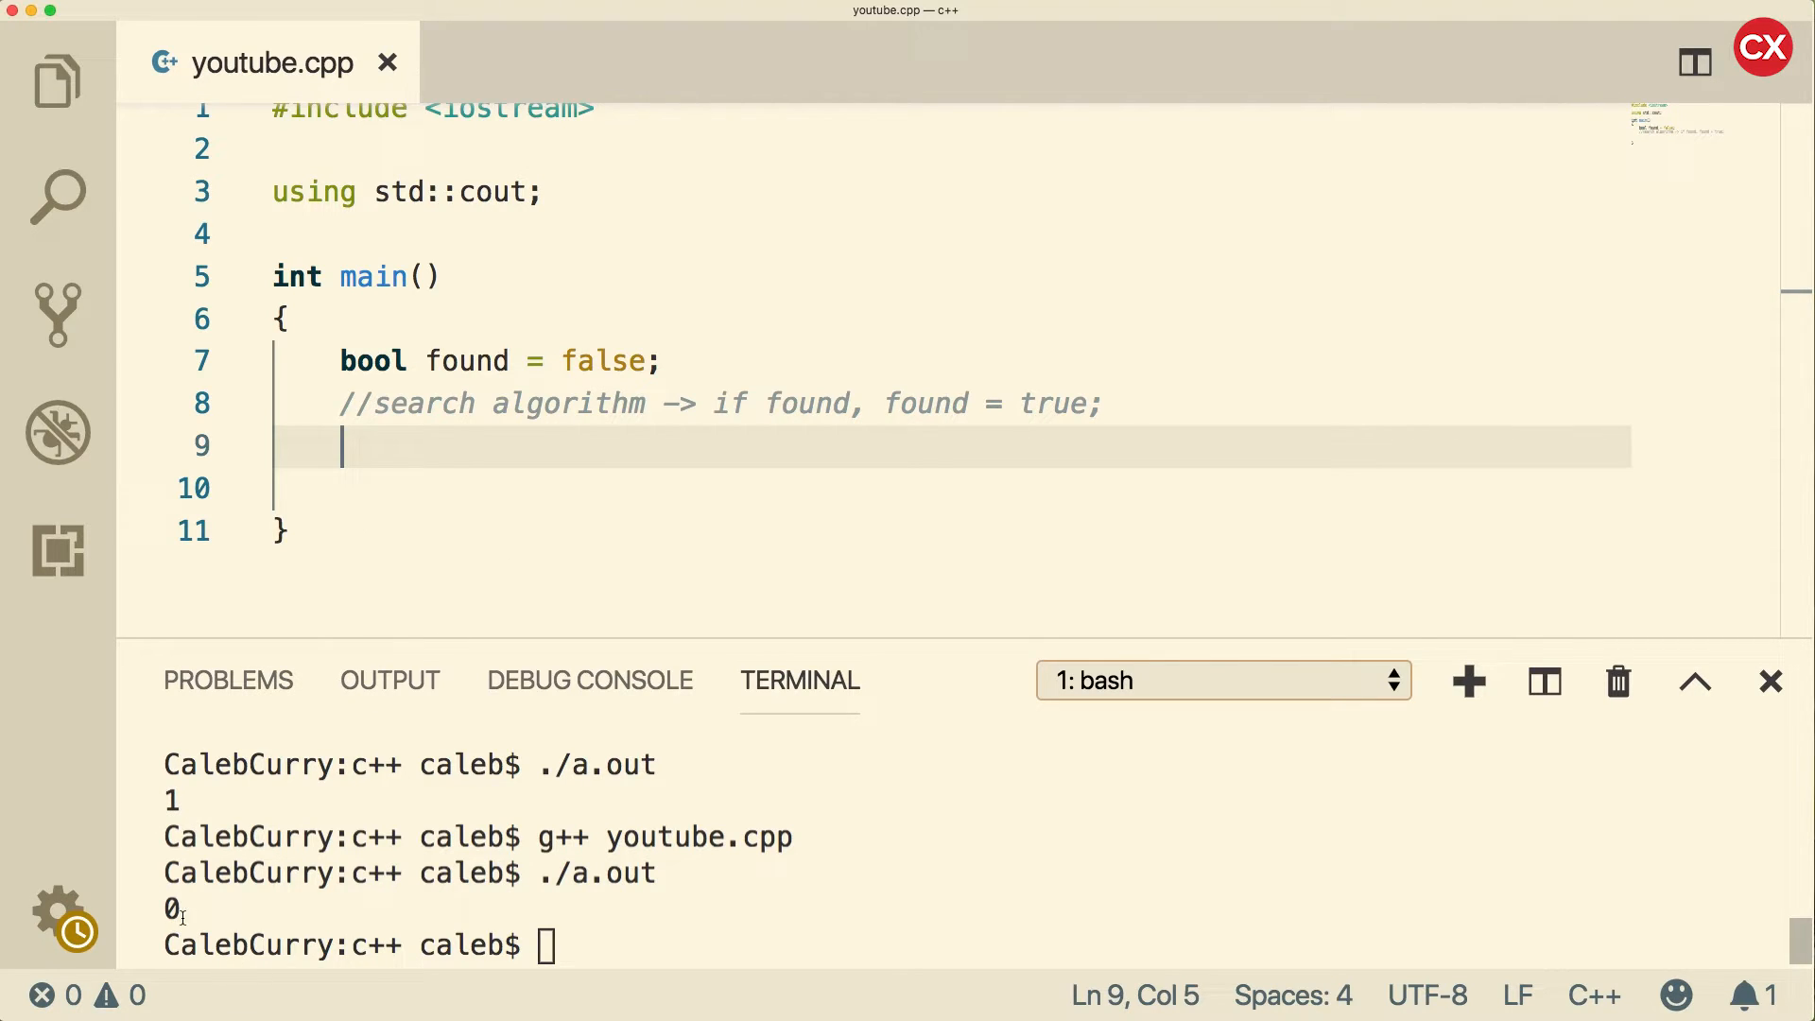
Step: Add cout << found << std::endl; and a using namespace std; line, later removed
type("cout << found << std::endl;")
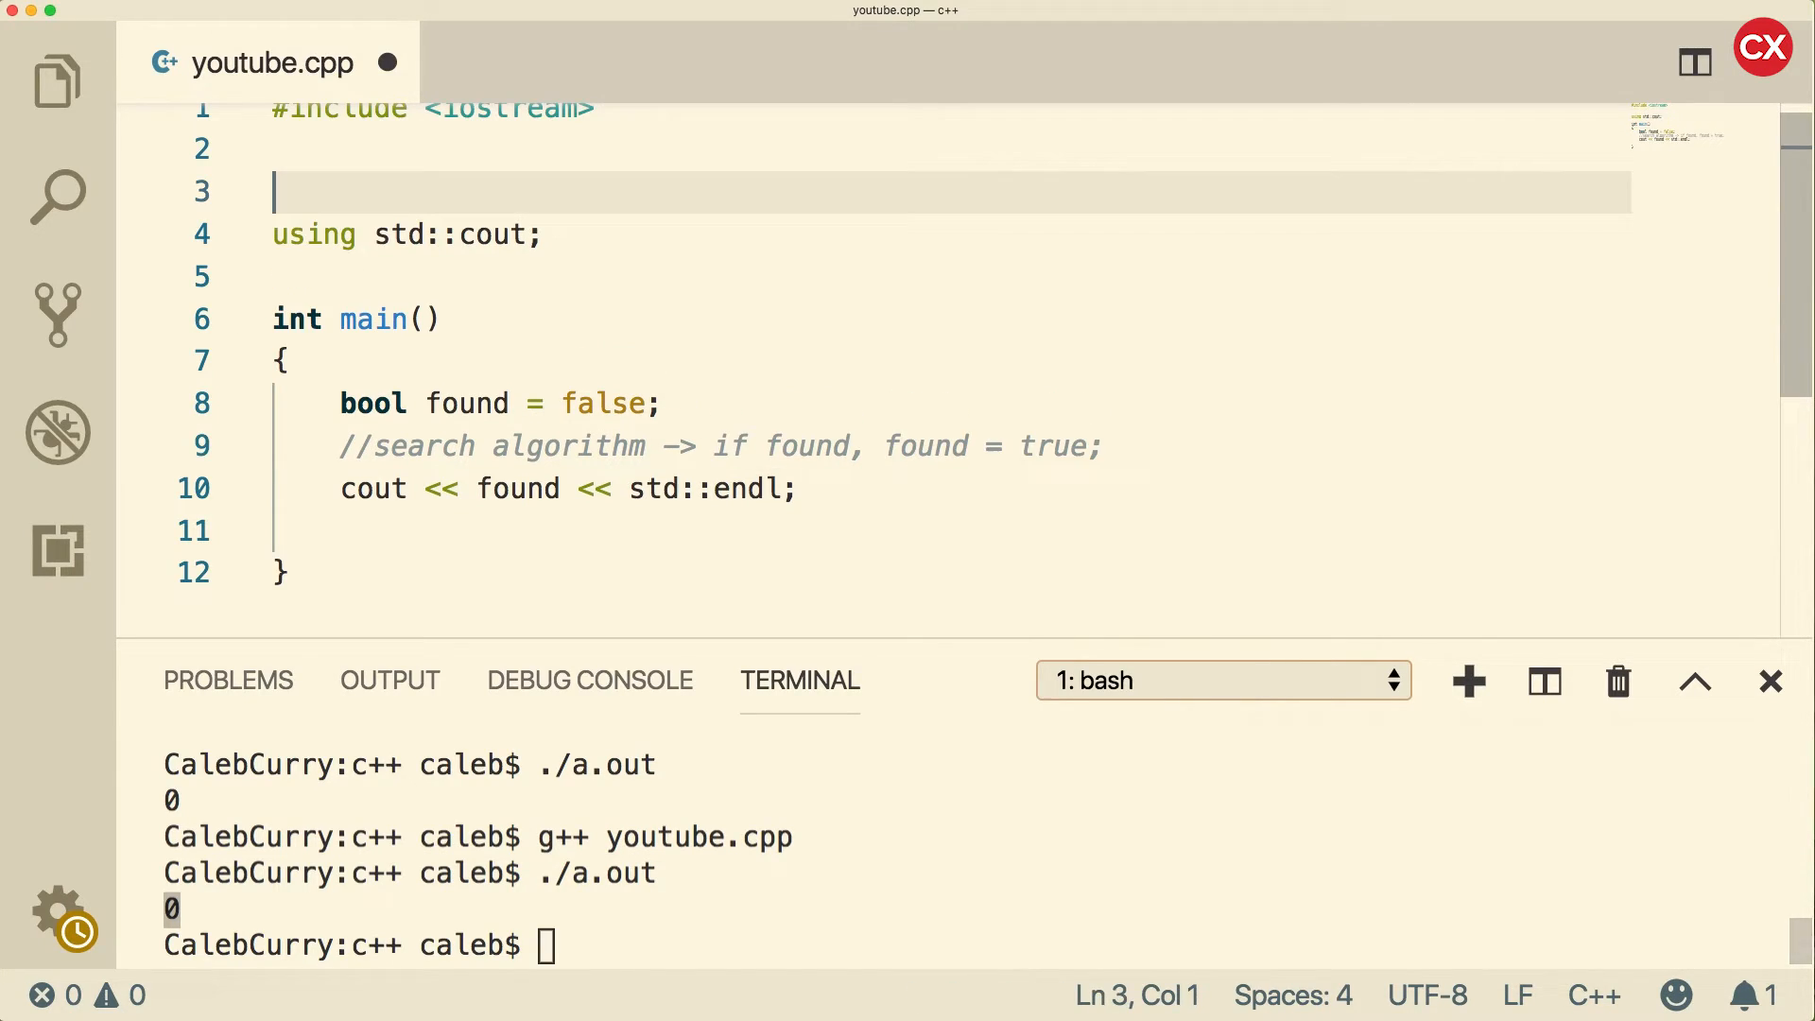
type("using namespace std;")
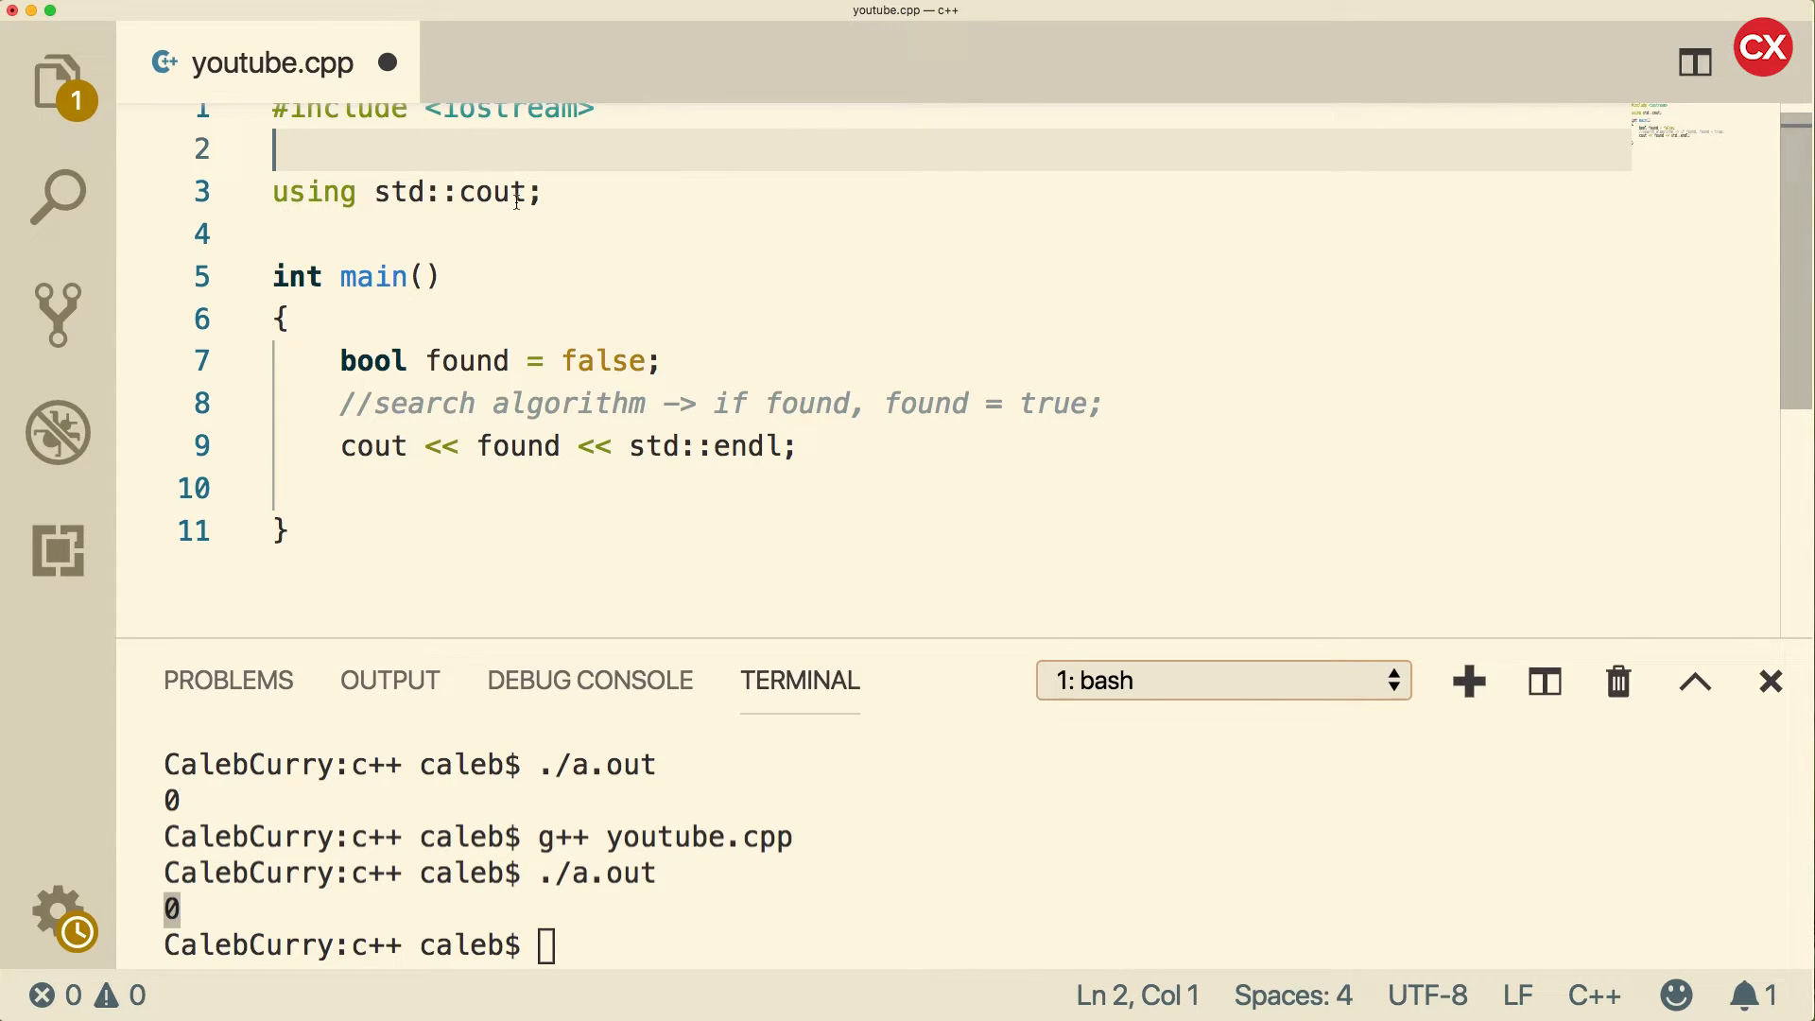
mouse_move(538, 299)
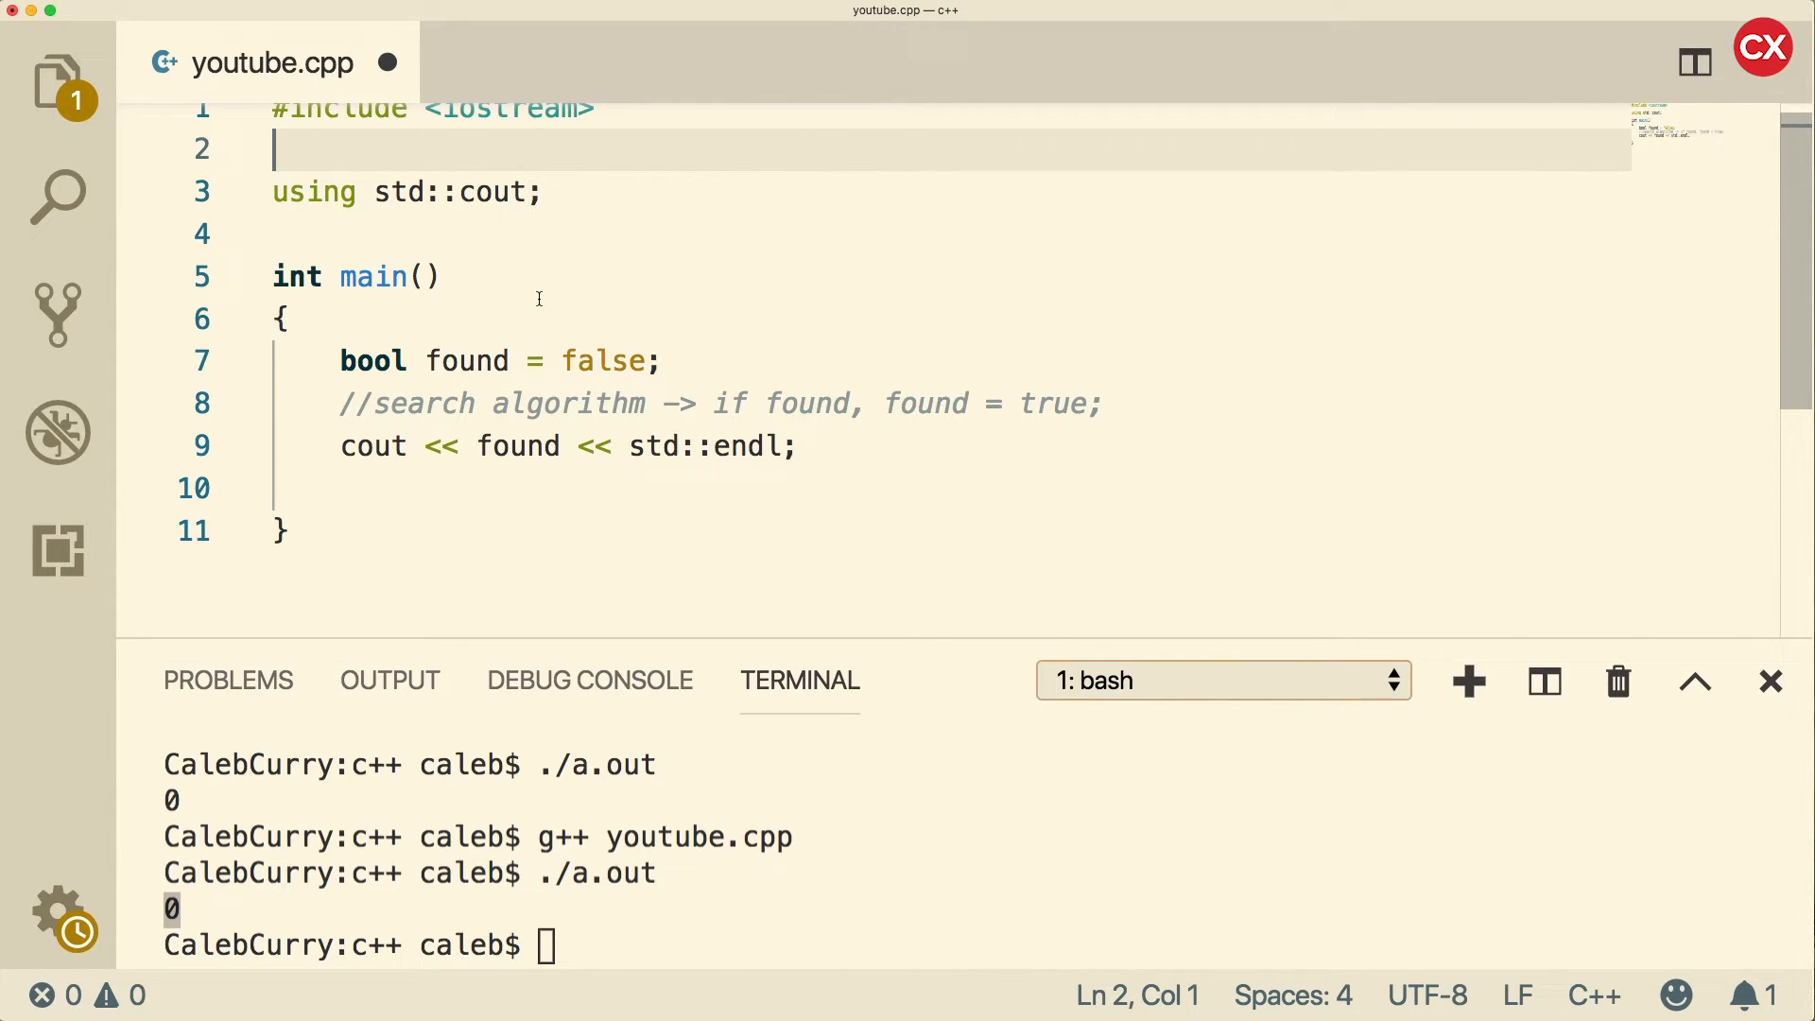
left_click(708, 446)
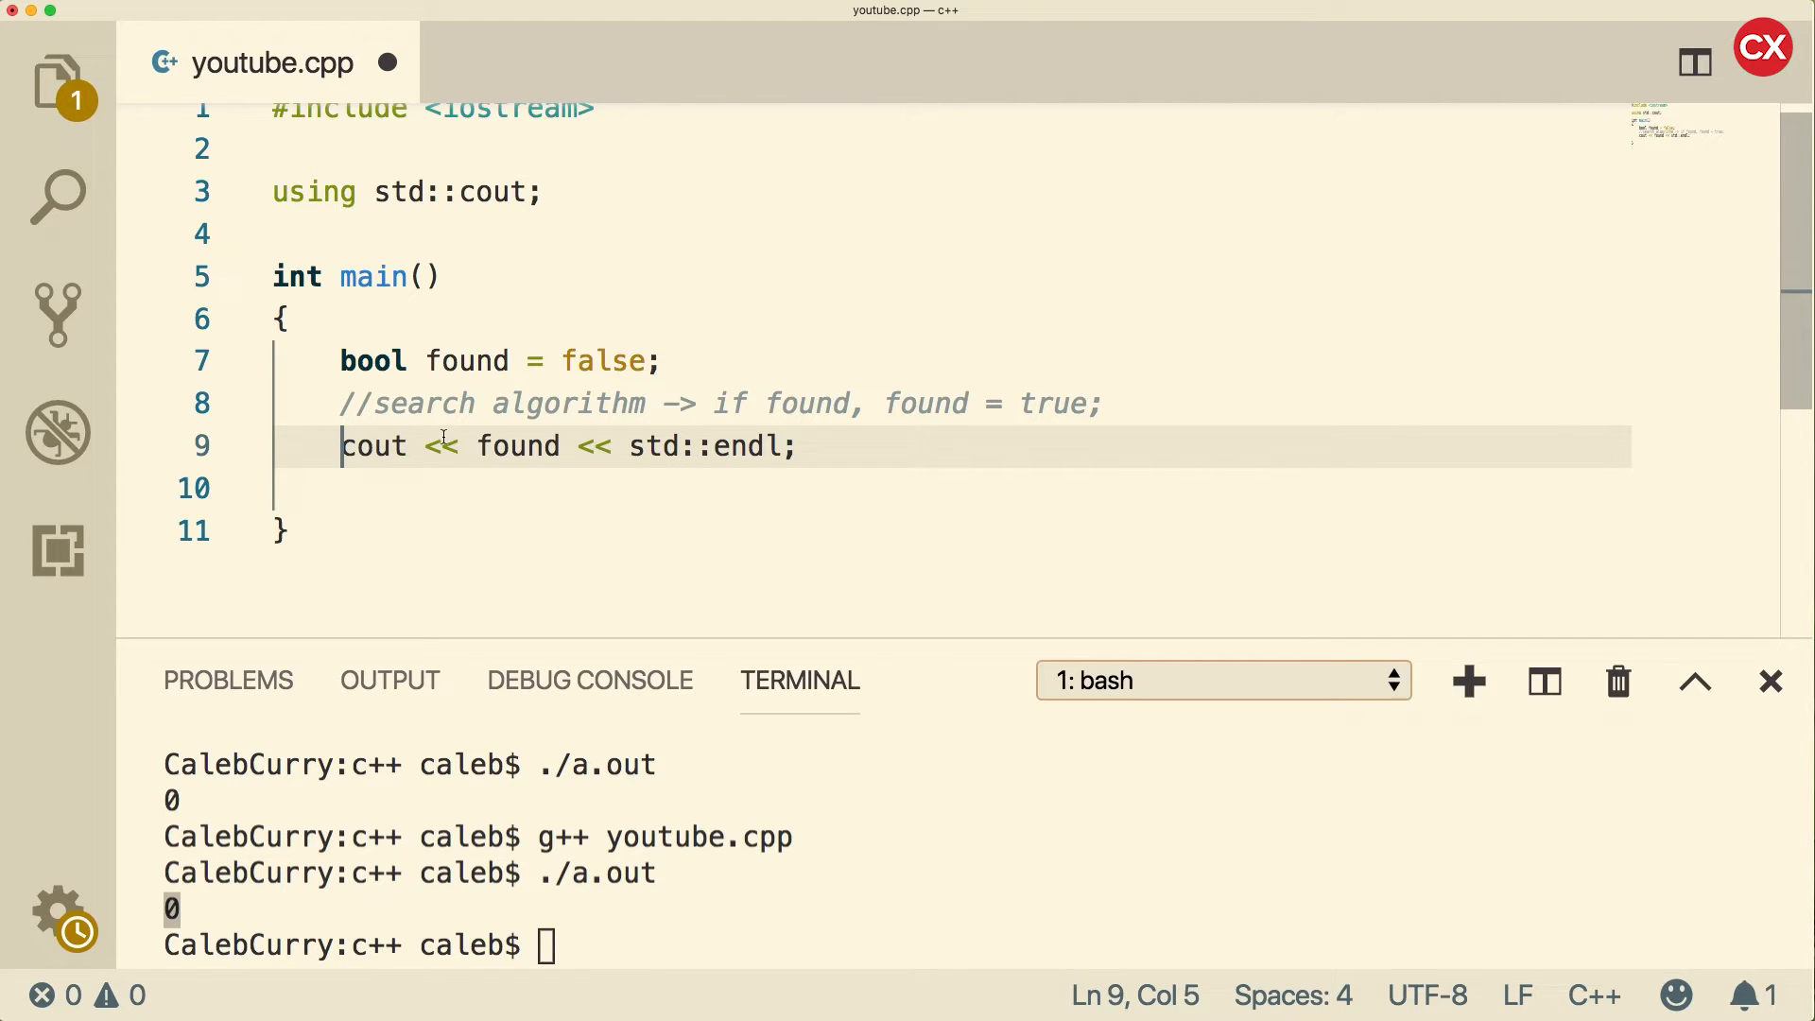
left_click(467, 446)
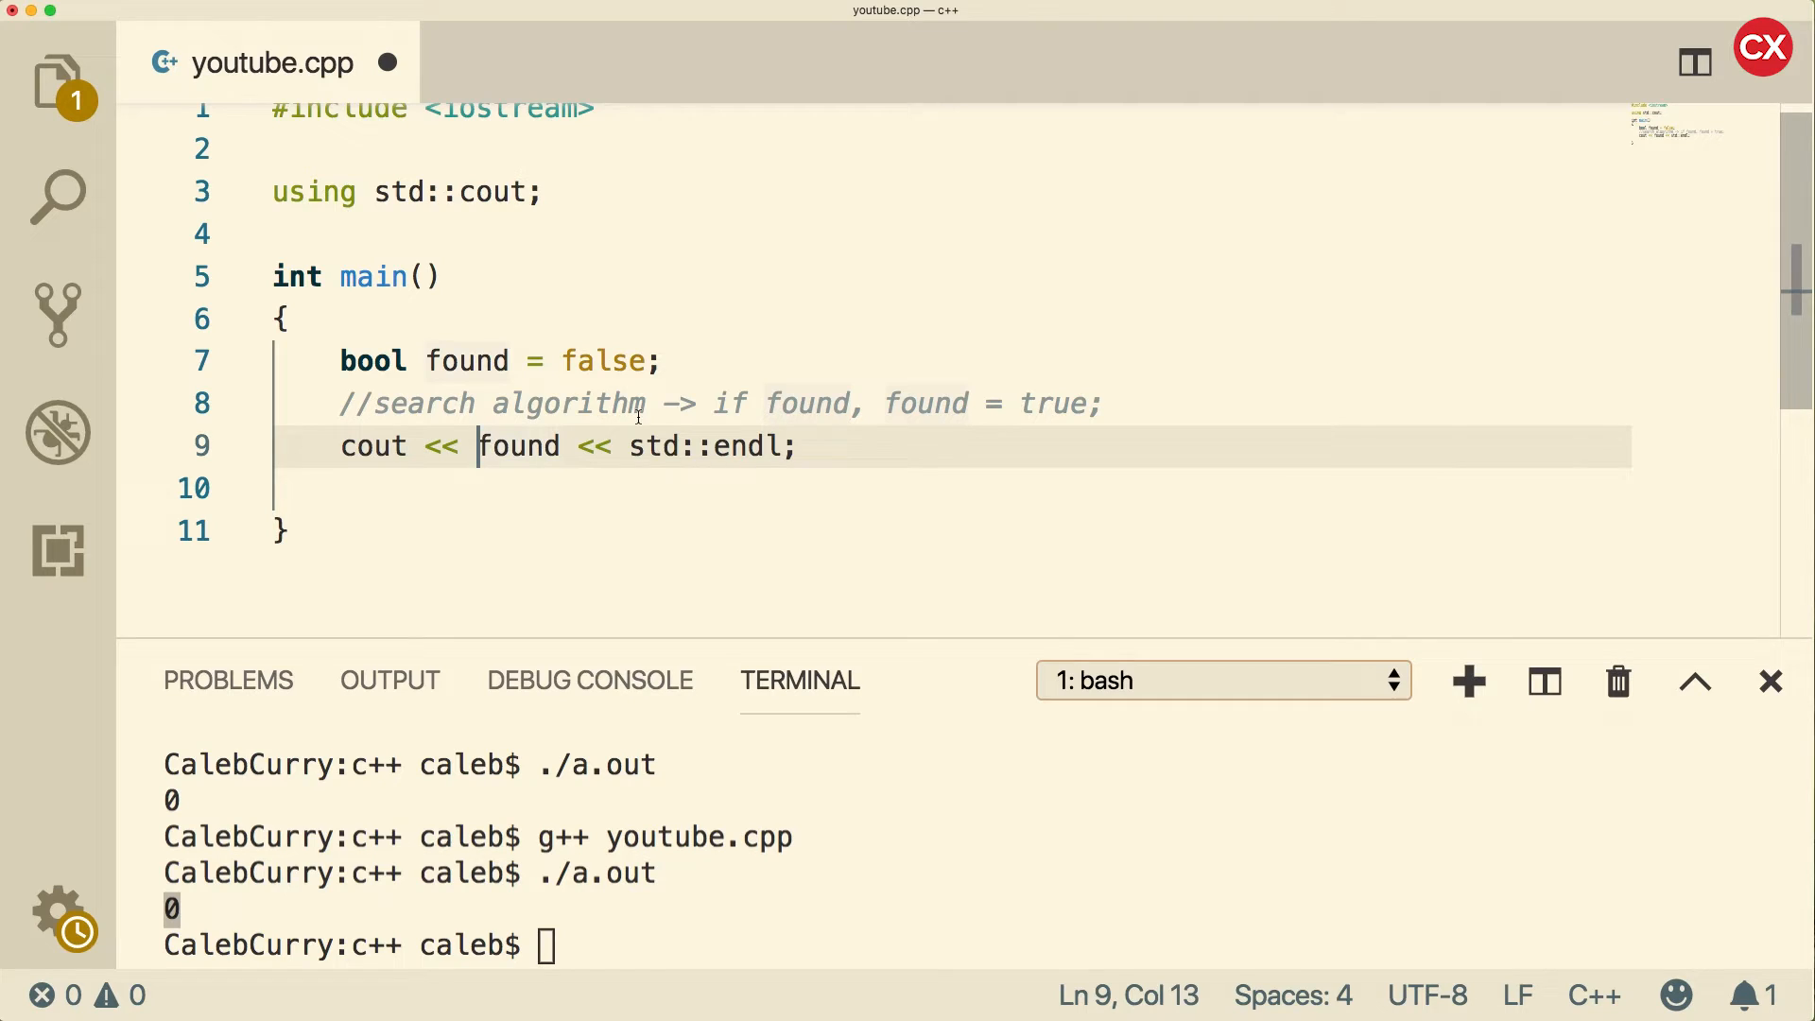
Step: Insert std::boolalpha << before found in the print line
type("std::")
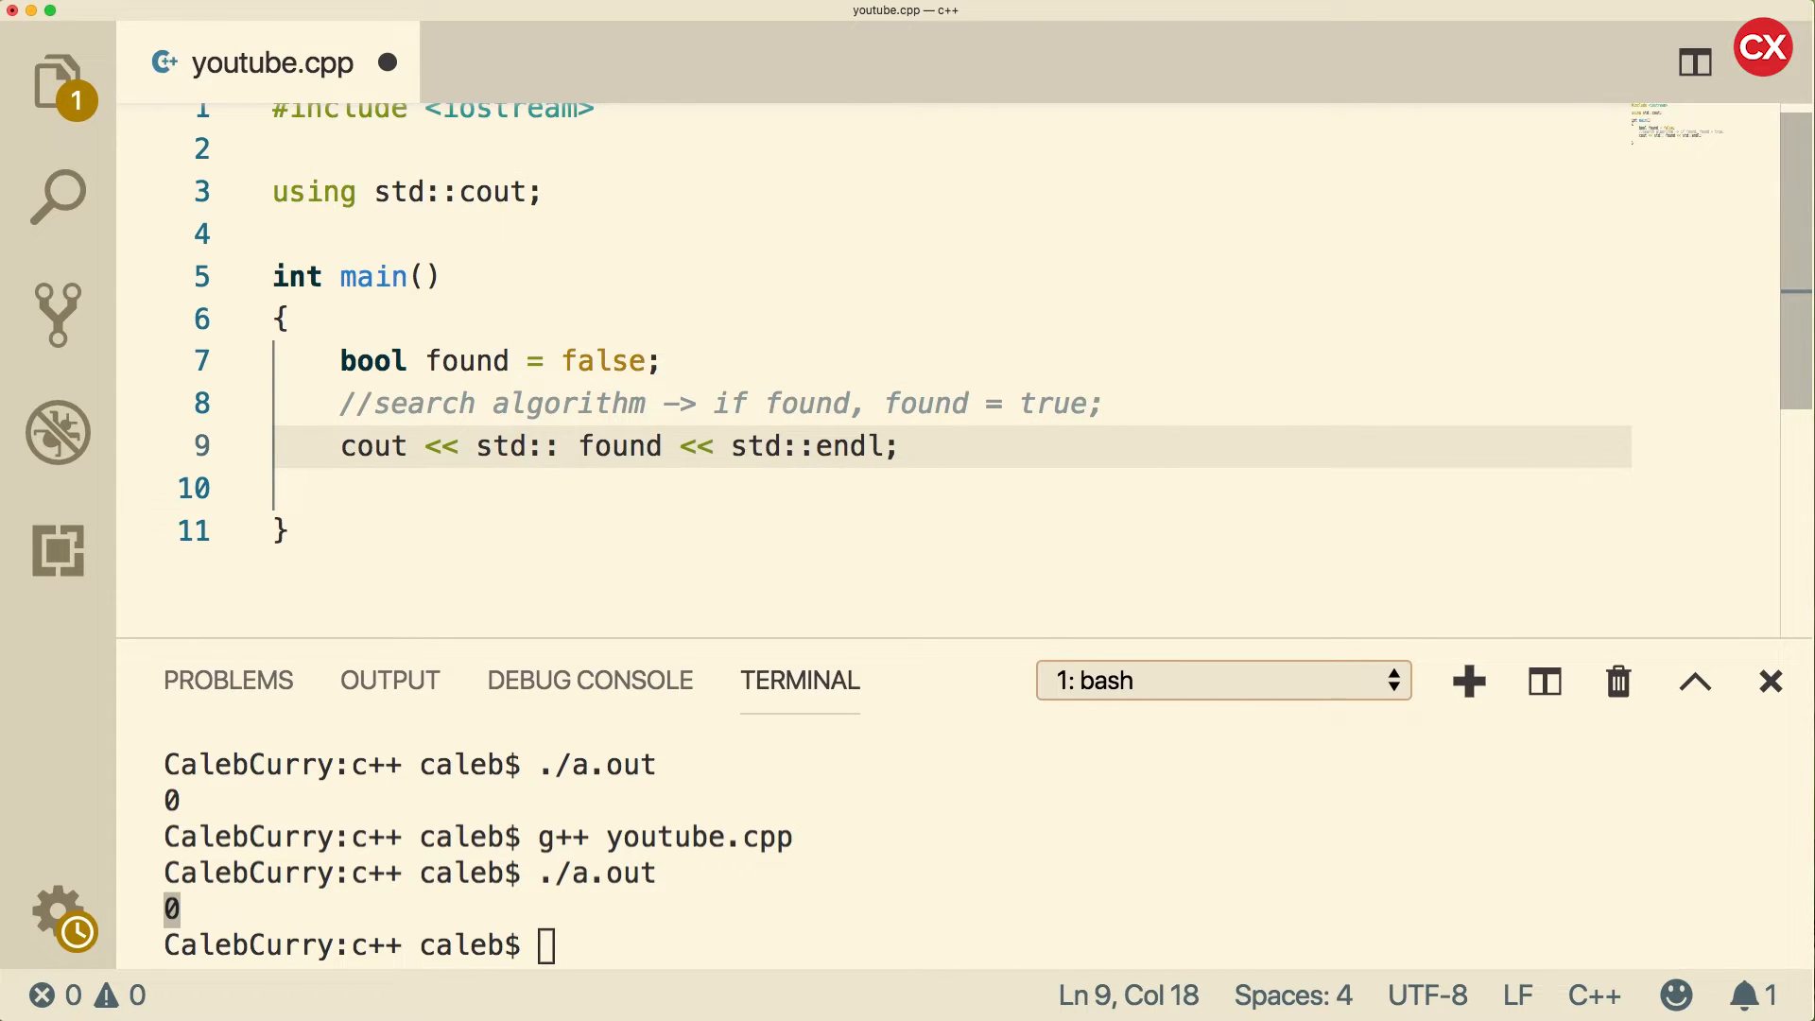
type("boolalpha")
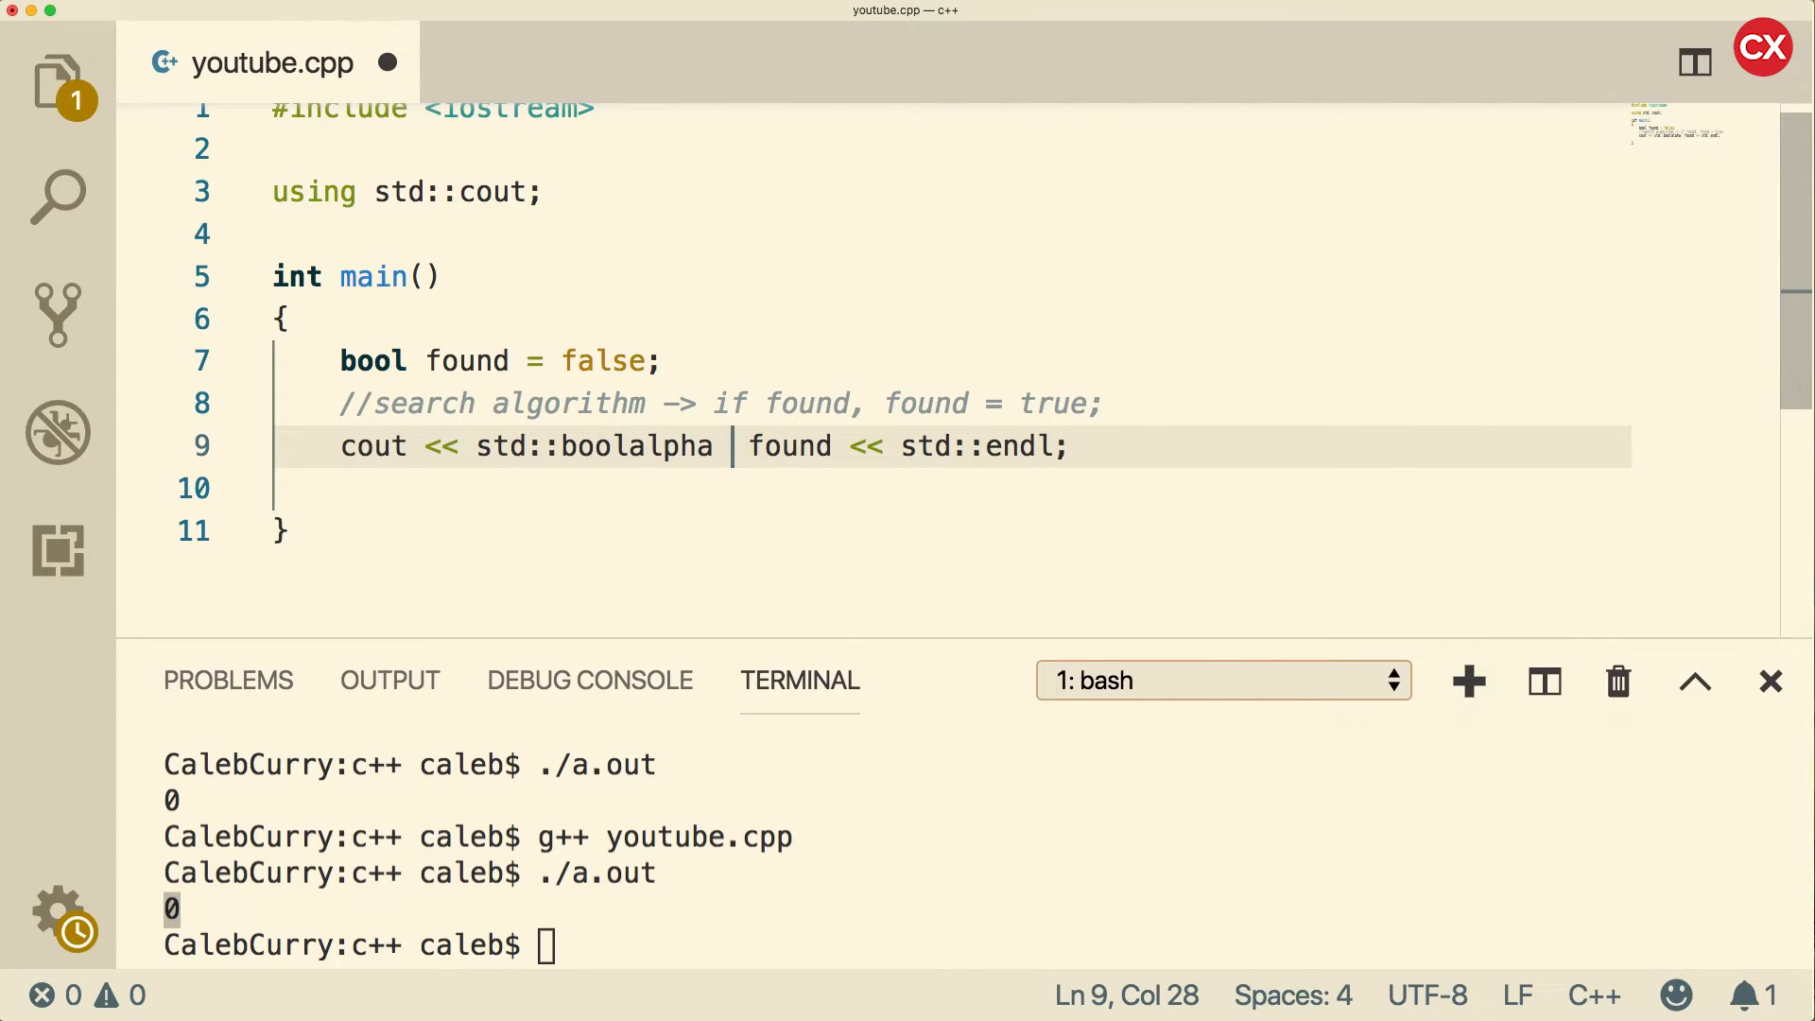
type("<<")
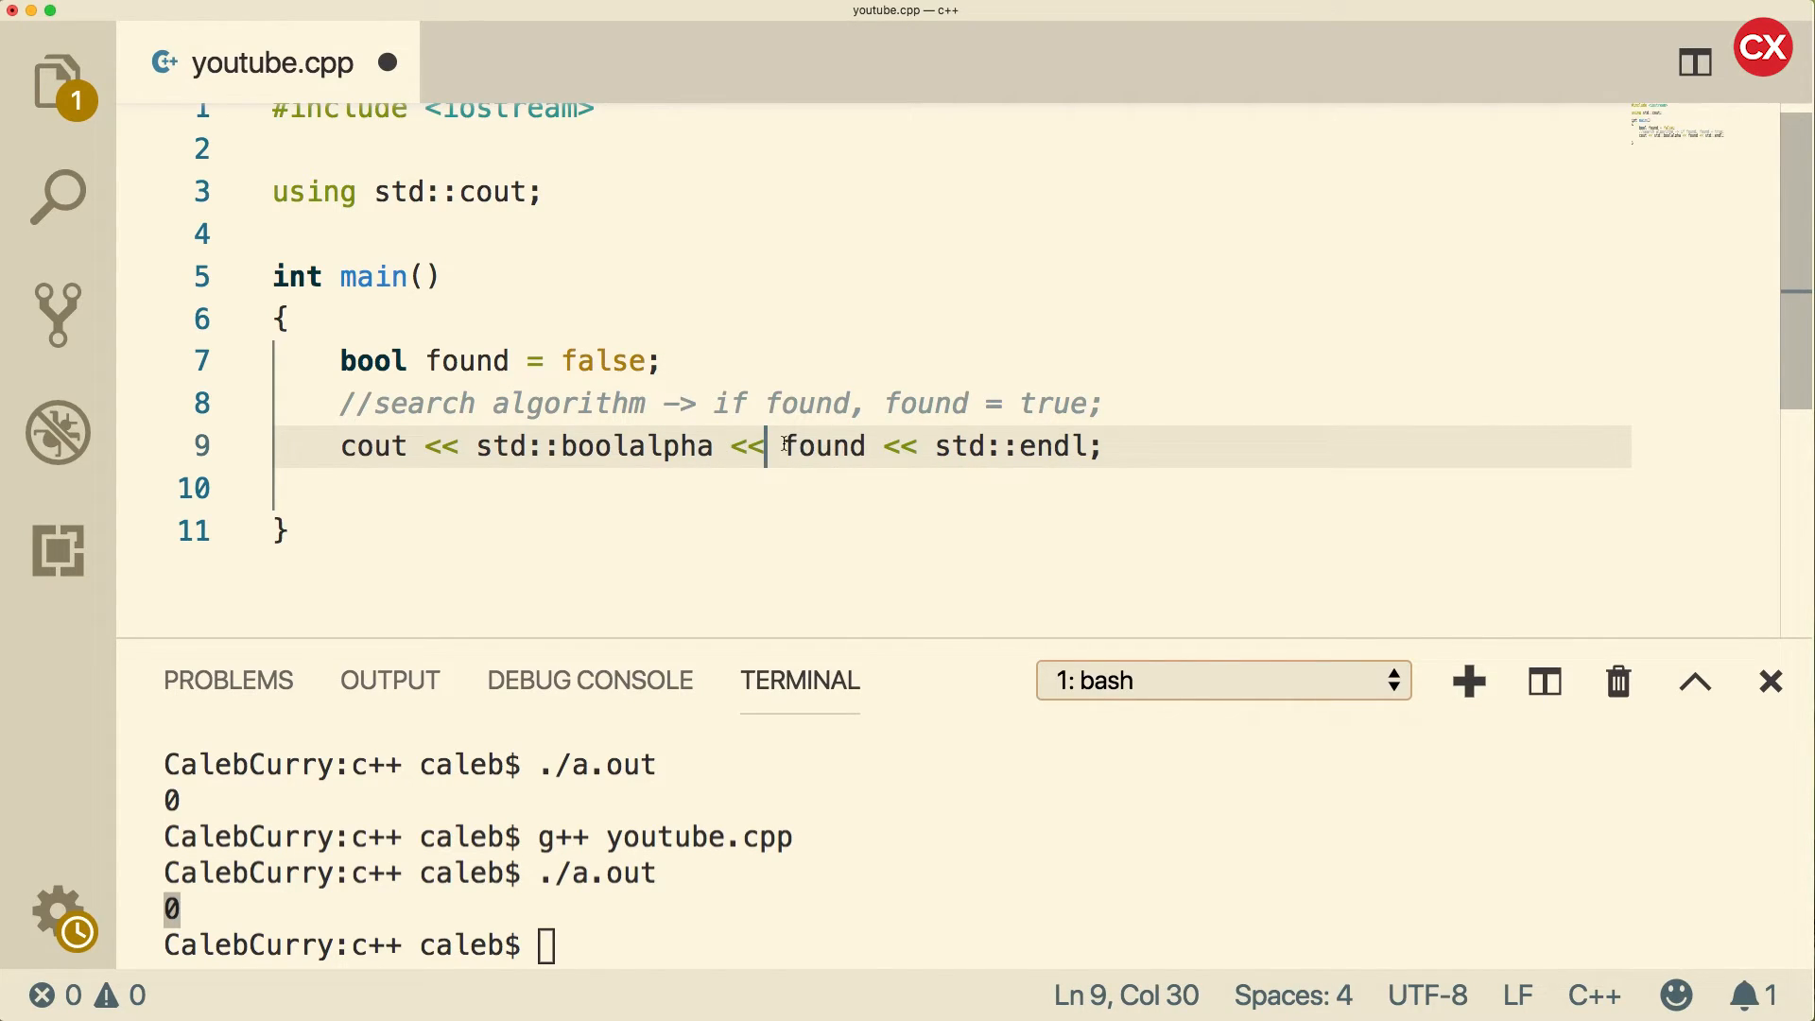
mouse_move(802, 447)
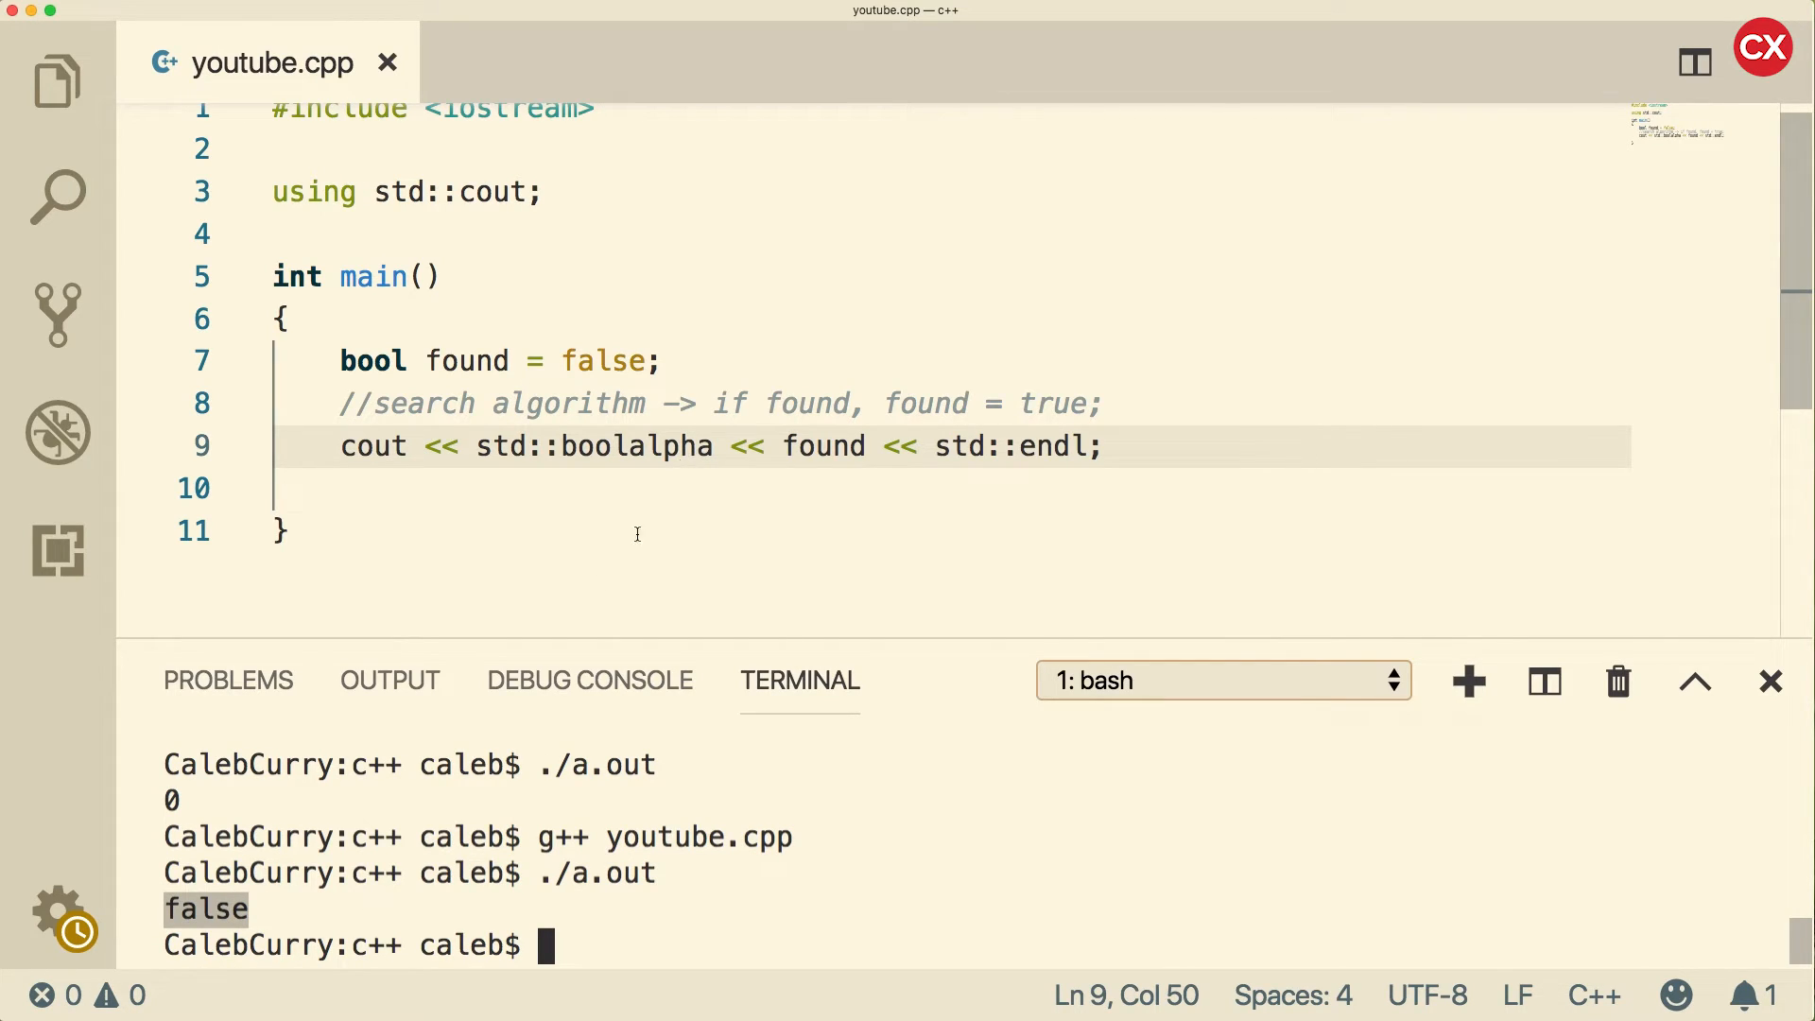
Step: Add a new line if(found) << "This is true"; below the print line and save
left_click(1115, 445)
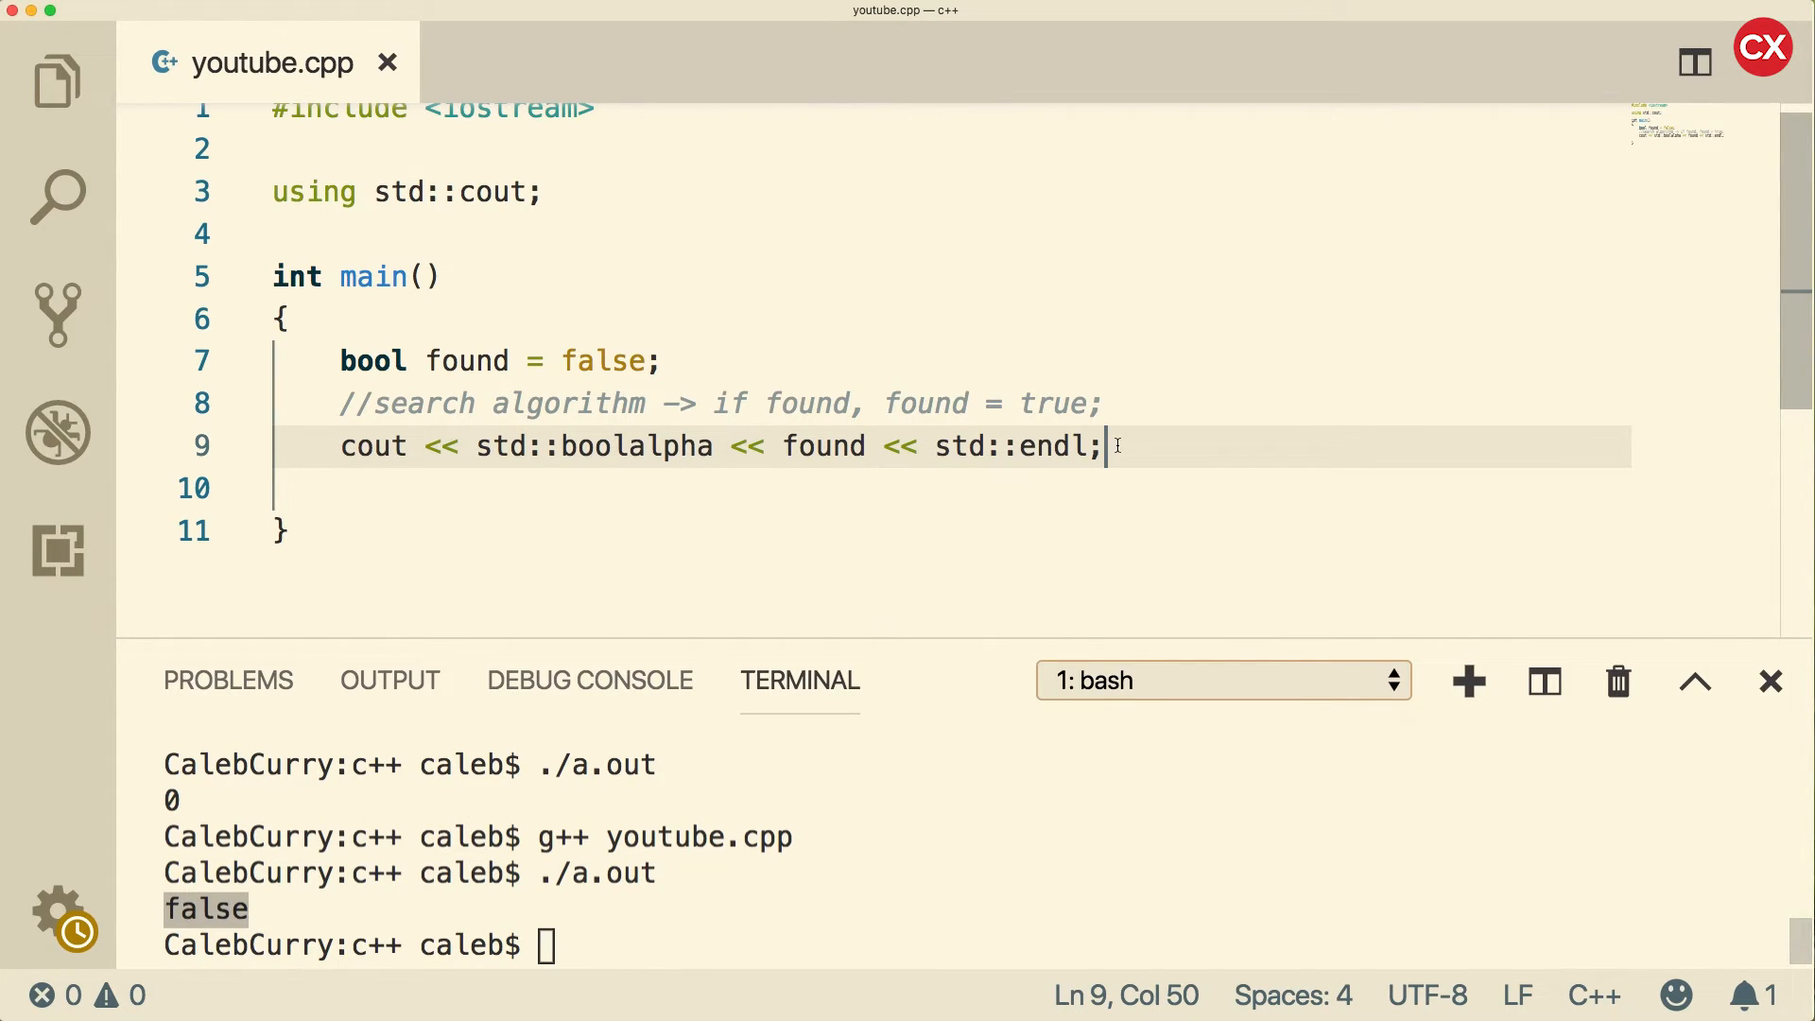
key("Enter")
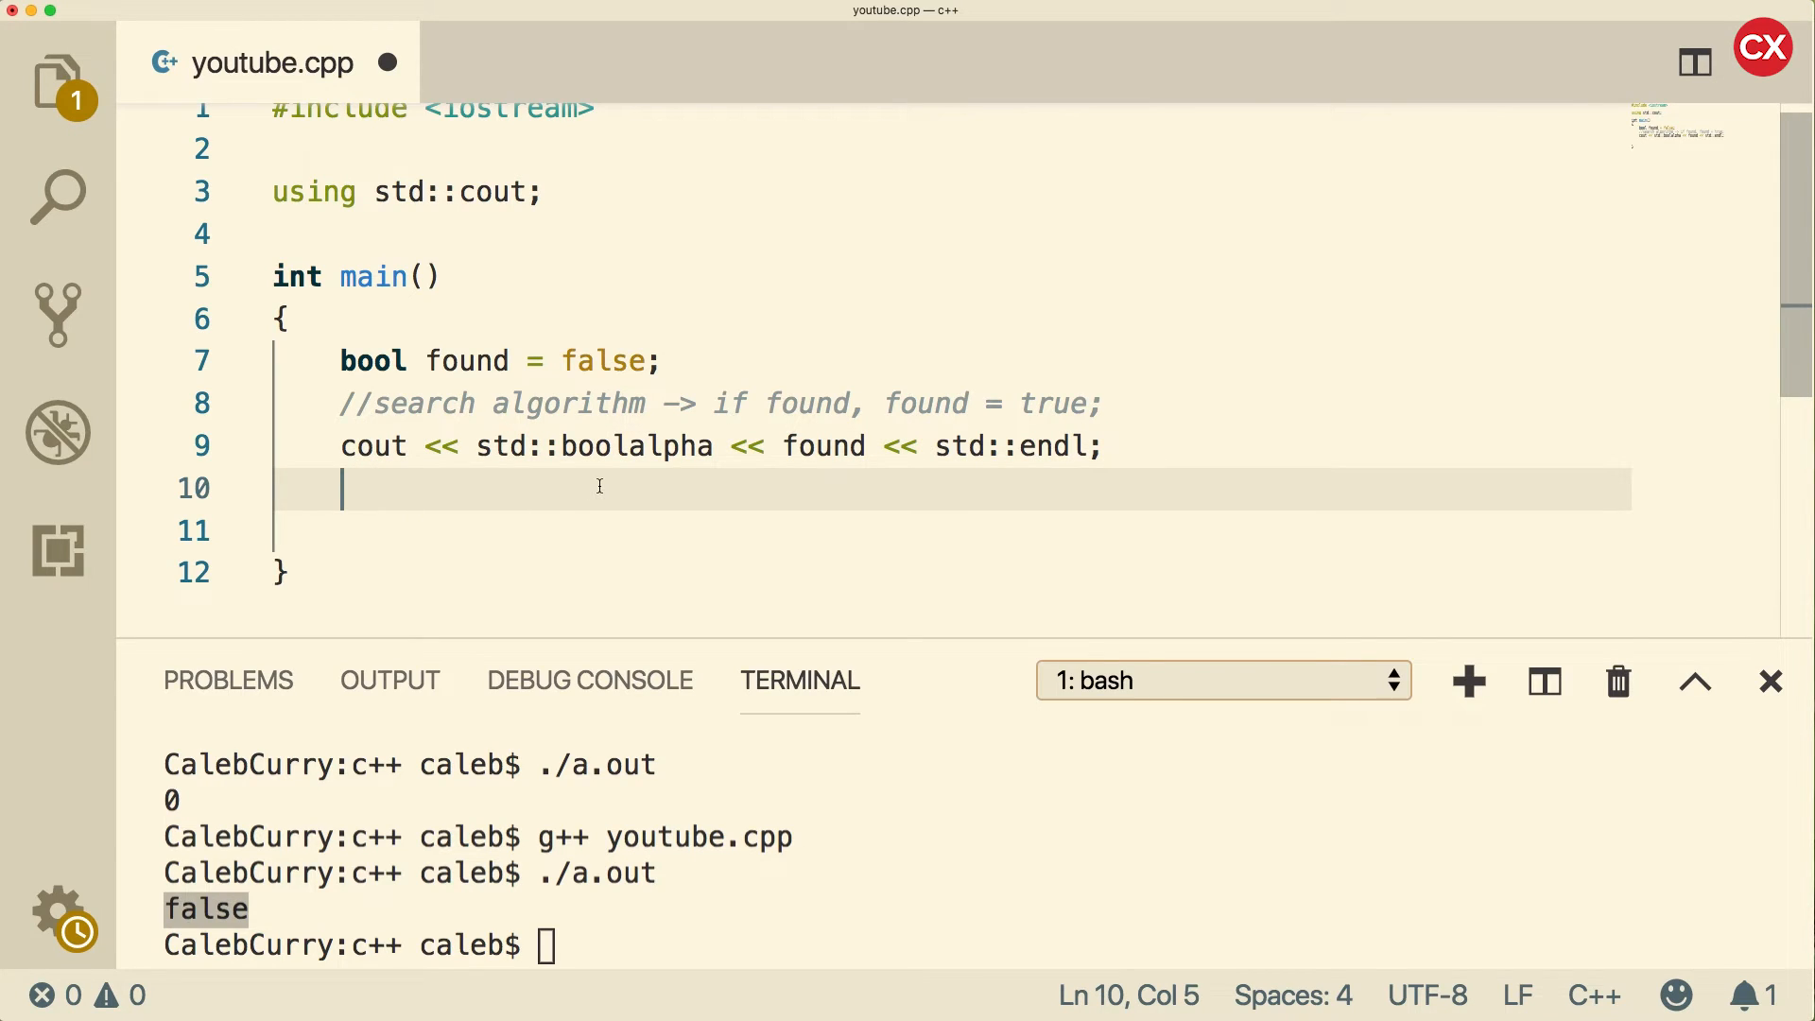
type("if(")
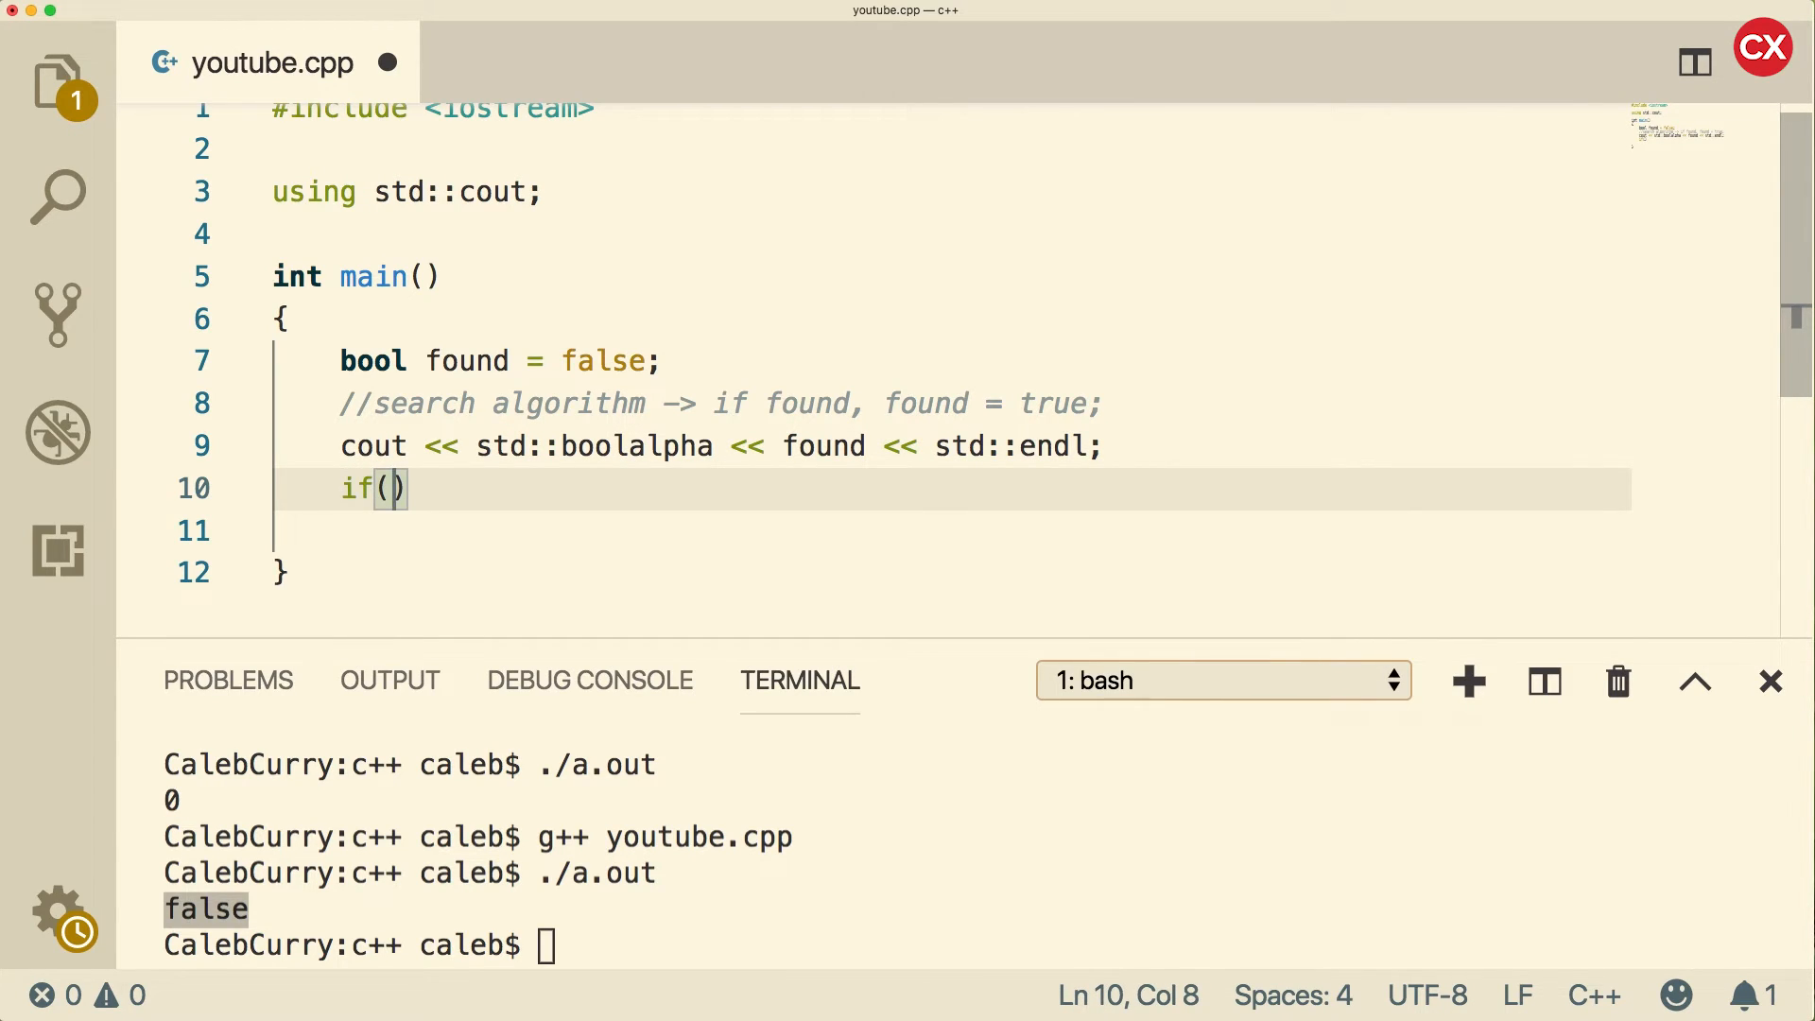
type("found")
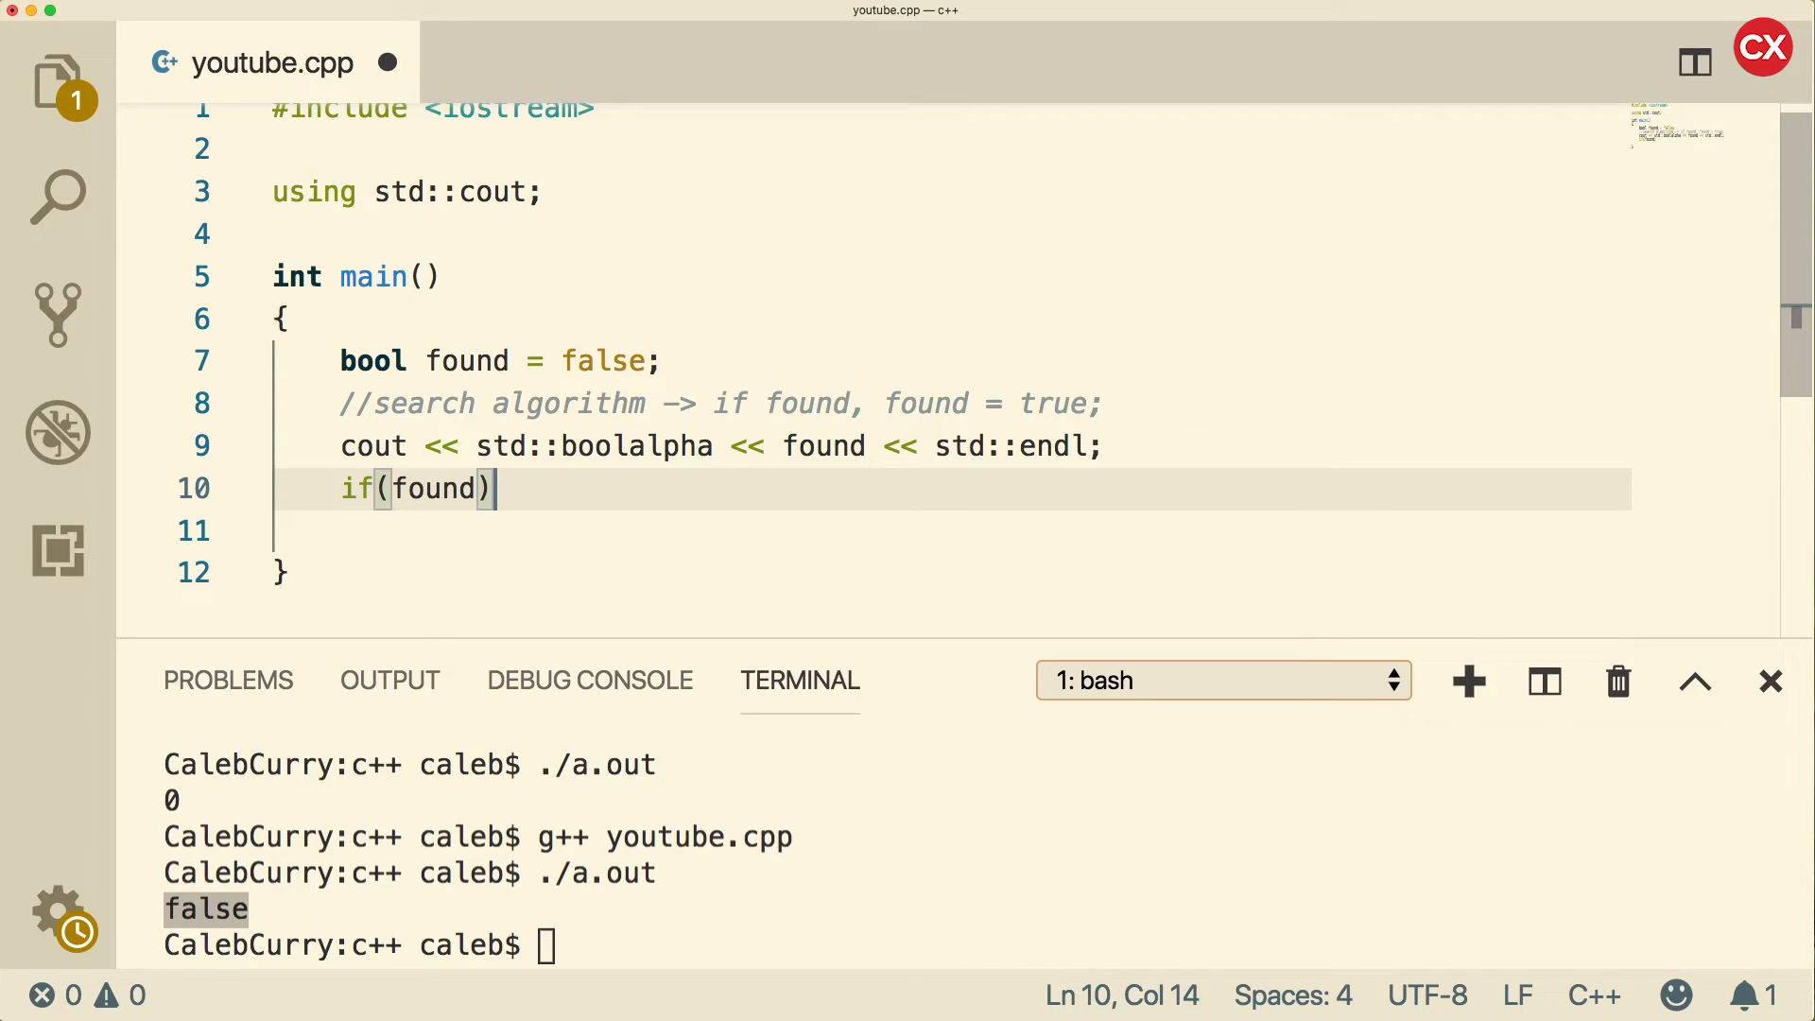
type("<< \"This \"")
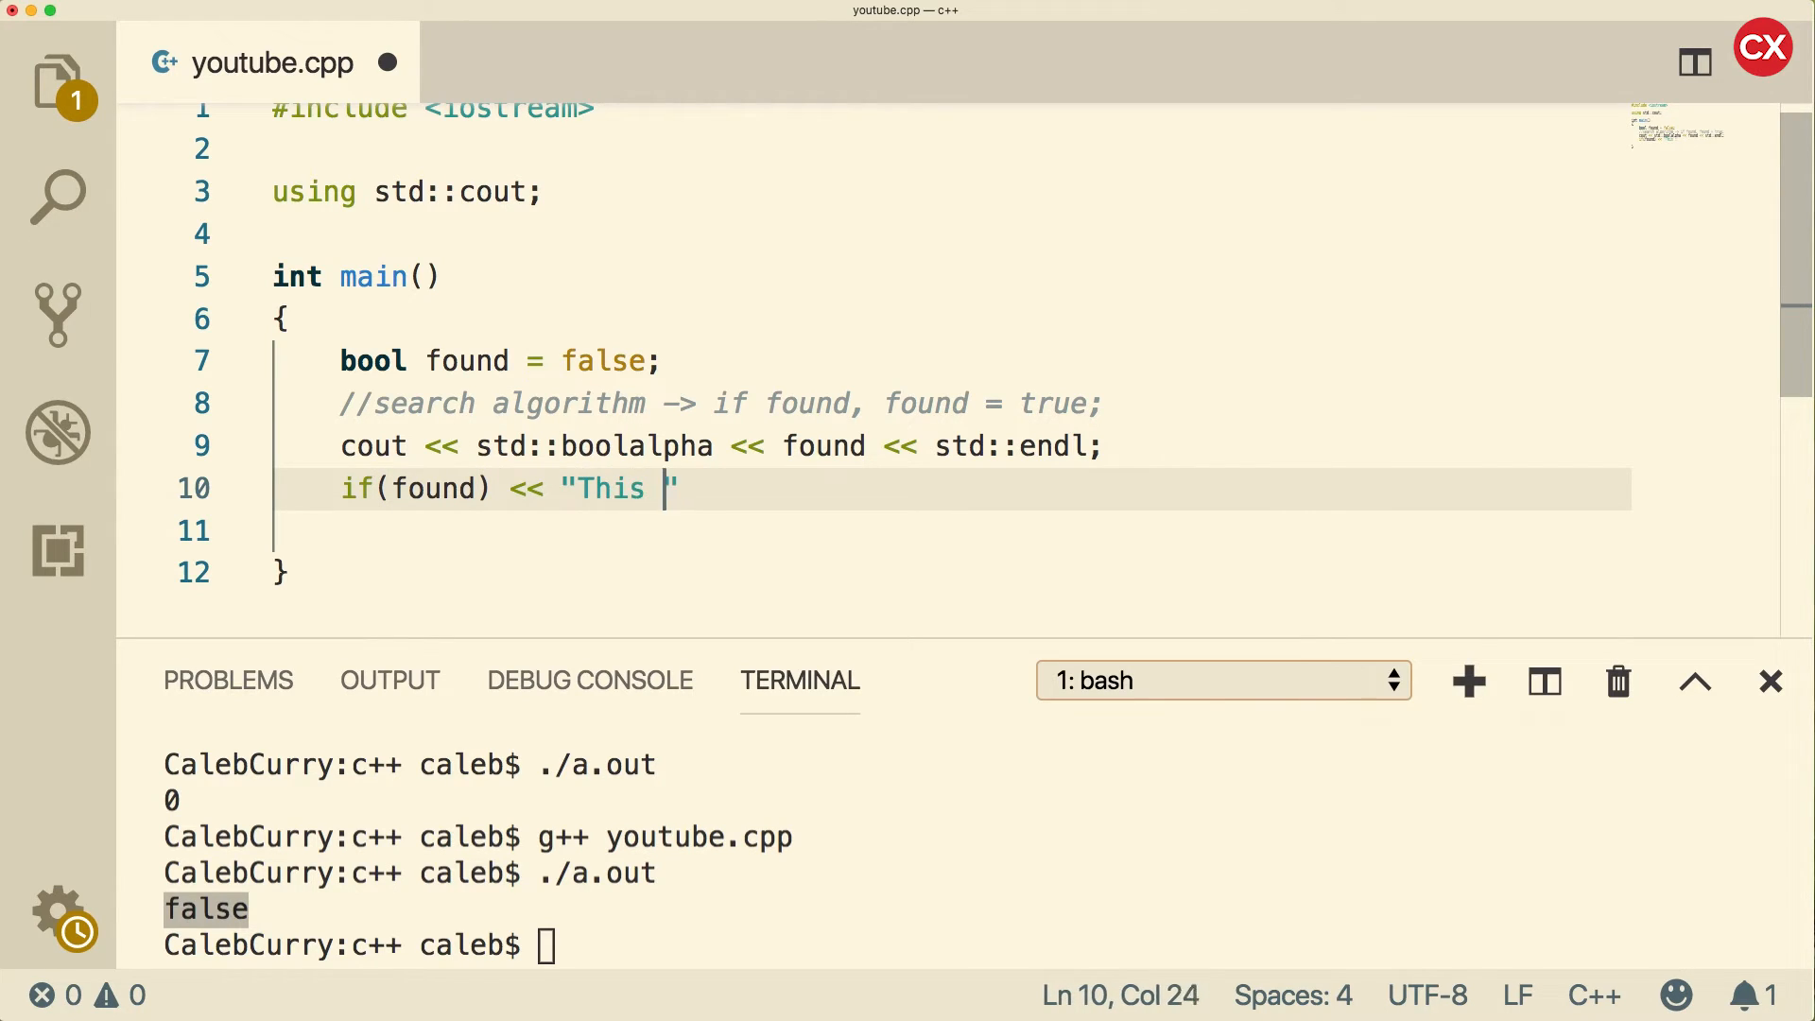
type("is true\";")
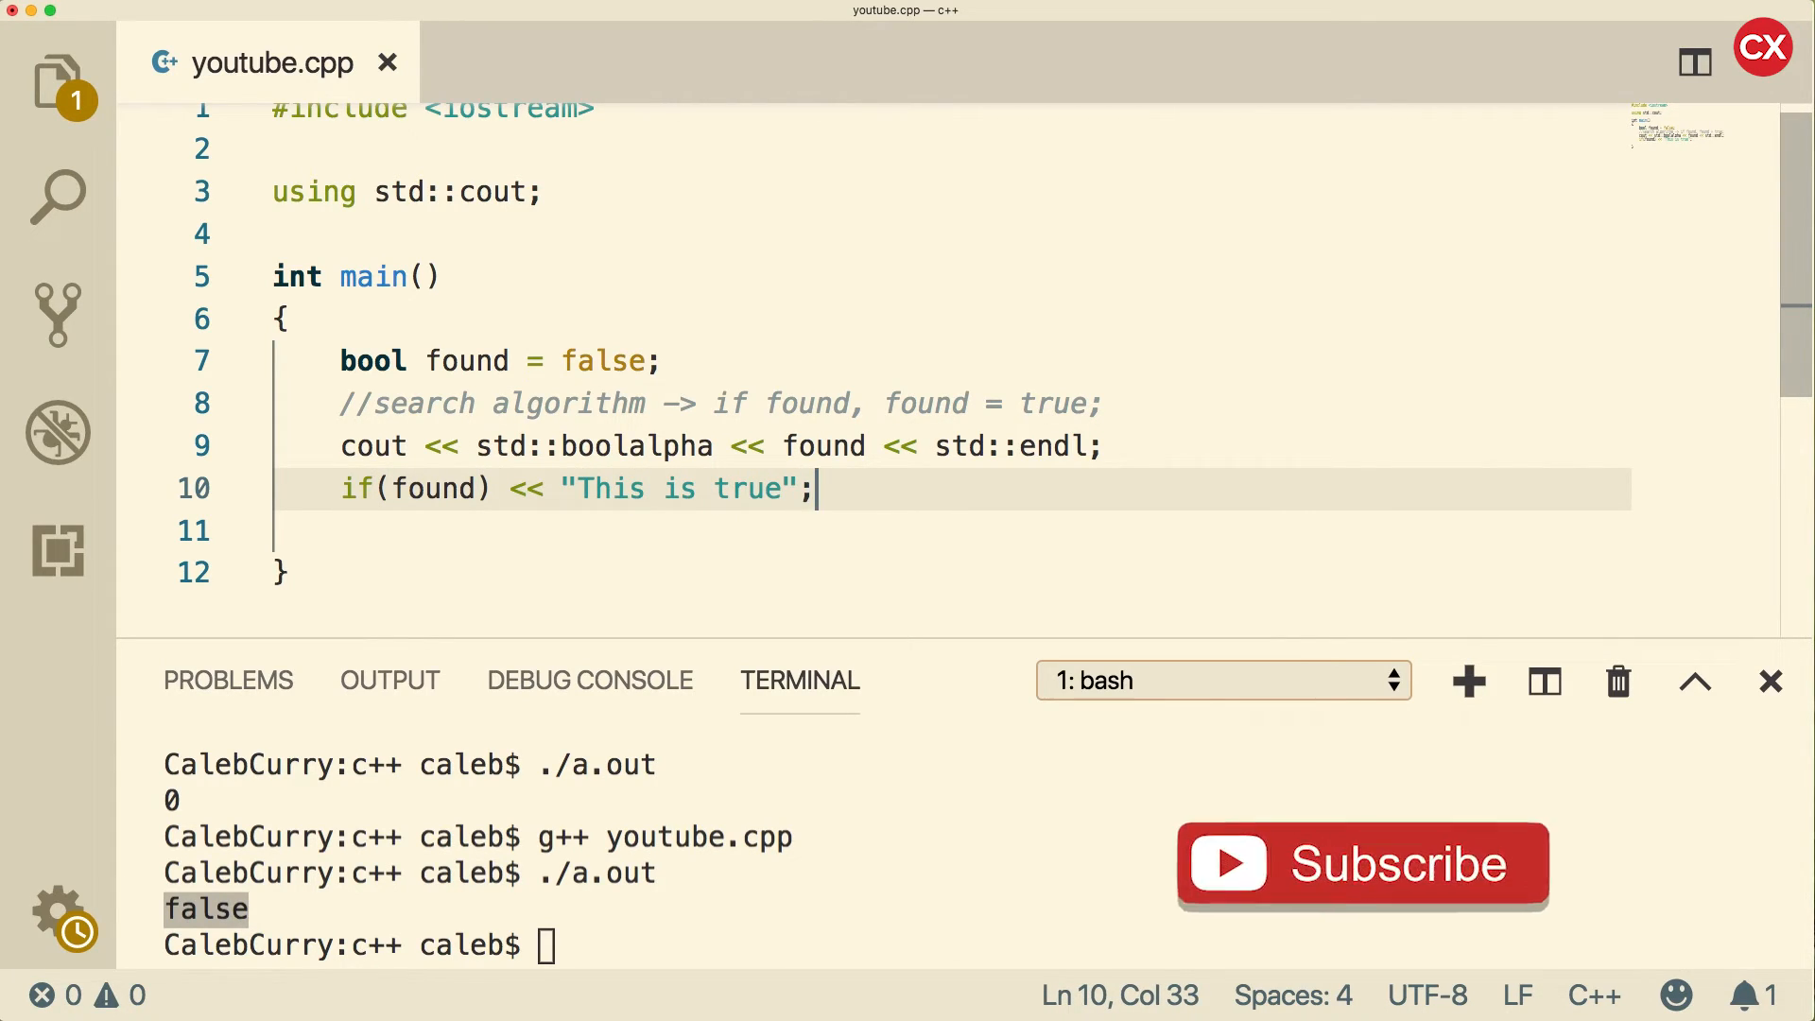
key("Backspace")
type("g++ youtube.cpp")
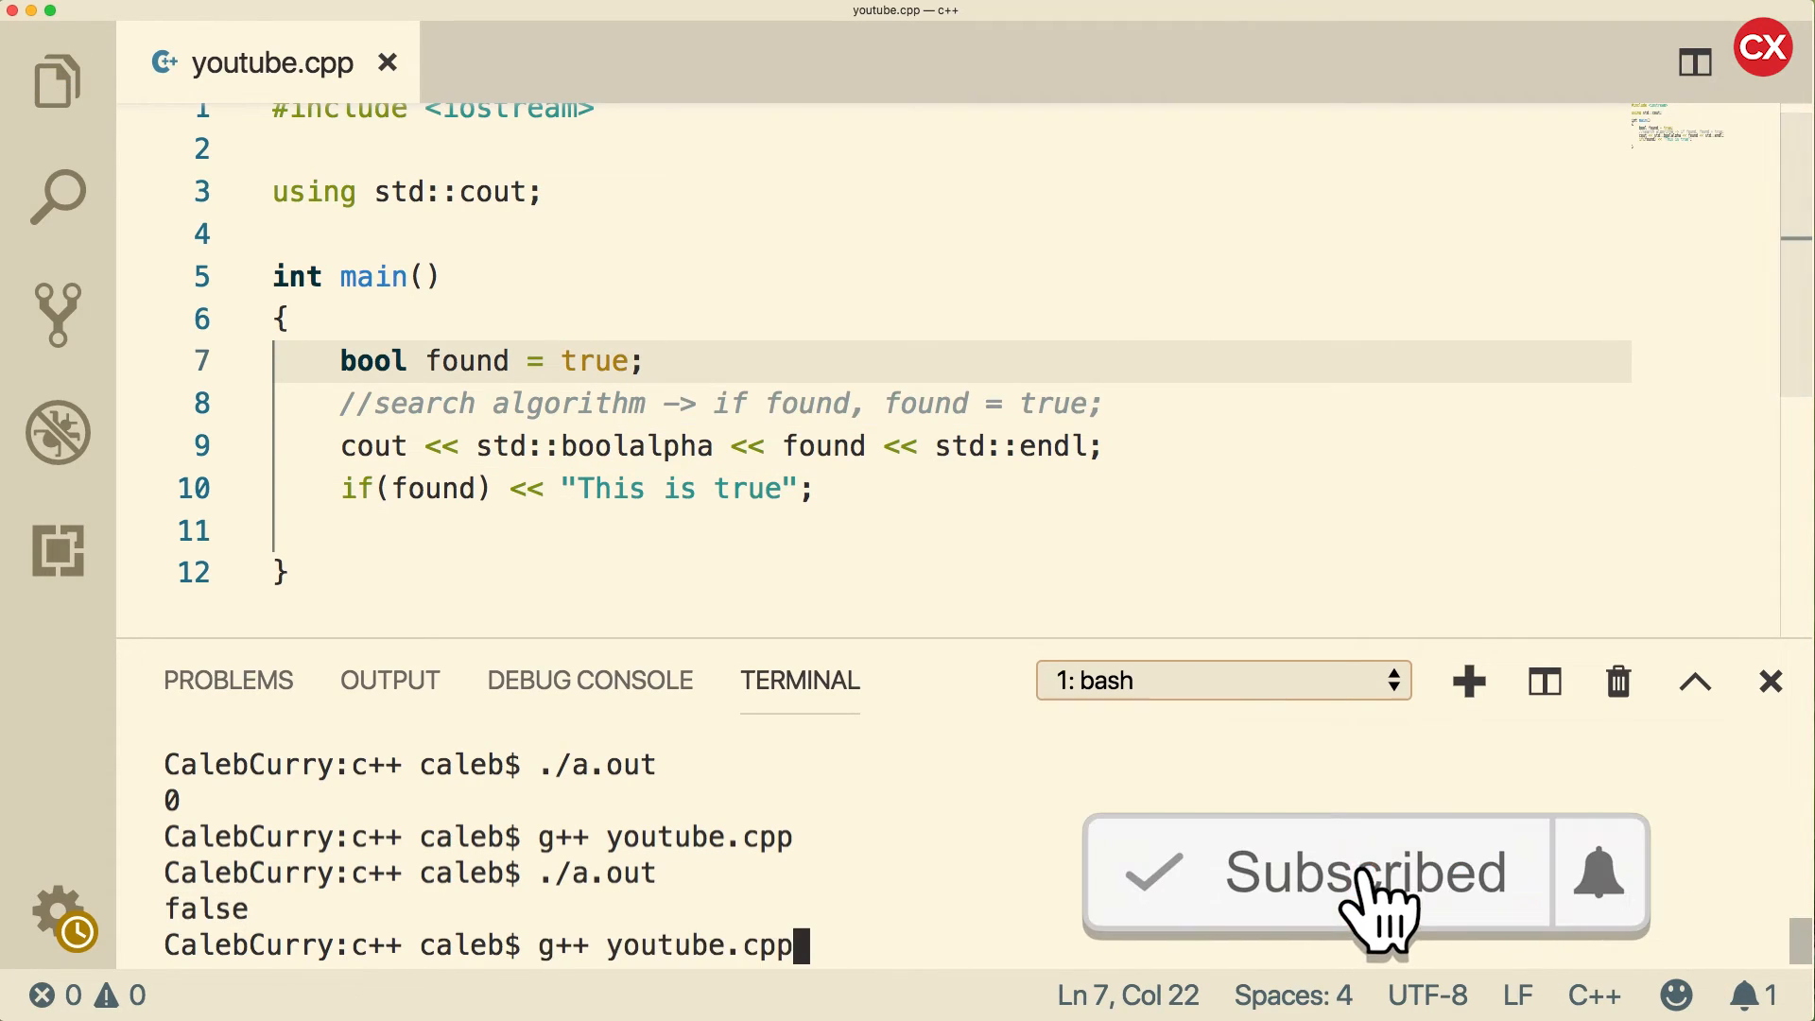
Step: Compile with g++ and fix the if line by inserting cout before the << output
key("Enter")
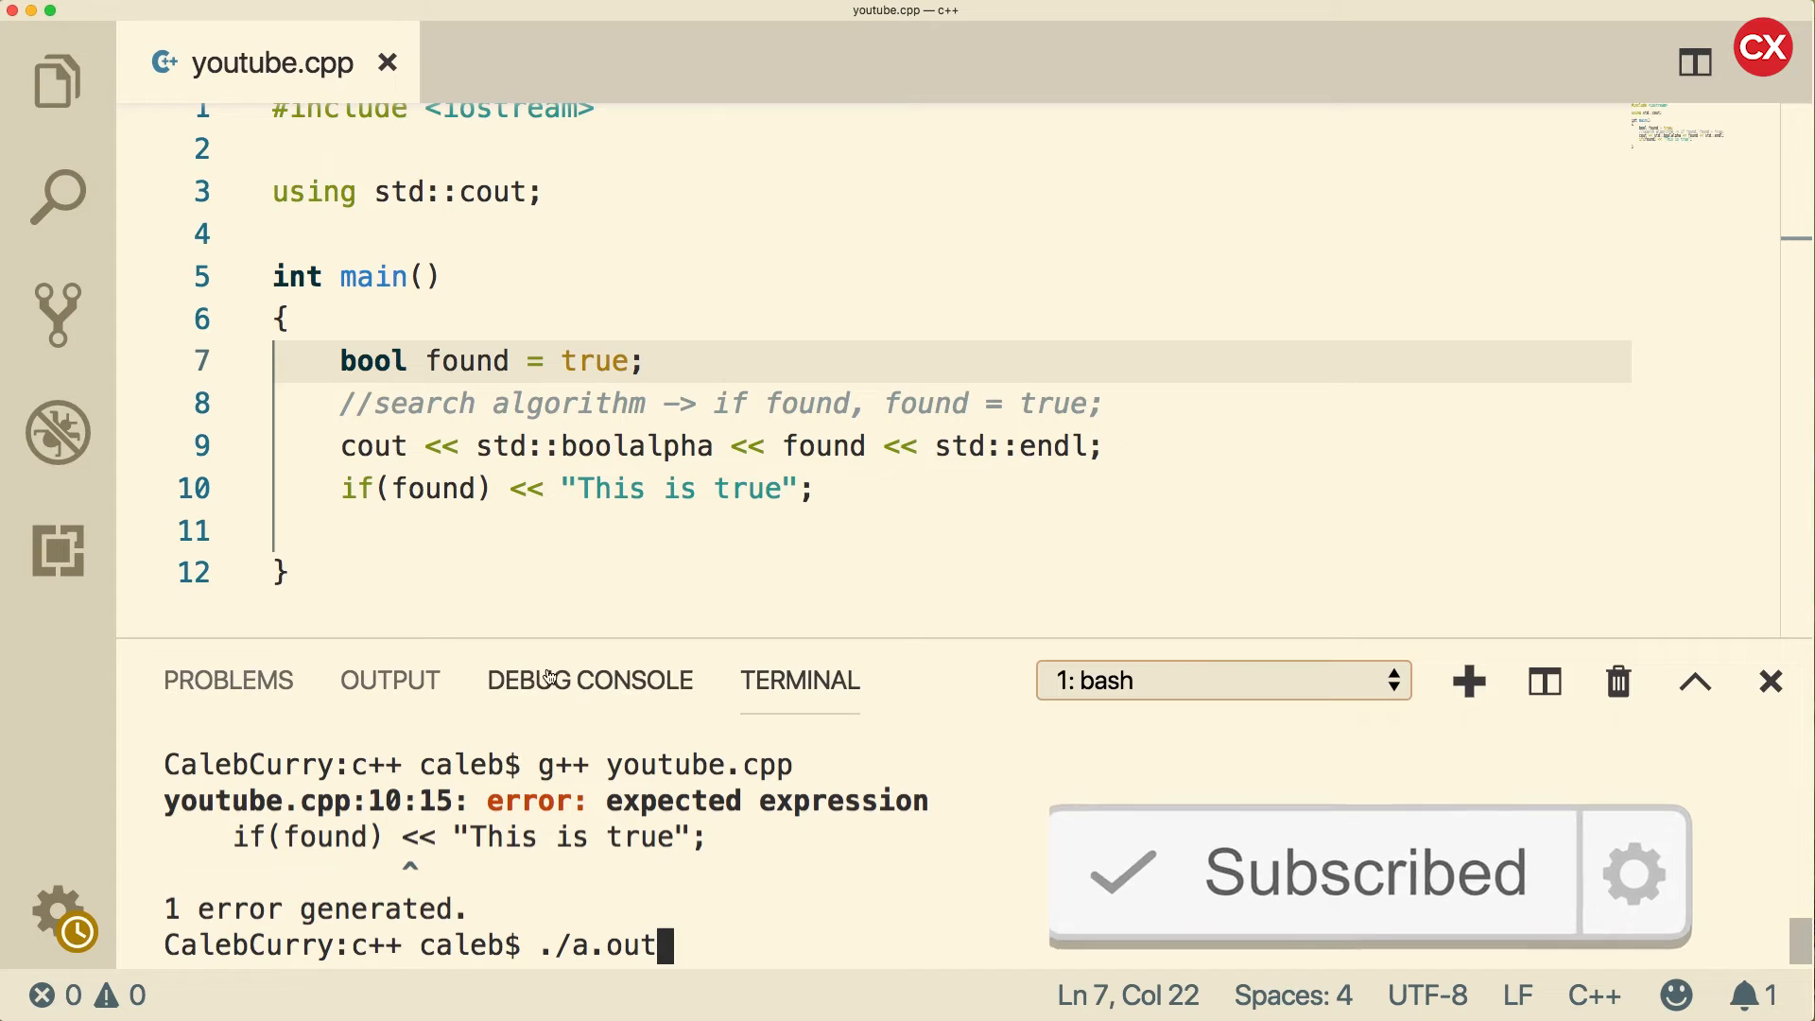
type("cout")
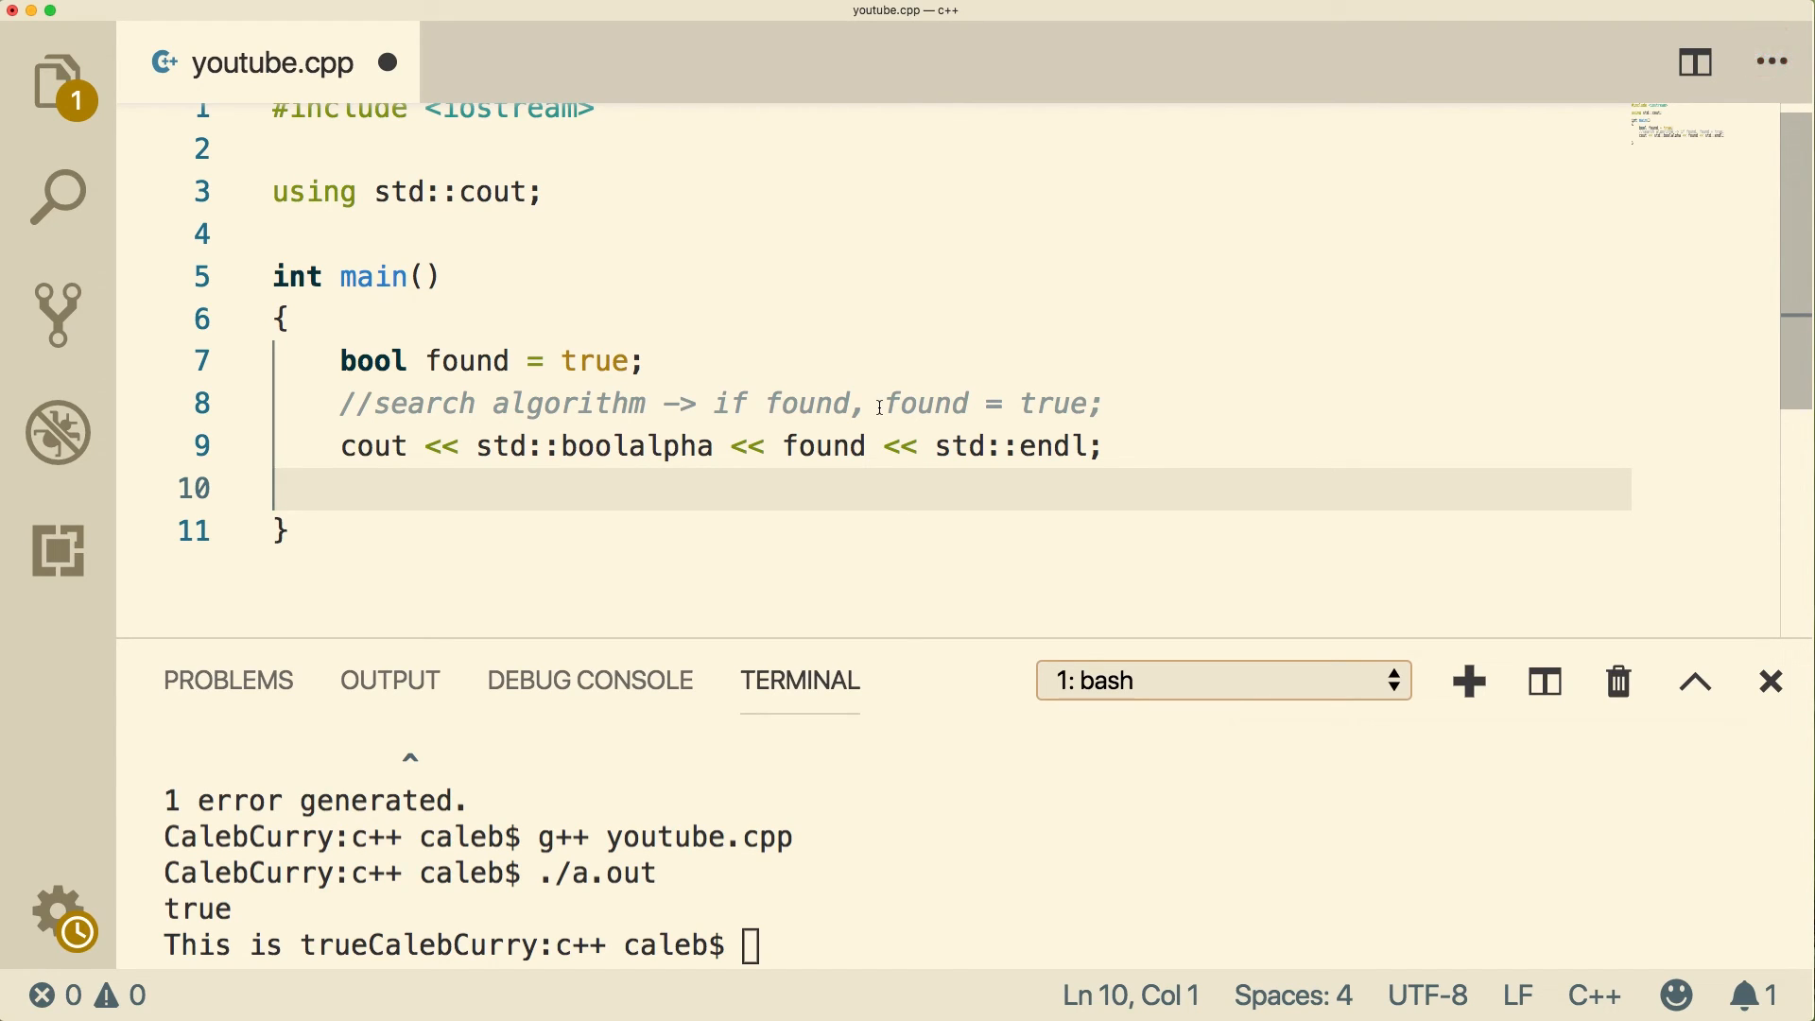
mouse_move(942, 426)
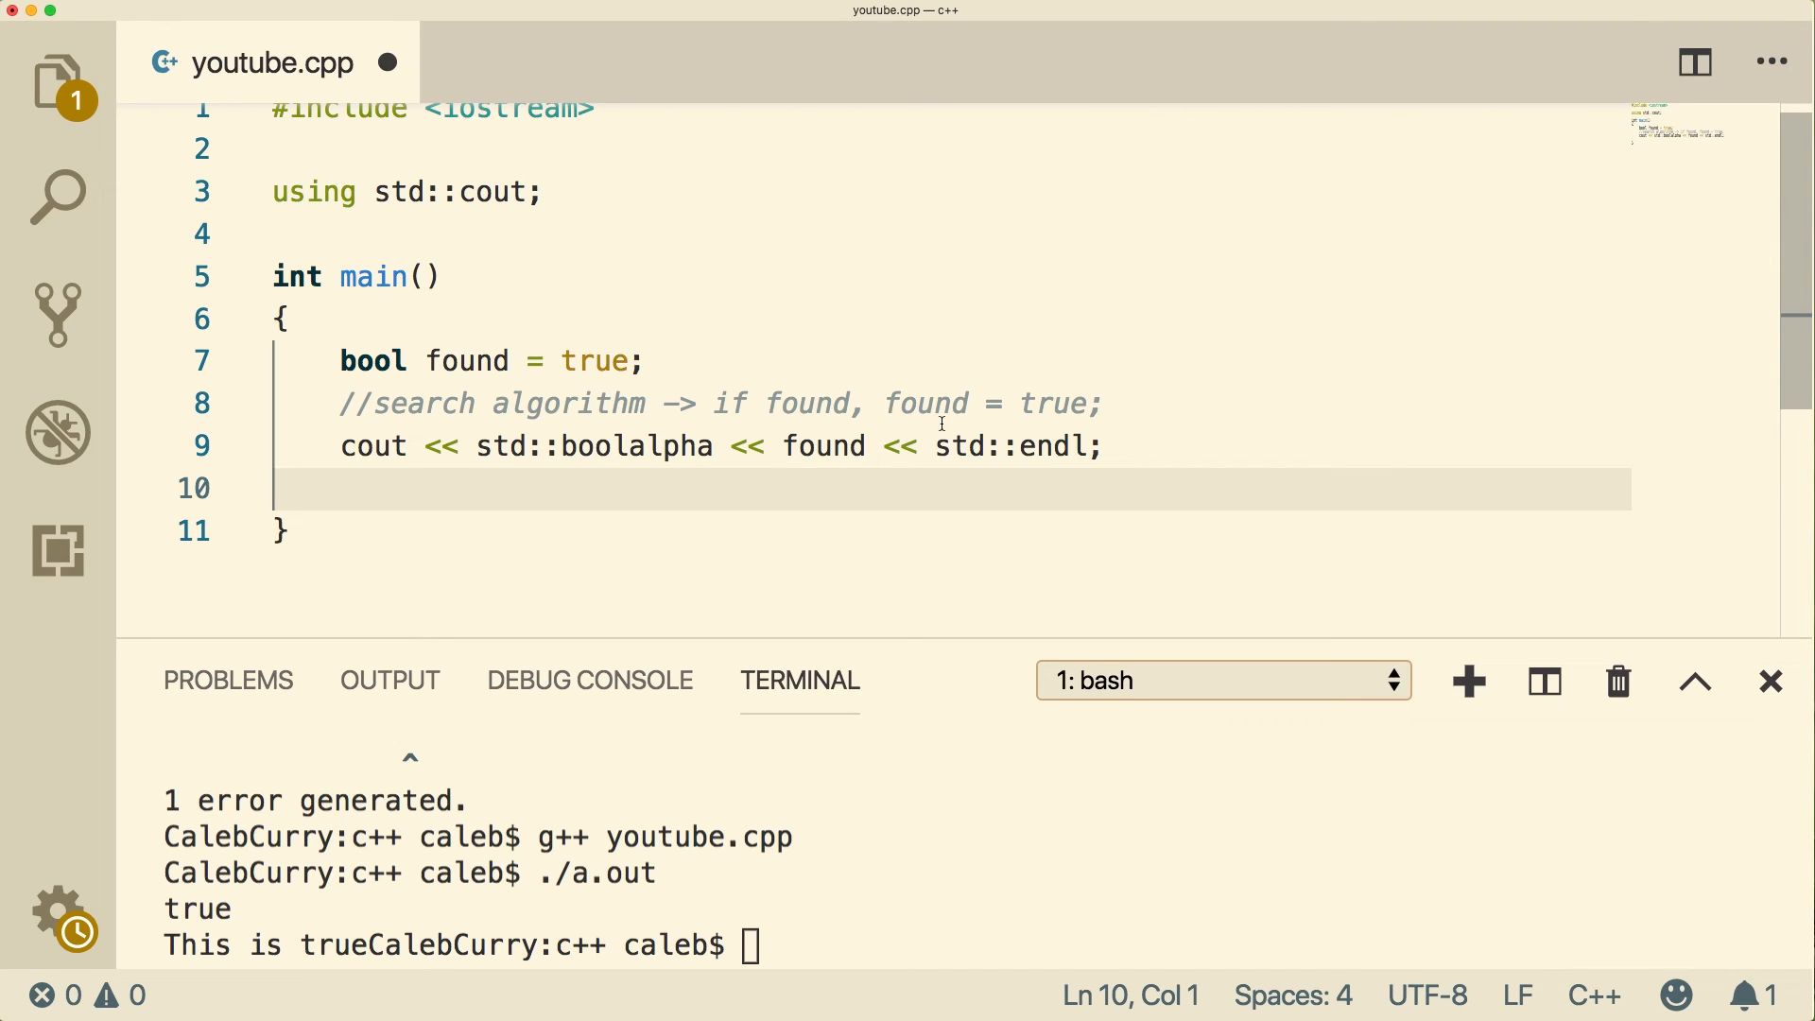